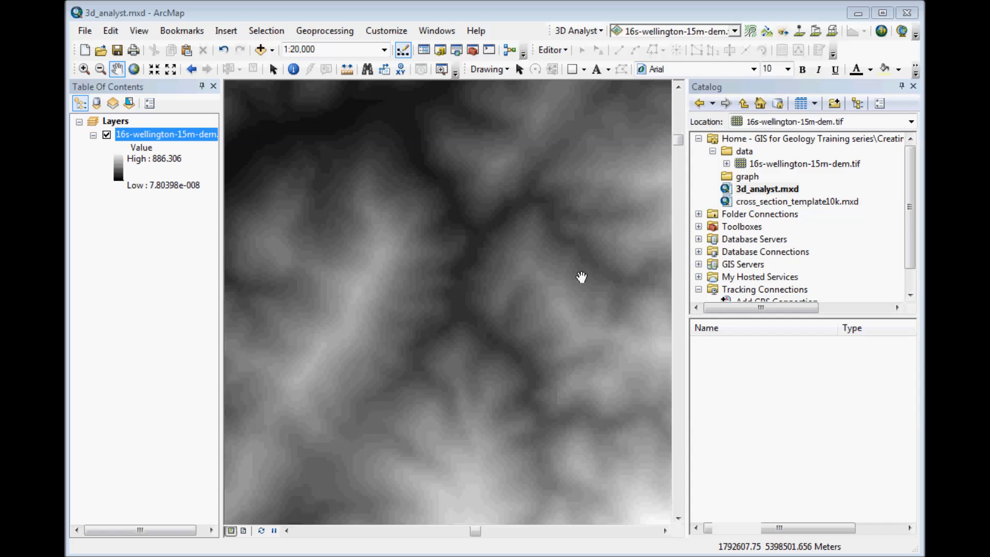
Confirm the 3D Analyst extension is enabled in the Extensions list.
left_click(386, 30)
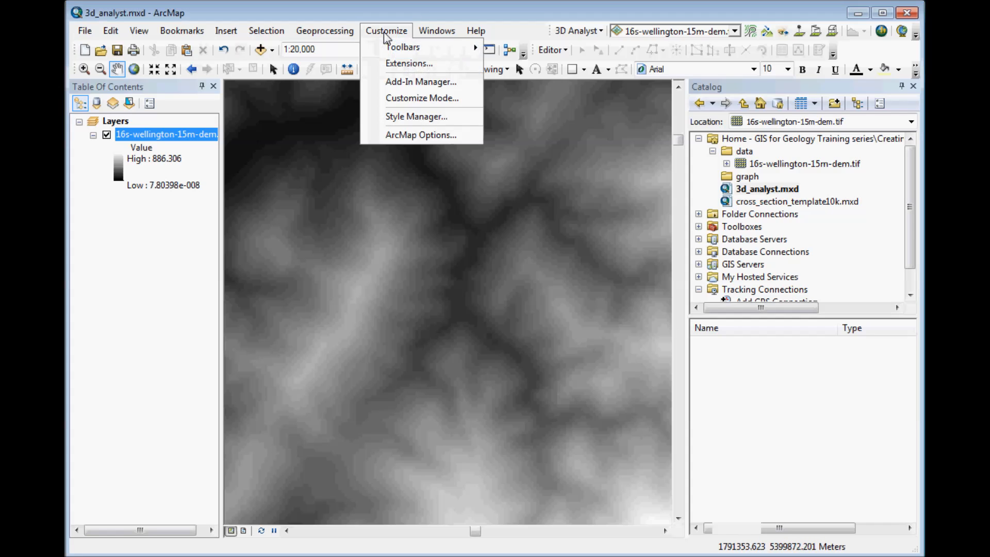
mouse_move(409, 63)
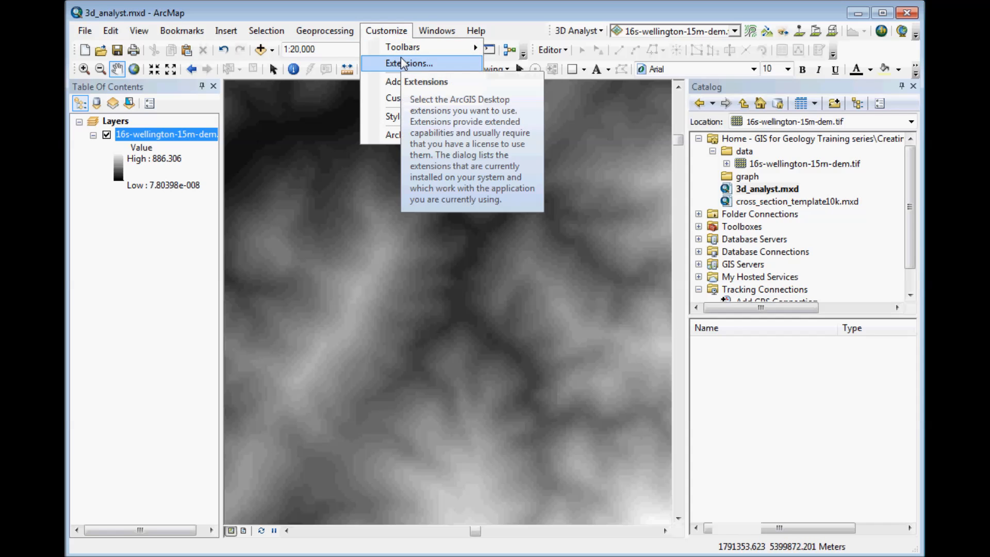
left_click(411, 63)
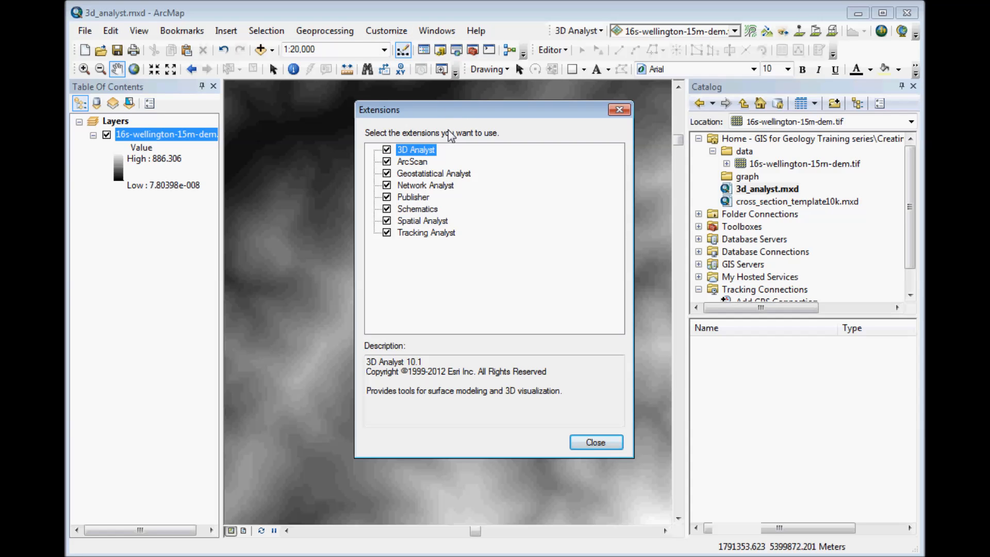
mouse_move(448, 150)
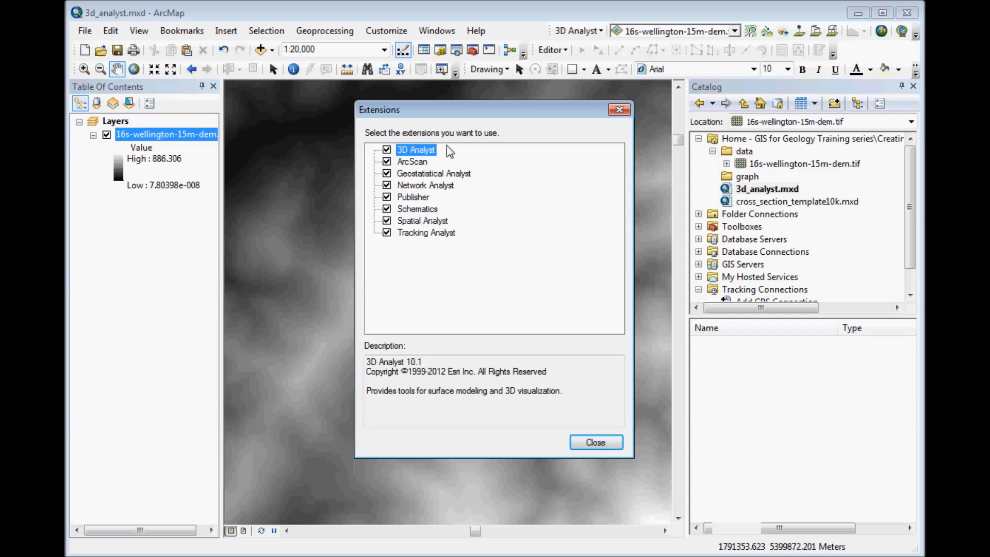
left_click(593, 442)
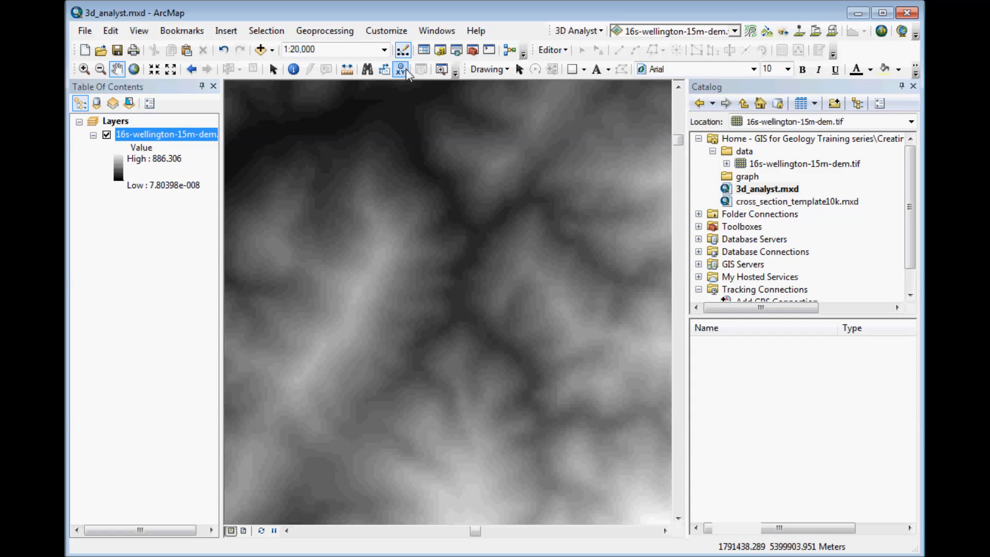
Show the 3D Analyst toolbar and make the Wellington 15m DEM its active surface layer.
left_click(385, 30)
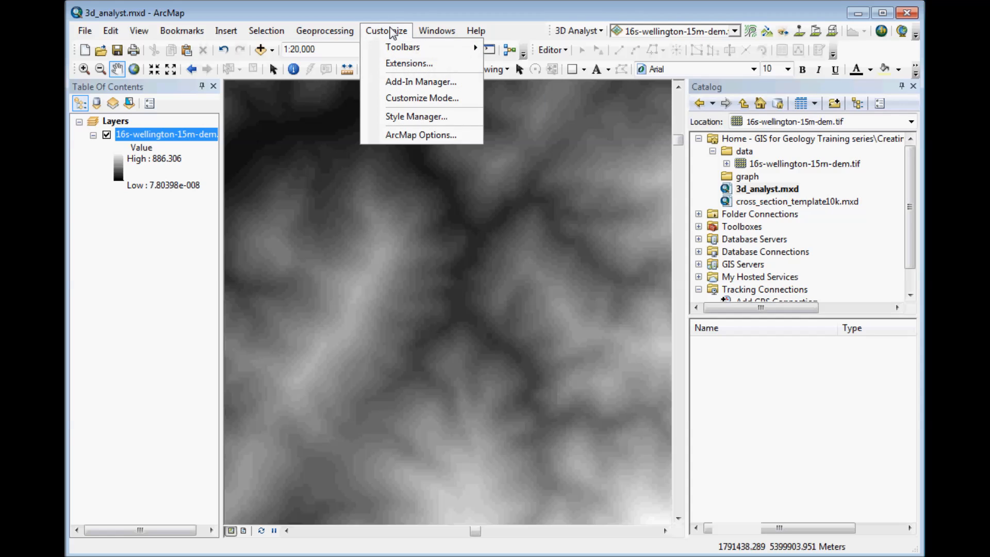
left_click(403, 46)
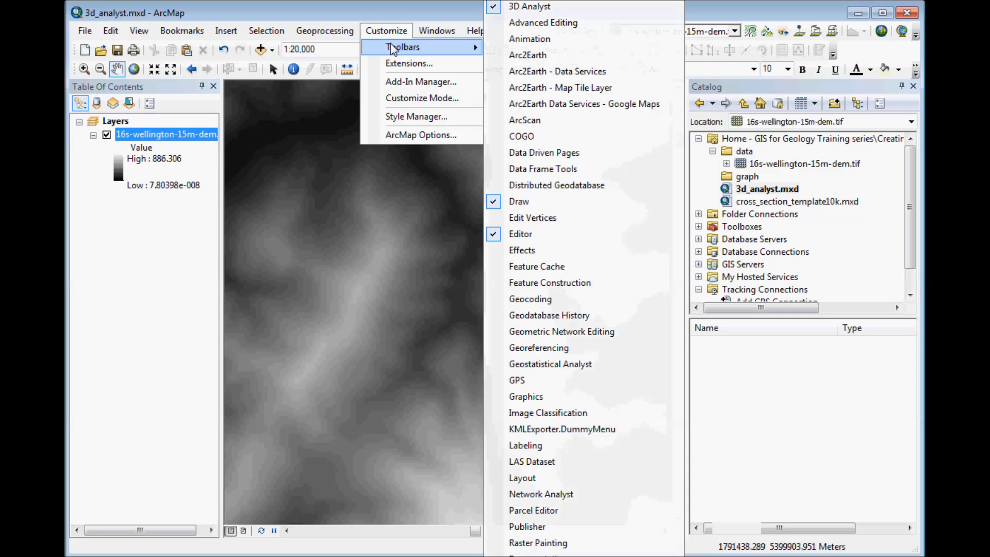
mouse_move(454, 13)
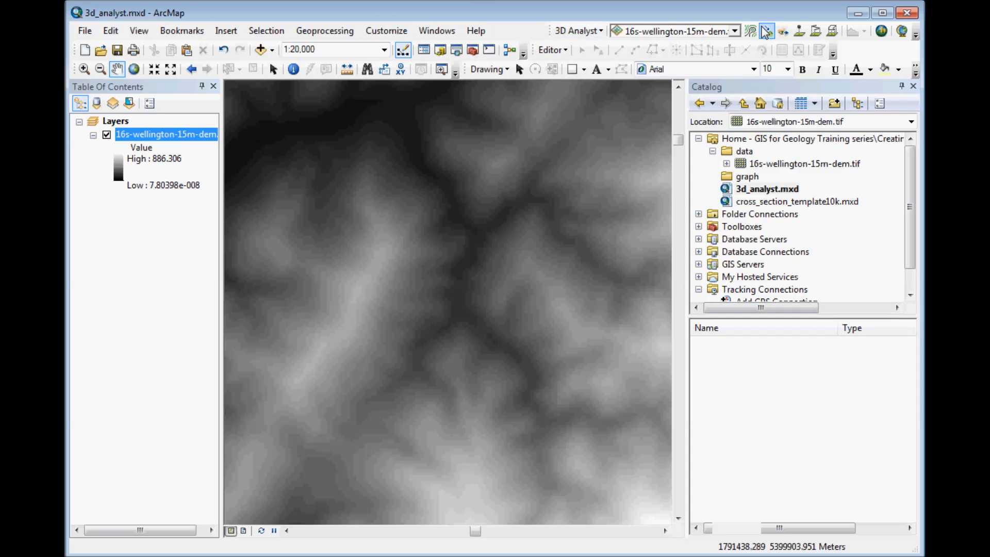
mouse_move(766, 31)
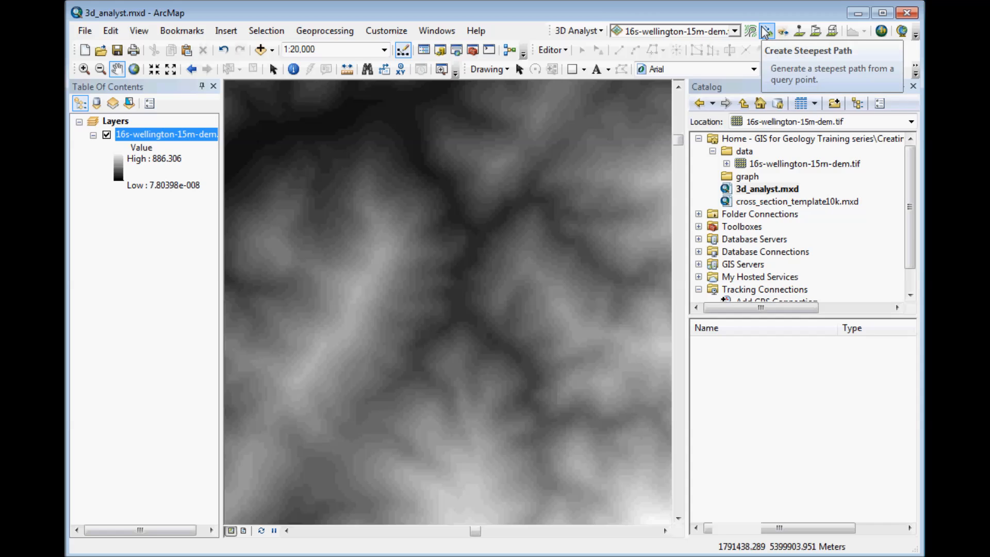
mouse_move(734, 33)
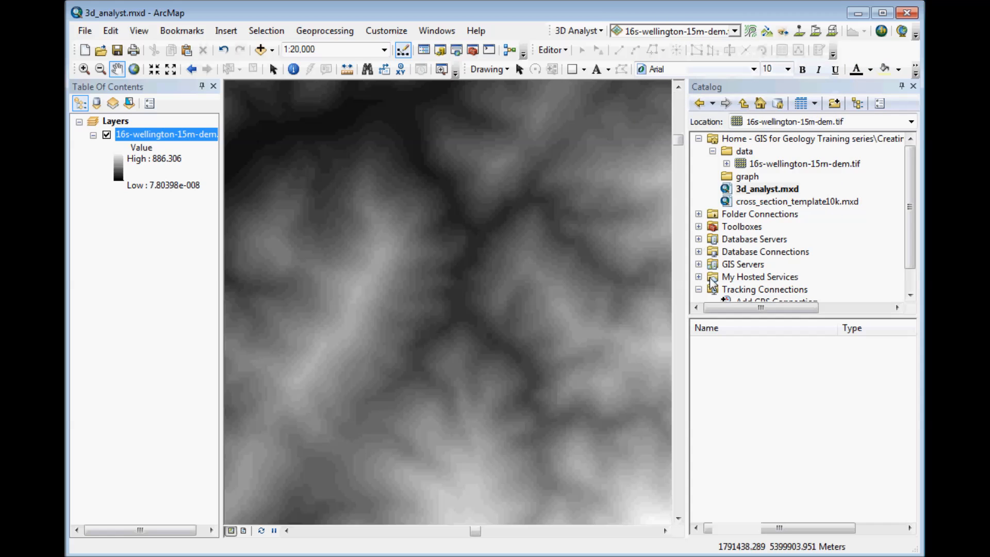
mouse_move(687, 222)
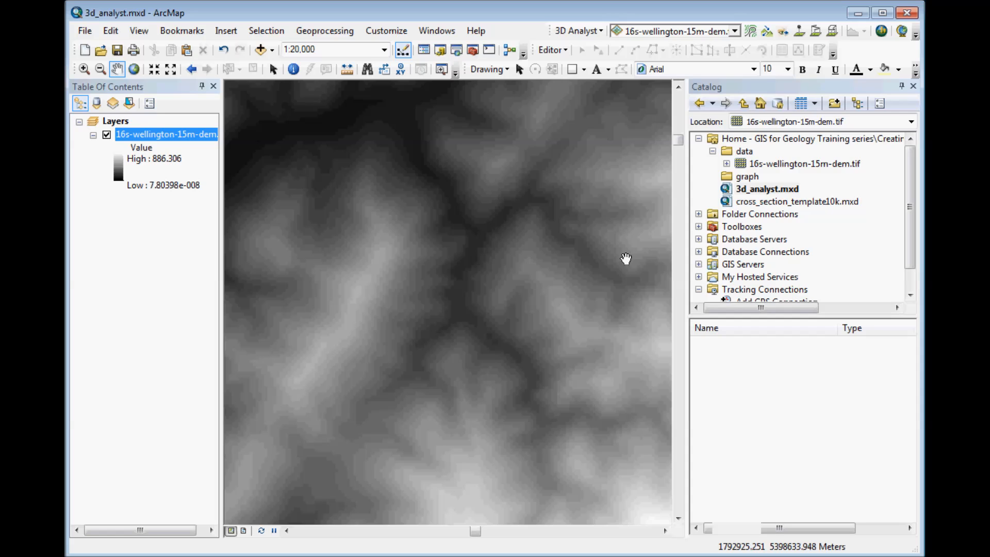
mouse_move(650, 217)
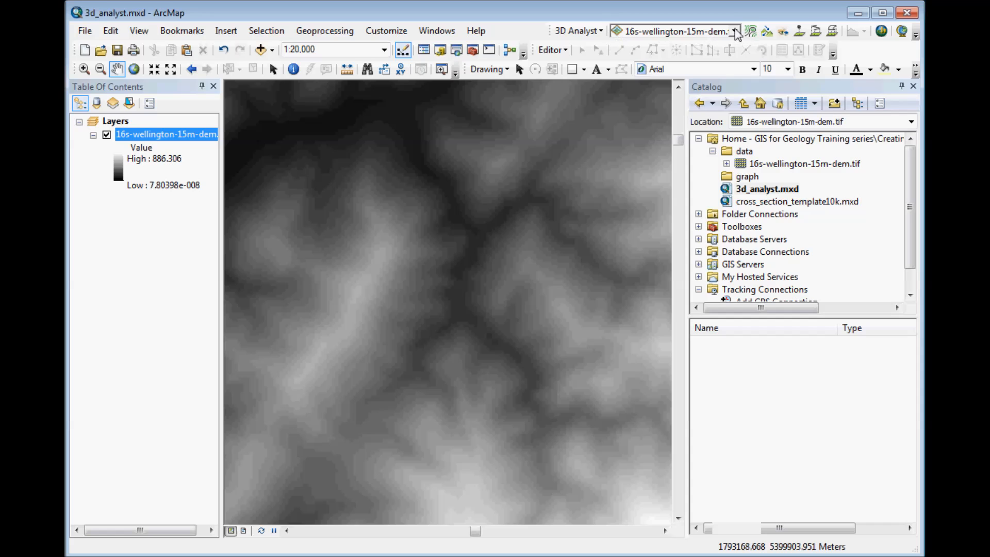
left_click(672, 31)
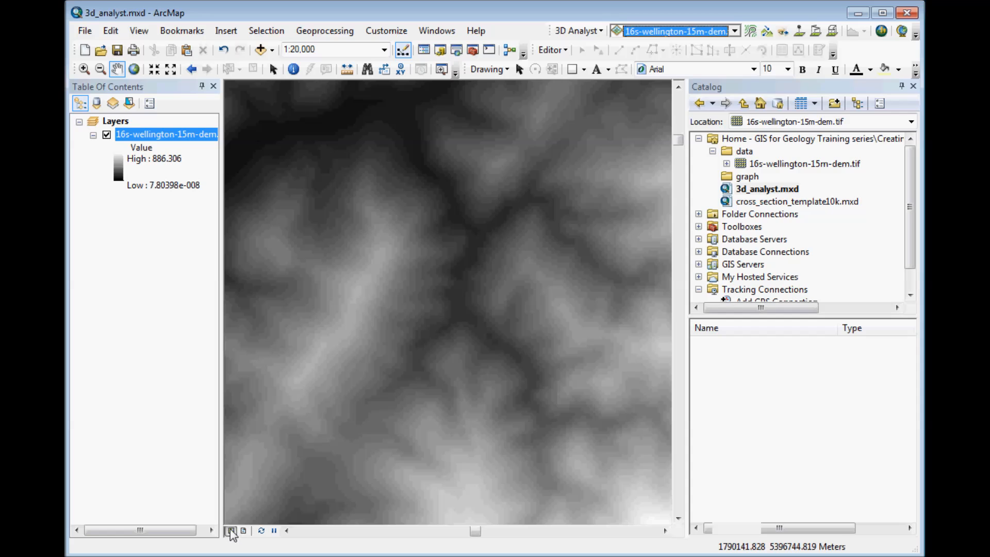
mouse_move(629, 229)
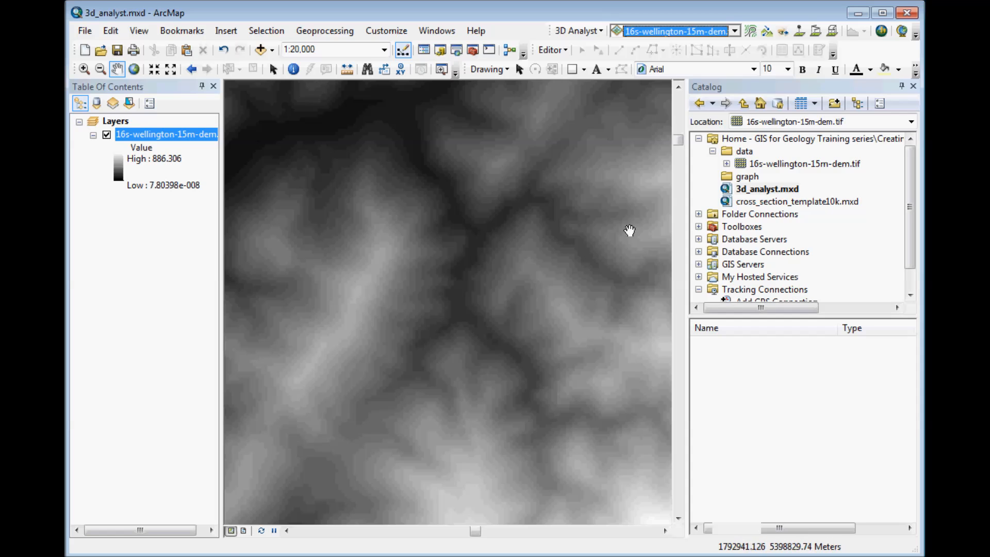
mouse_move(816, 31)
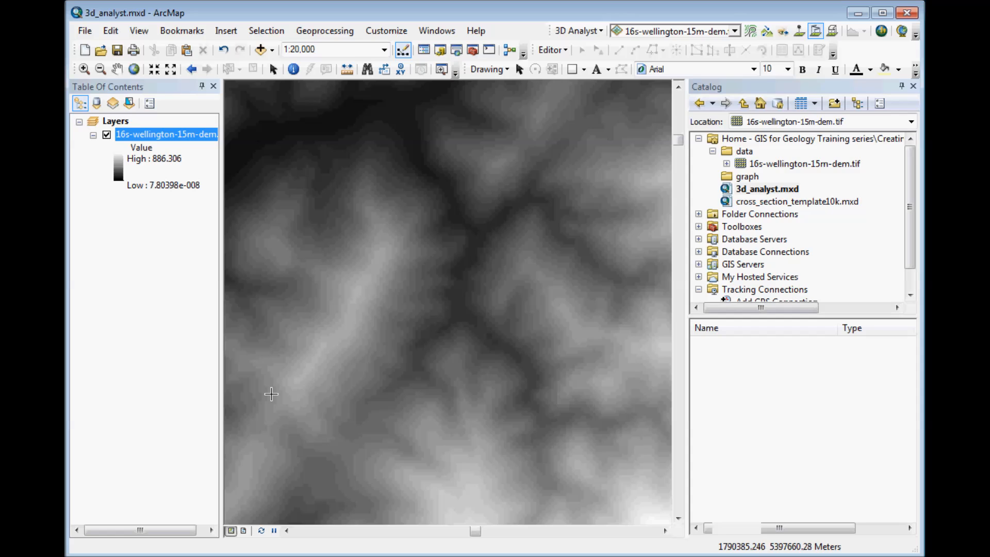
Draw a diagonal profile line across the DEM from lower left to upper right and nudge its upper end.
left_click_drag(272, 394, 386, 350)
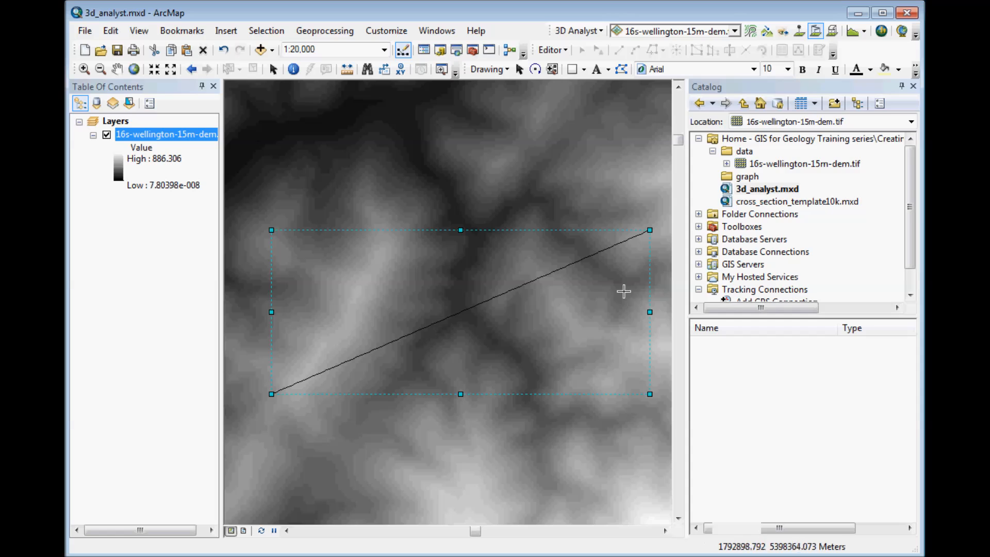
mouse_move(535, 113)
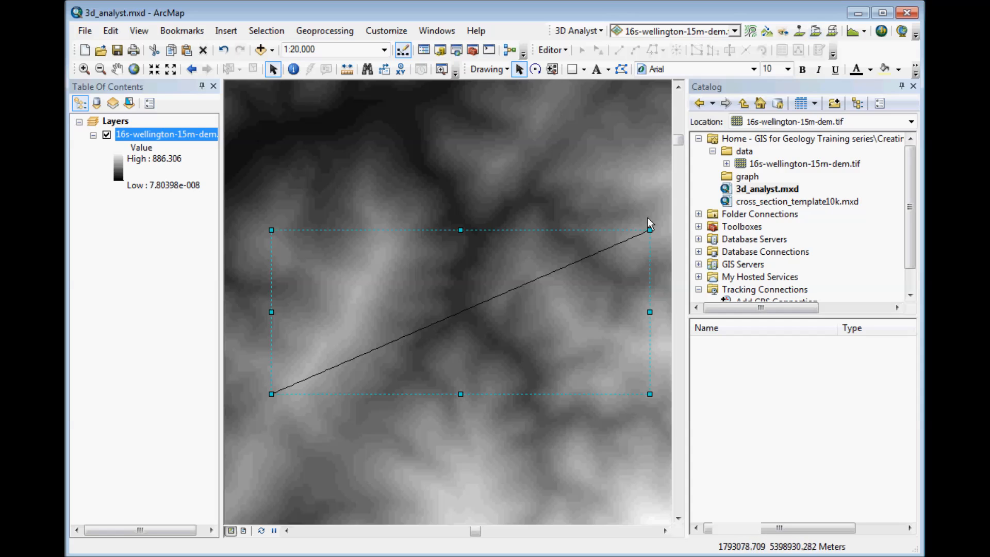
left_click_drag(651, 229, 640, 220)
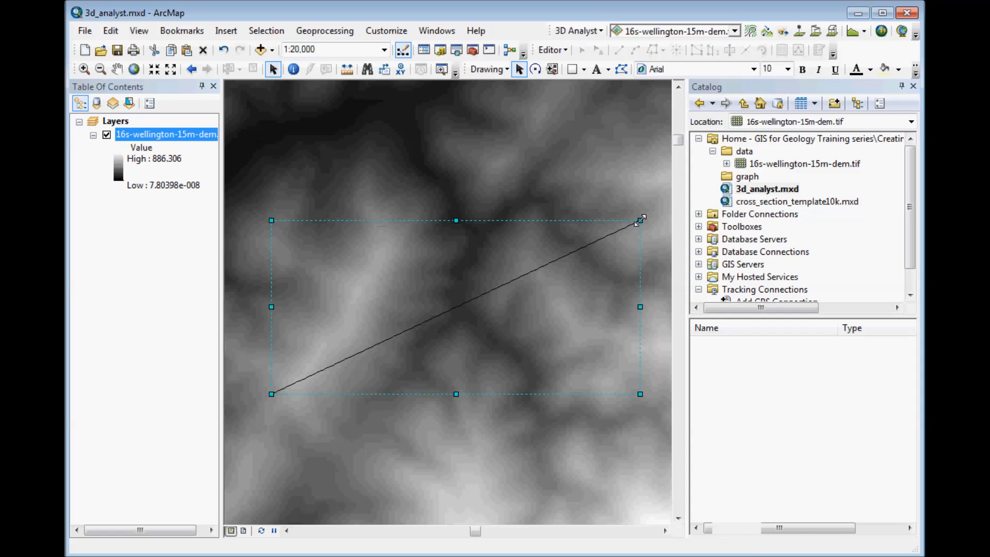
mouse_move(519, 69)
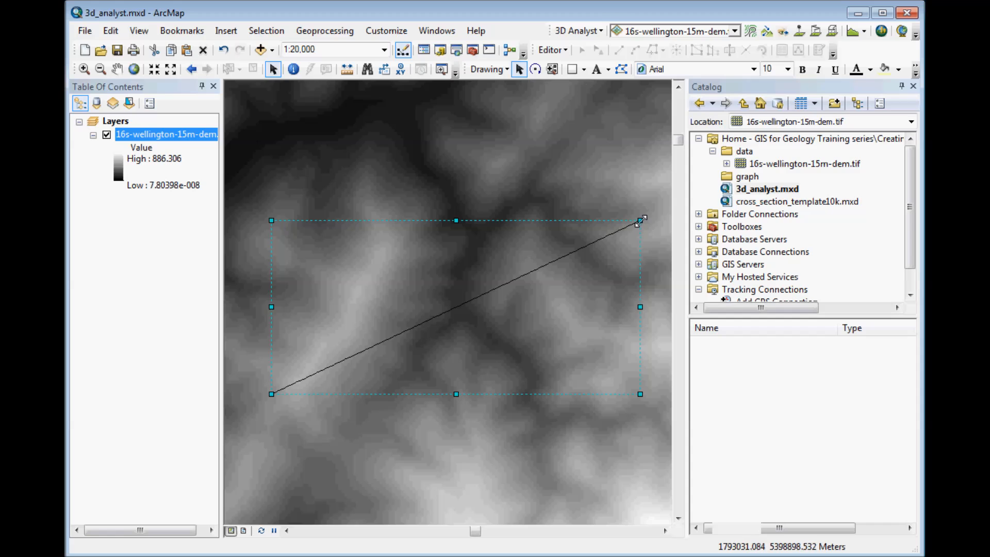
left_click_drag(643, 219, 648, 230)
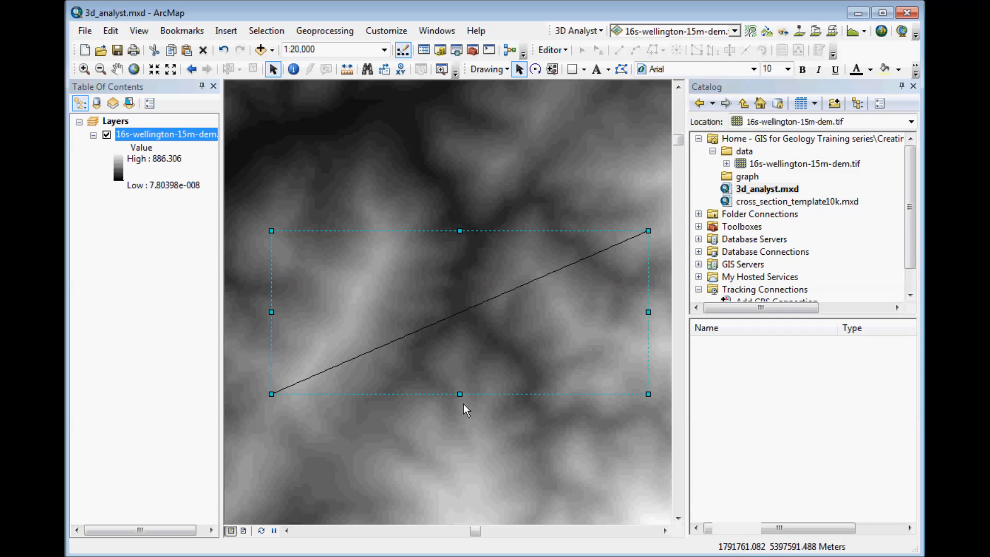
mouse_move(486, 413)
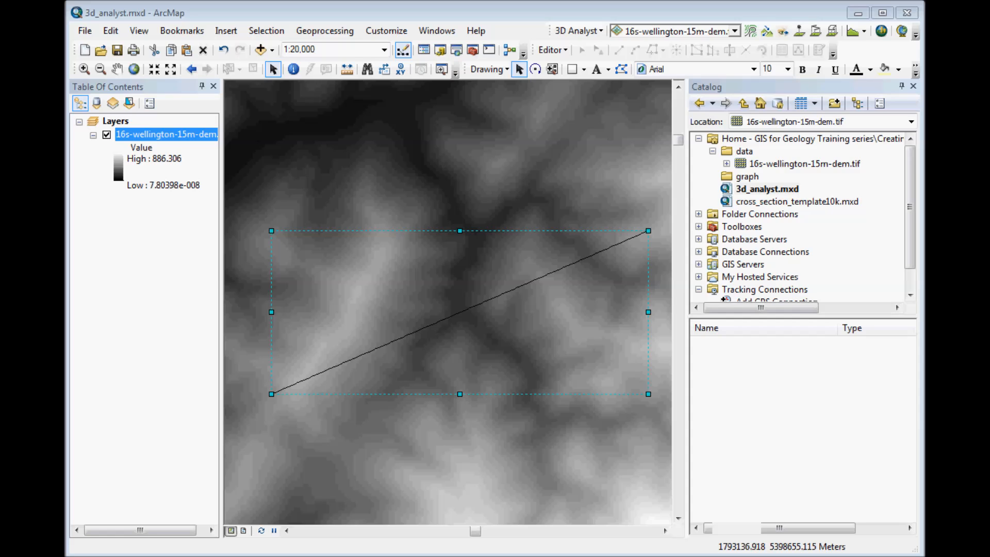
Reach the profile graph data settings in the 3D Analyst Options and browse for a save location.
left_click(577, 30)
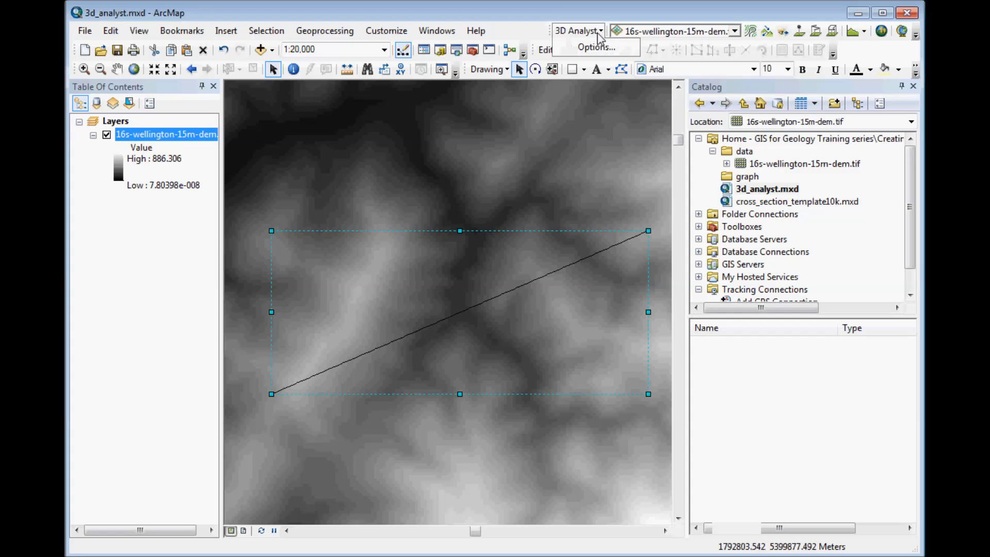
left_click(593, 46)
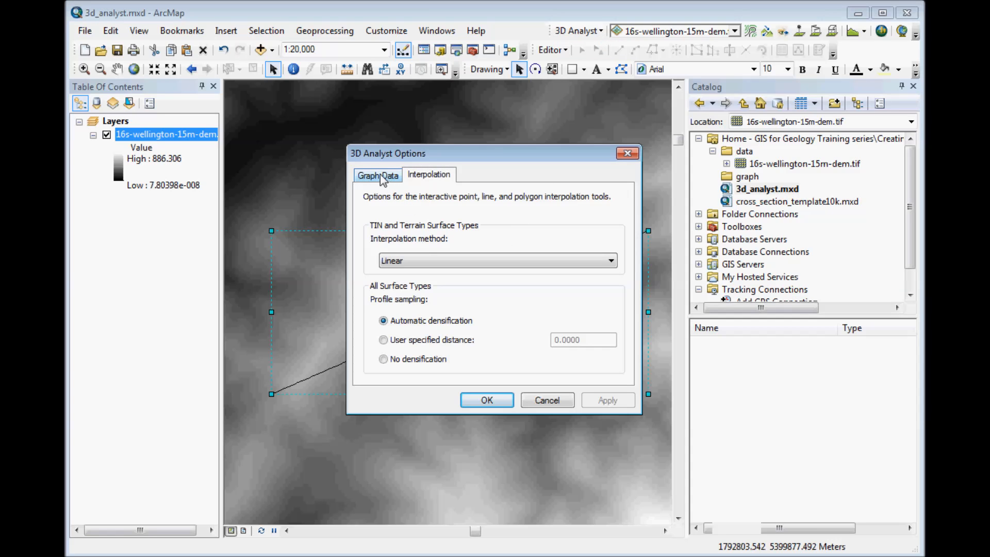
left_click(377, 175)
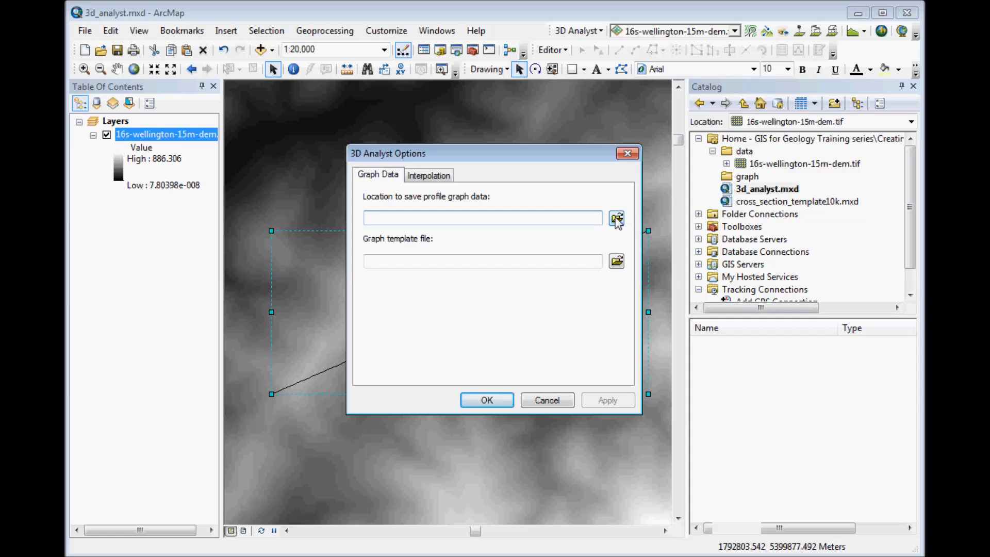
left_click(616, 217)
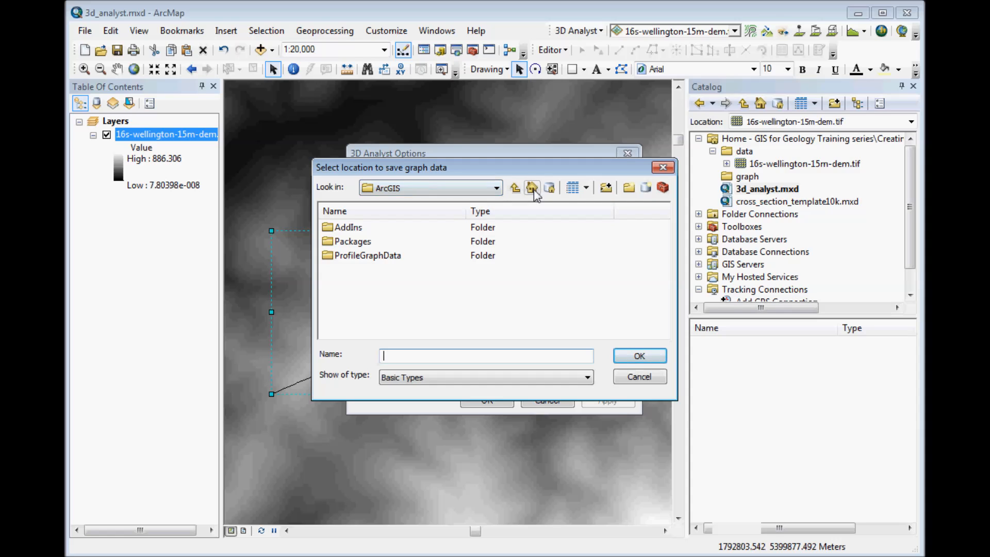
Make the project's graph folder the profile graph data location and apply the options.
left_click(531, 187)
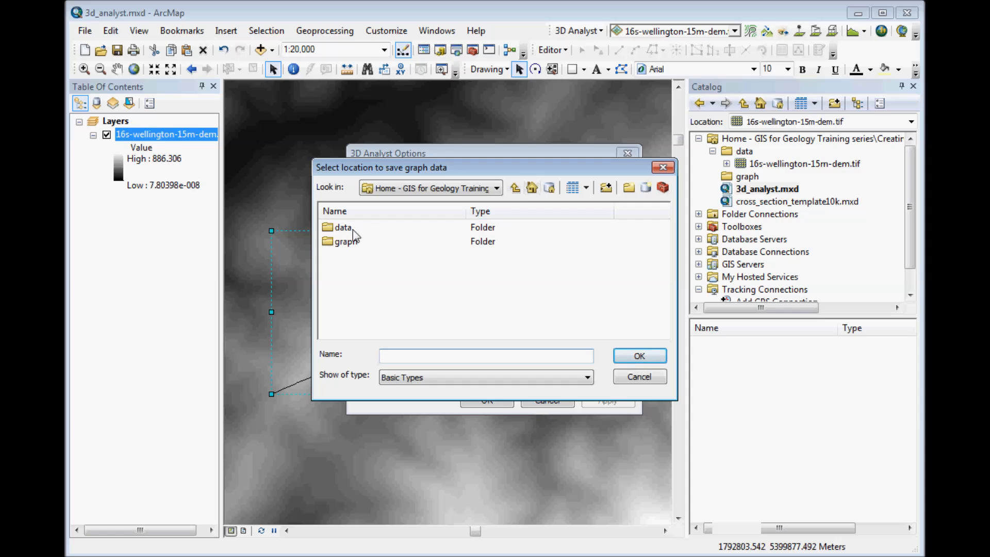
mouse_move(350, 245)
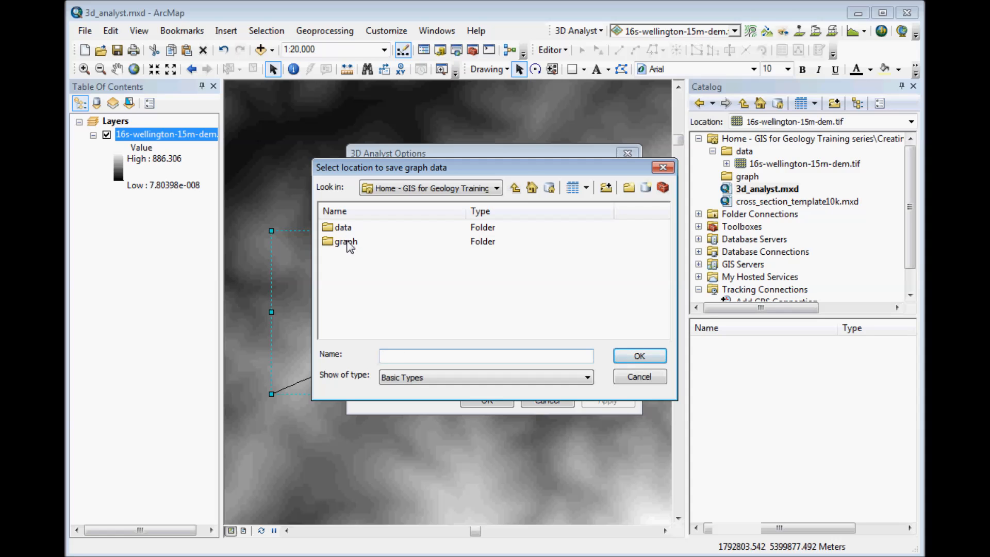
left_click(346, 241)
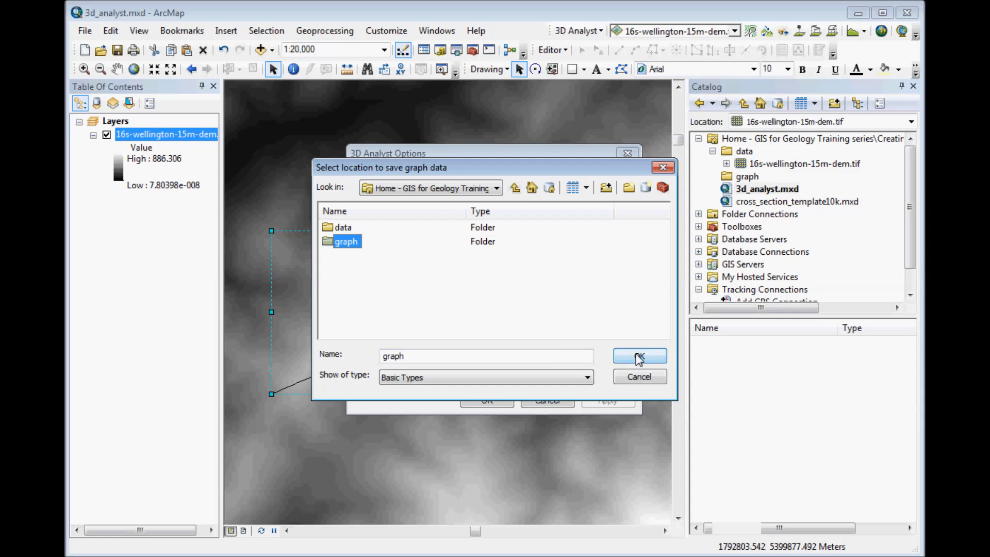
left_click(638, 356)
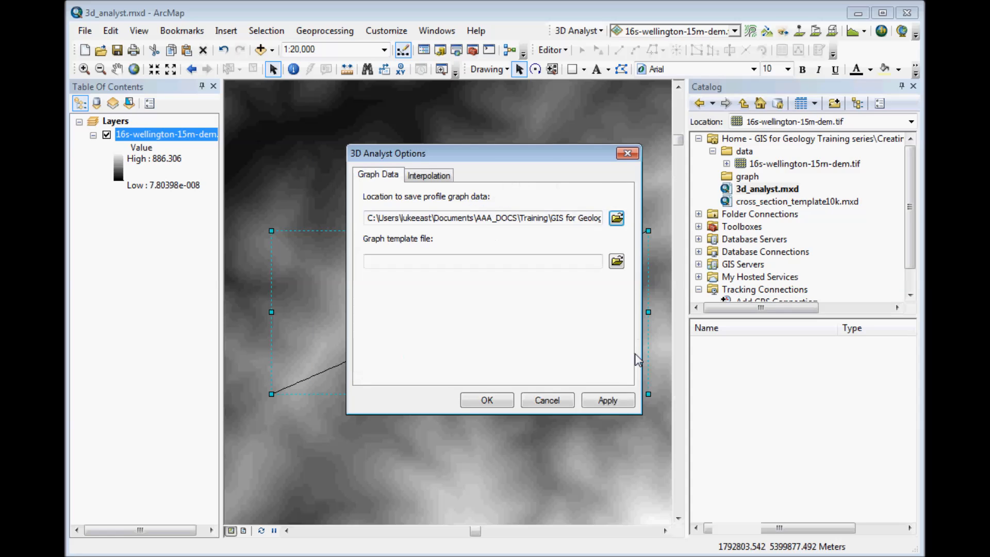
mouse_move(522, 300)
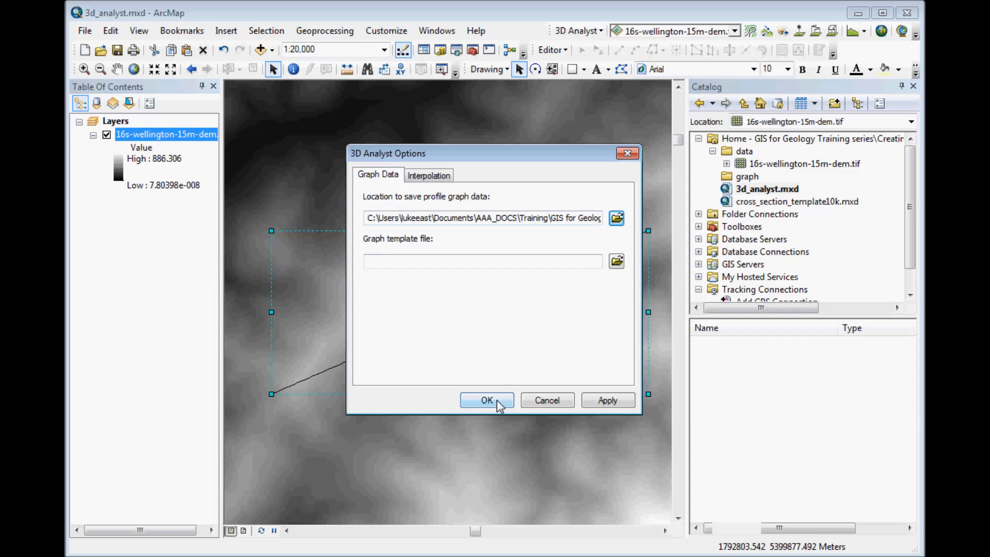
left_click(486, 400)
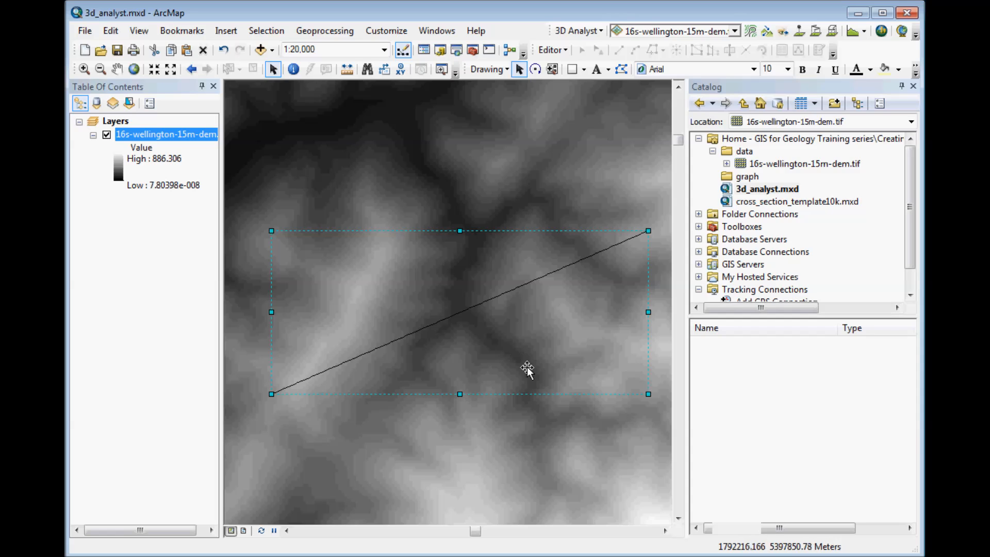
mouse_move(610, 267)
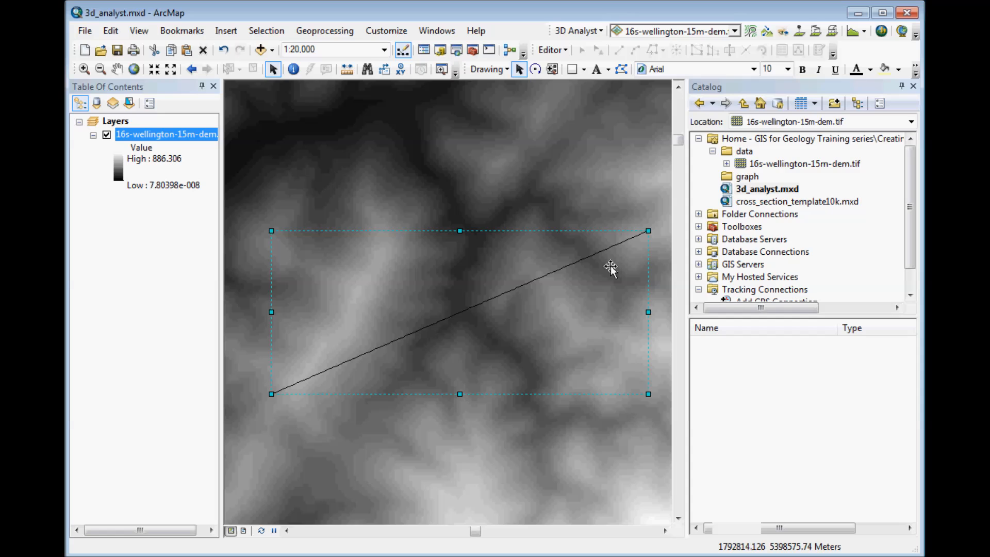
mouse_move(624, 229)
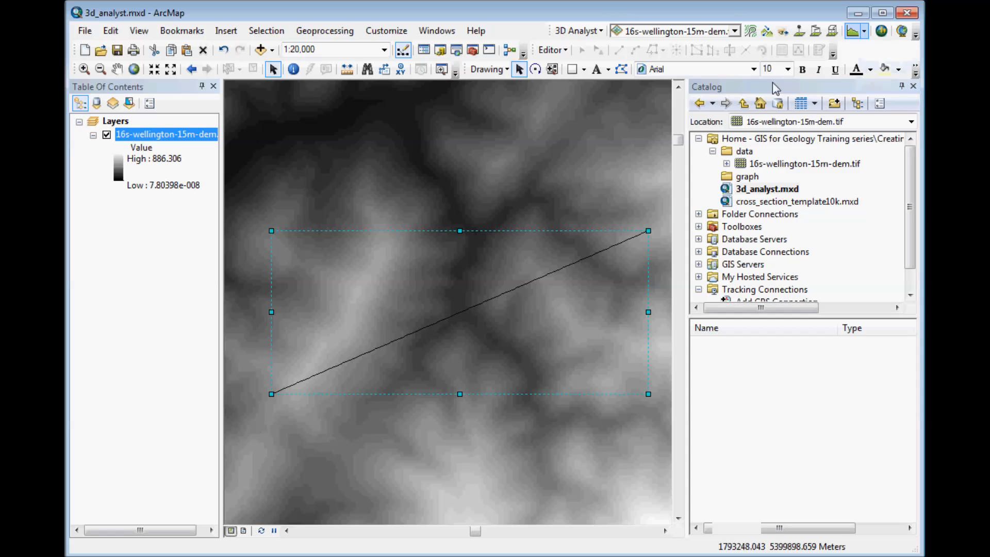
mouse_move(853, 30)
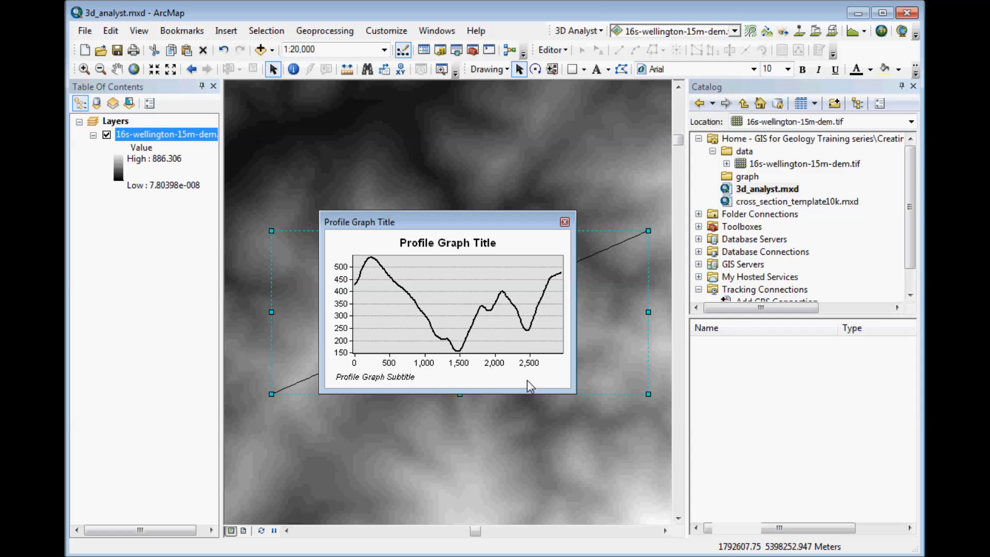
mouse_move(548, 383)
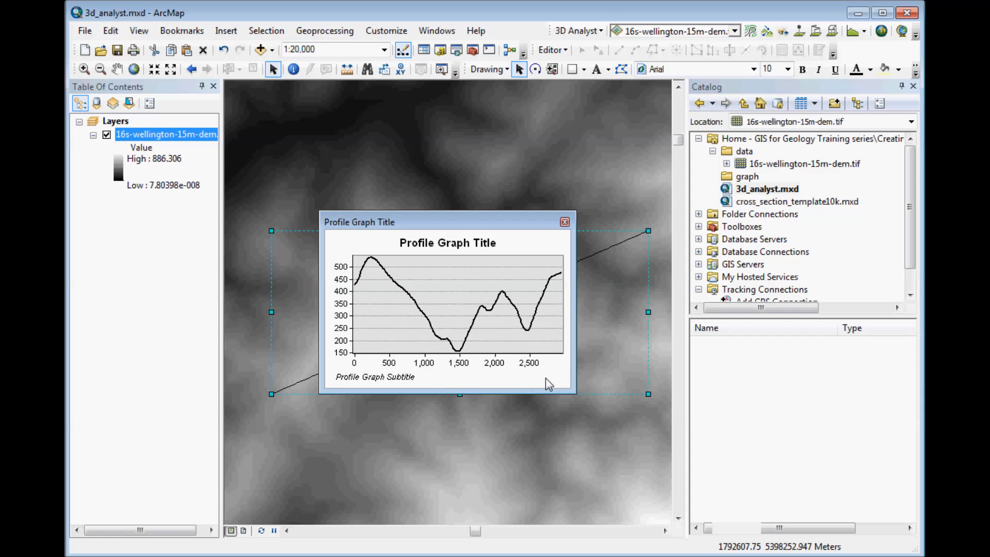
mouse_move(554, 387)
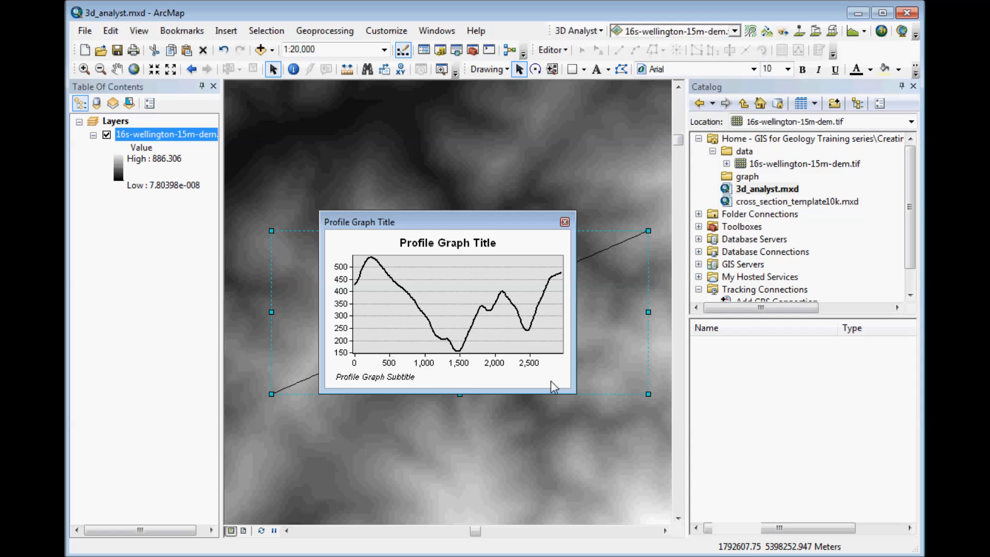
mouse_move(565, 388)
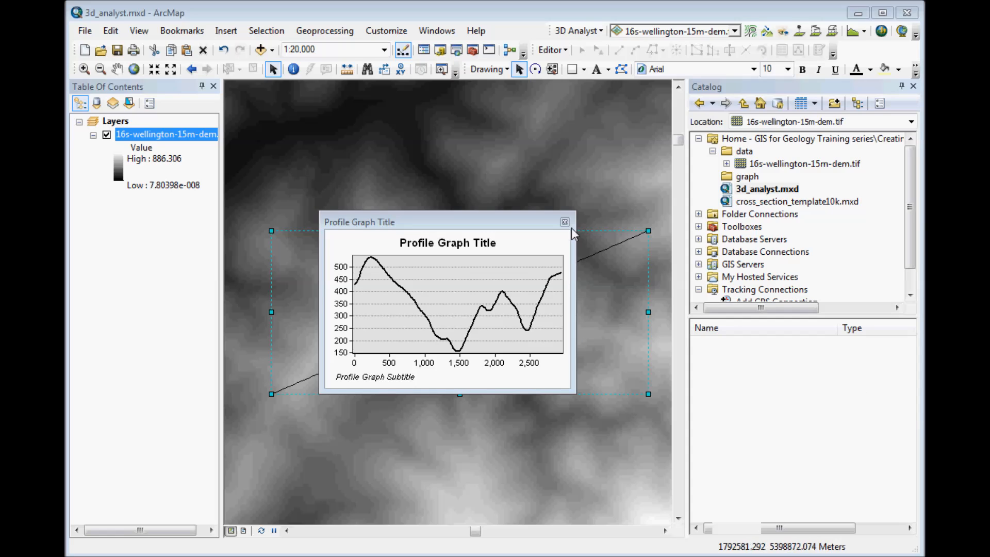
Close the Profile Graph window and refresh the graph folder in the Catalog.
left_click(564, 222)
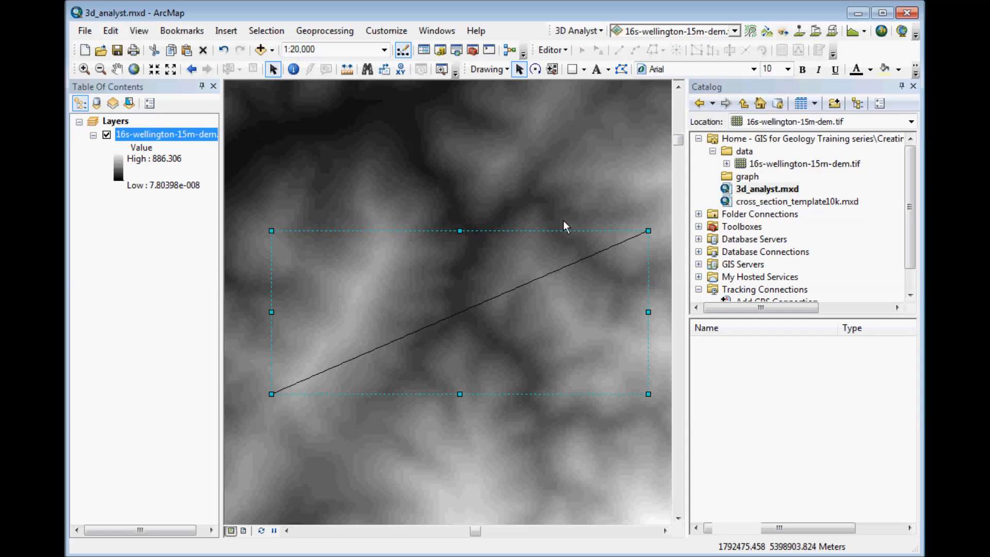
mouse_move(562, 188)
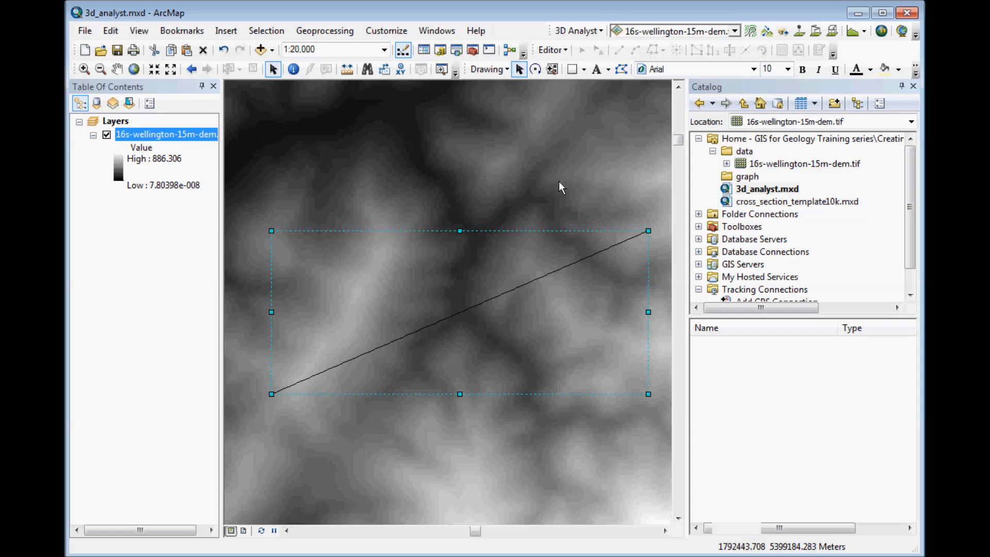
mouse_move(570, 198)
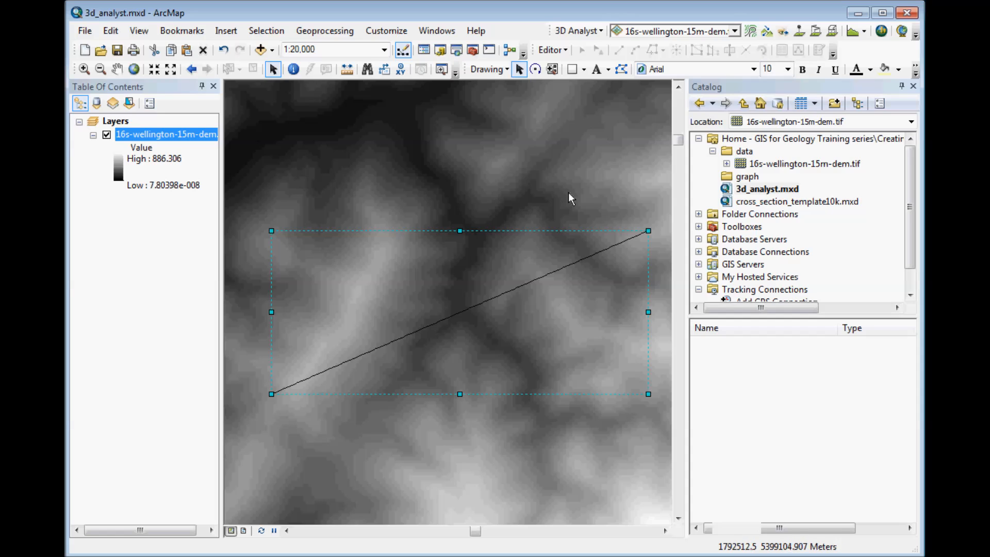
mouse_move(746, 184)
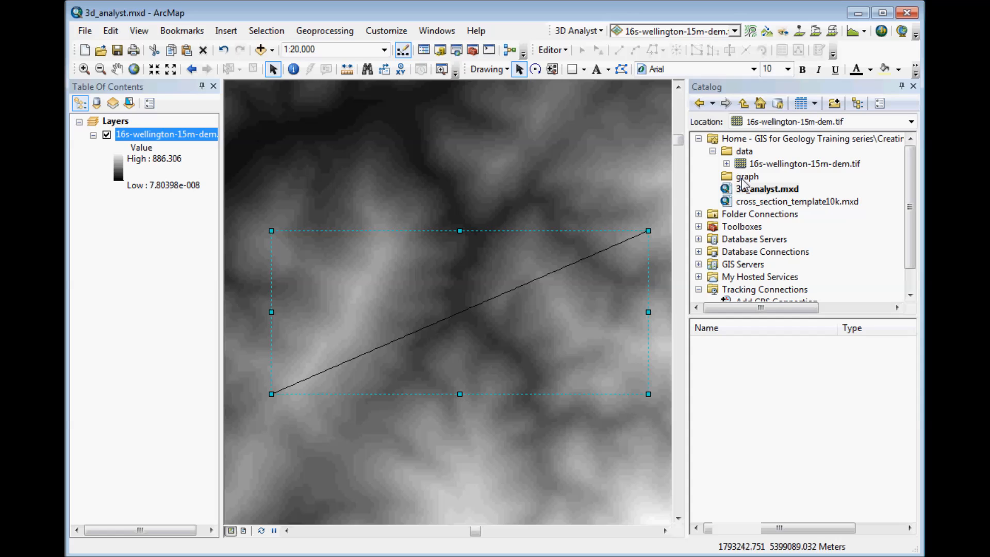
left_click(748, 176)
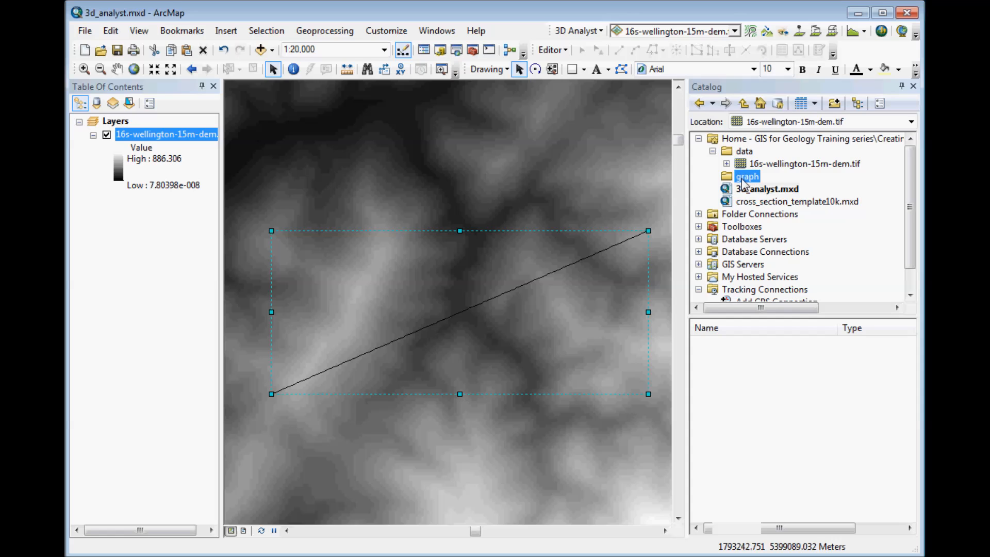
right_click(747, 176)
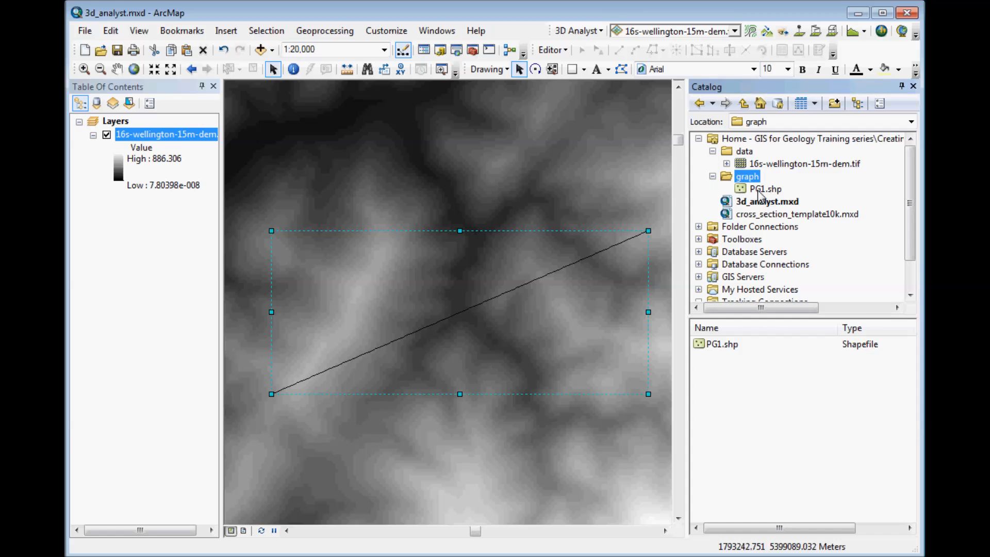
Add PG1.shp from the graph folder to the map, accepting the Unknown Spatial Reference warning.
left_click(764, 188)
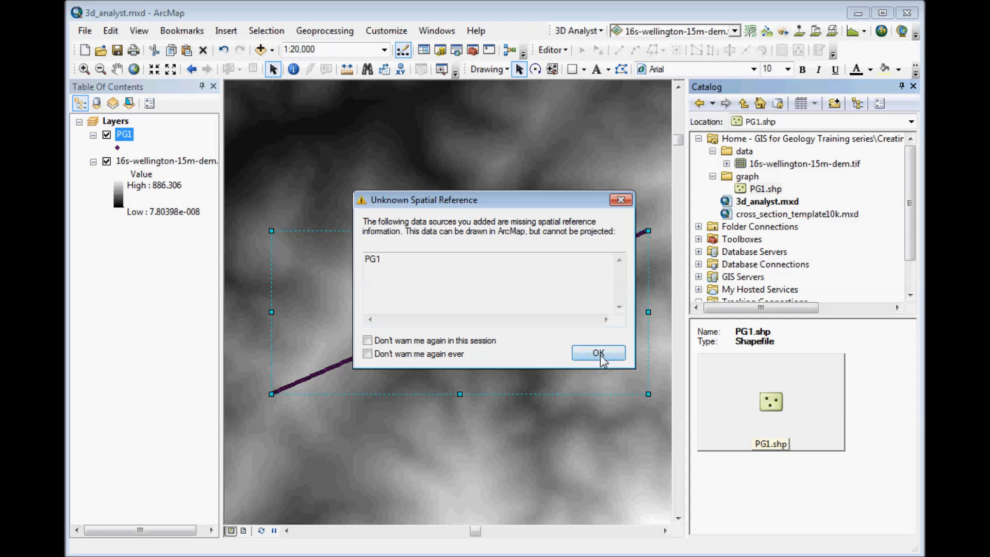
left_click(597, 352)
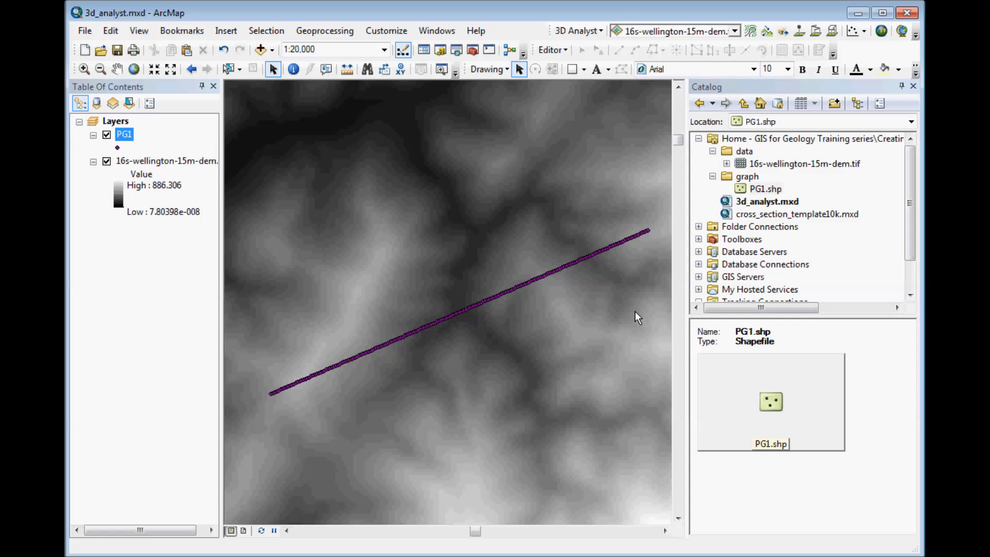
mouse_move(417, 379)
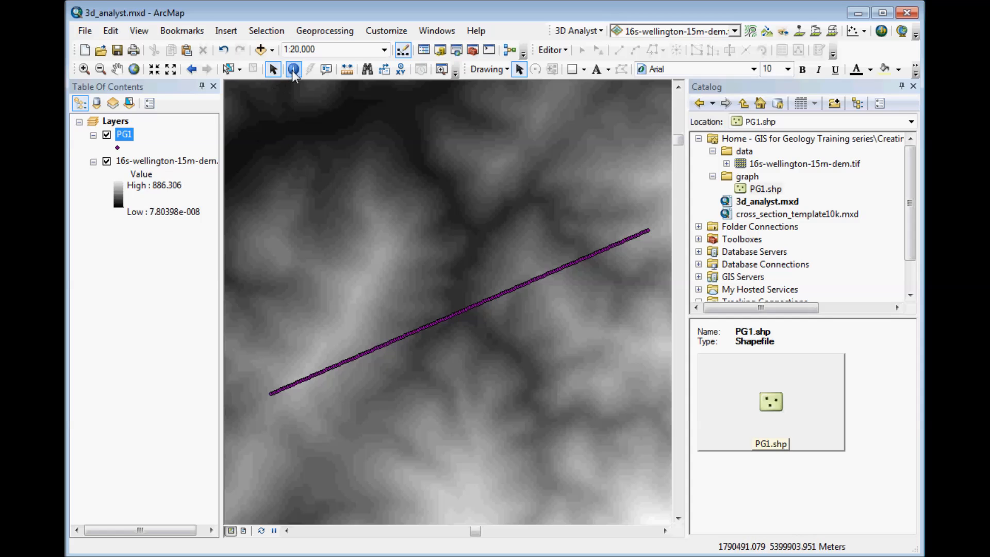
Identify the profile's start point to read its M and Z values (429 m elevation).
left_click(291, 69)
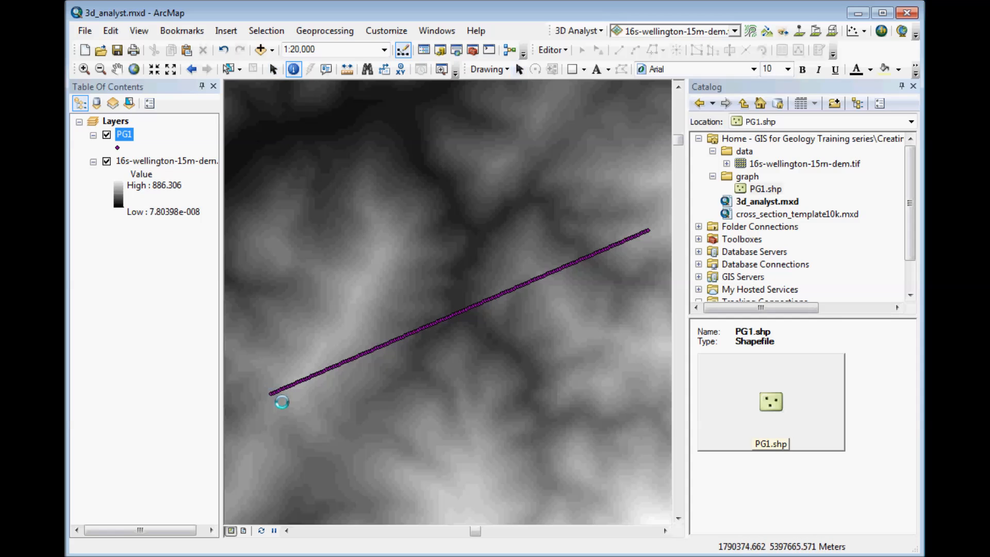
left_click(281, 403)
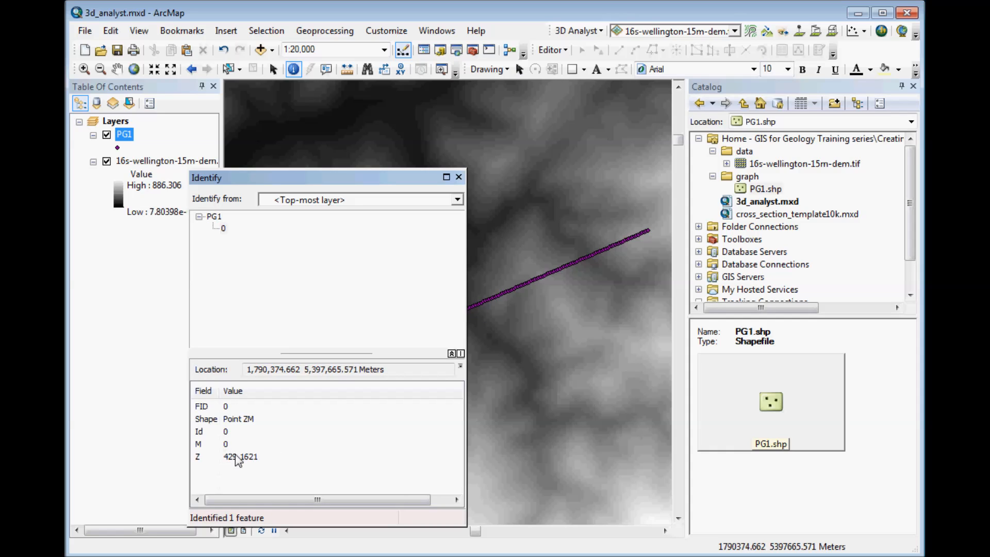
mouse_move(277, 450)
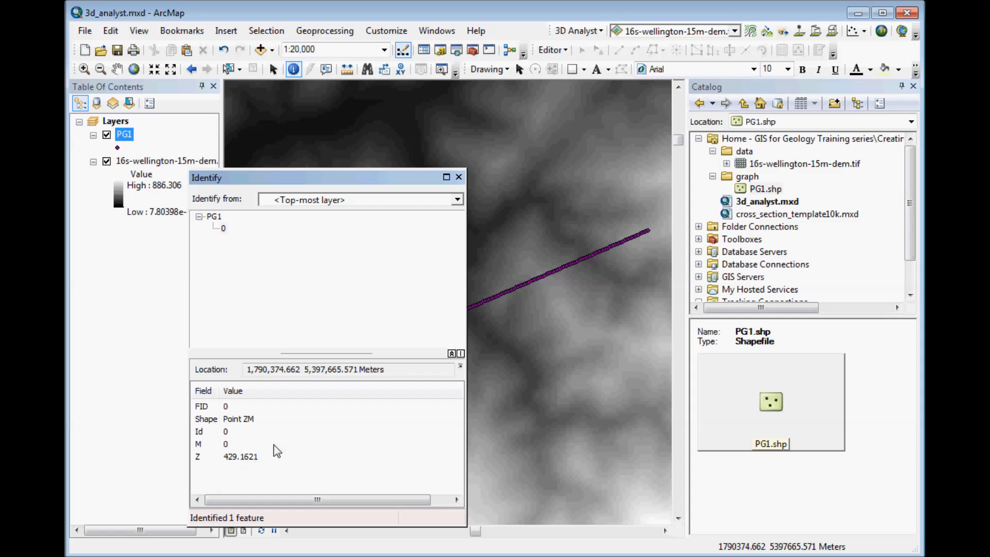
left_click(459, 176)
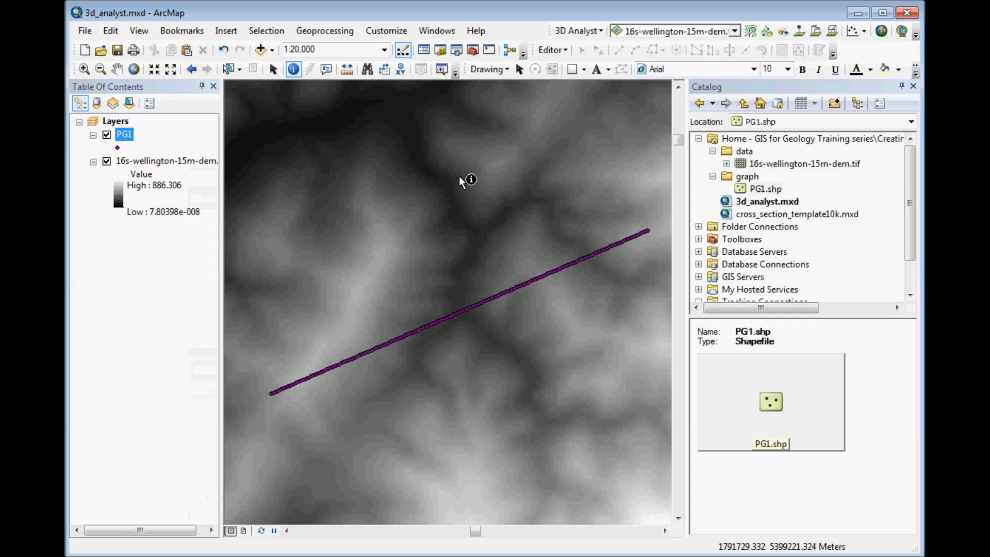
mouse_move(650, 232)
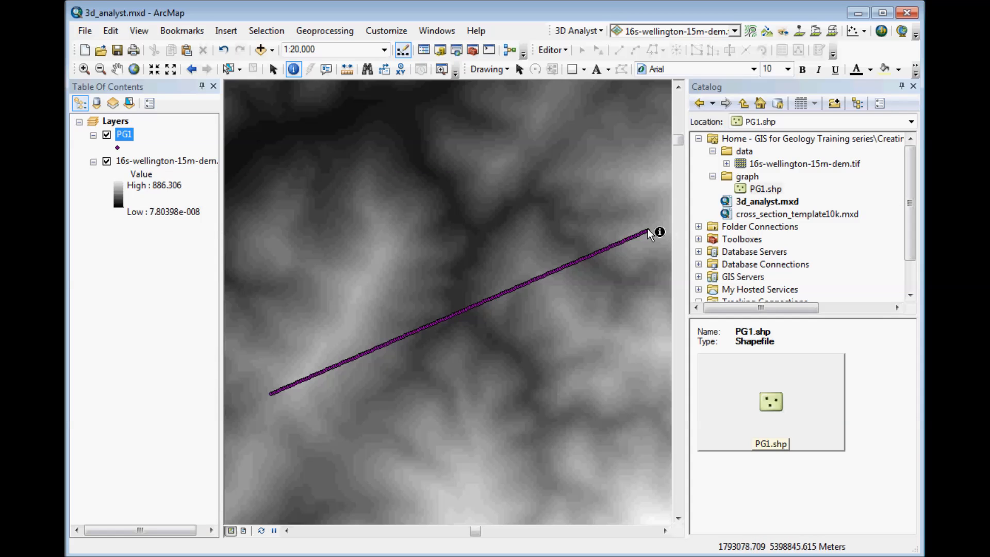
Identify the far-end point (478 m at 2941 m distance) and close the Identify results.
left_click(647, 232)
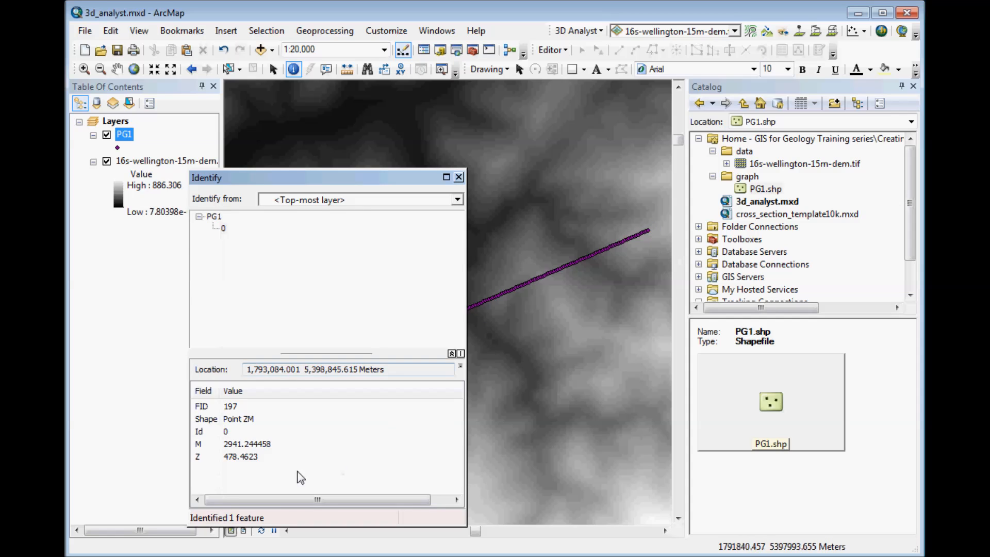
mouse_move(226, 459)
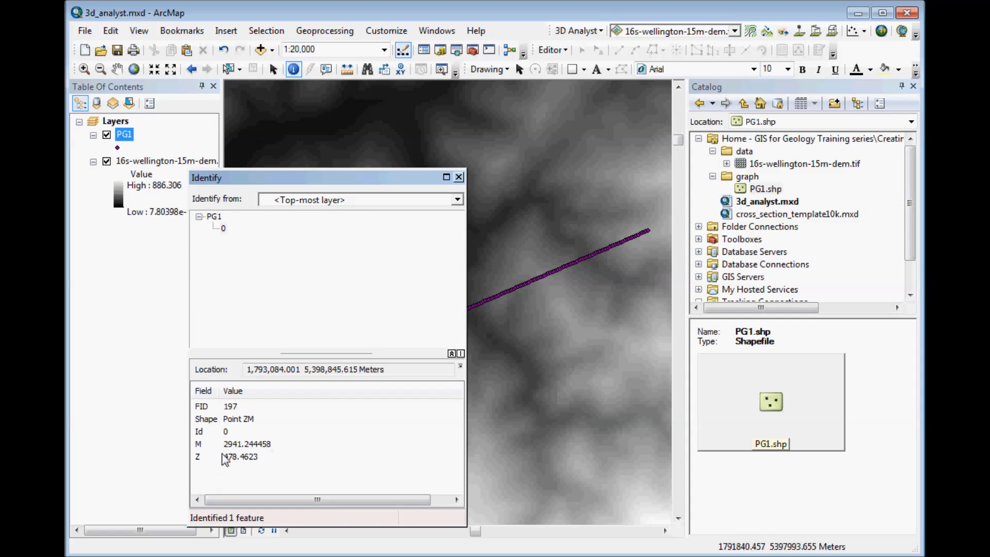
left_click(459, 176)
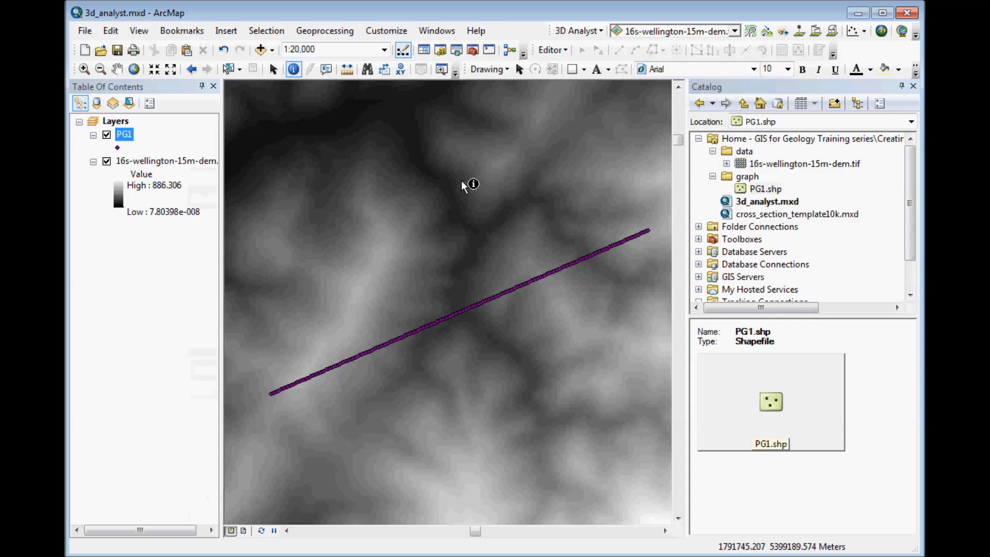
mouse_move(486, 316)
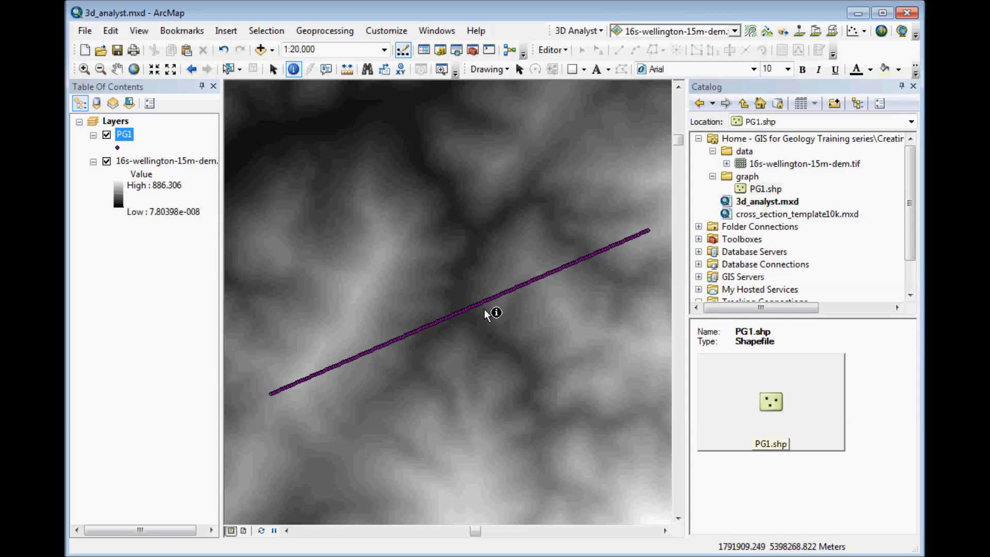
mouse_move(512, 344)
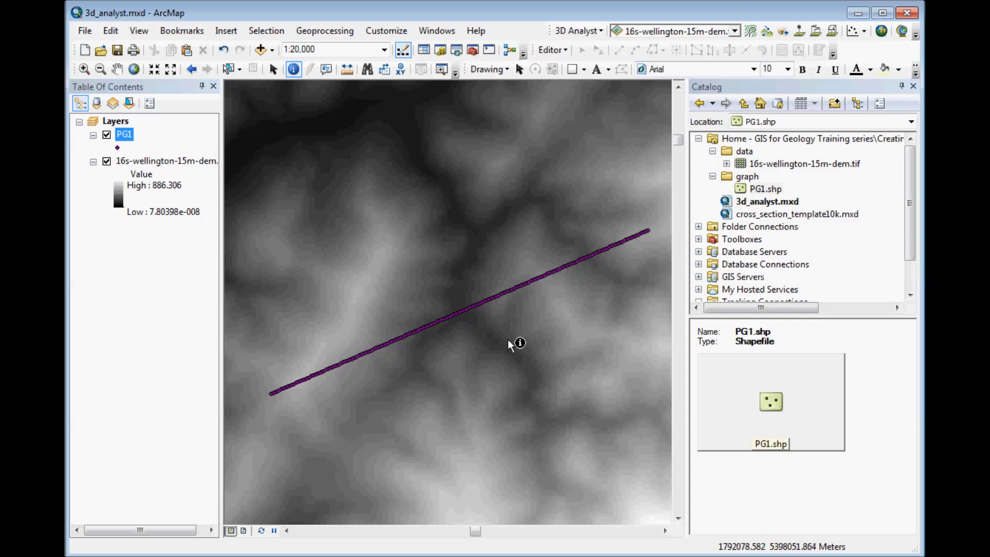
right_click(123, 135)
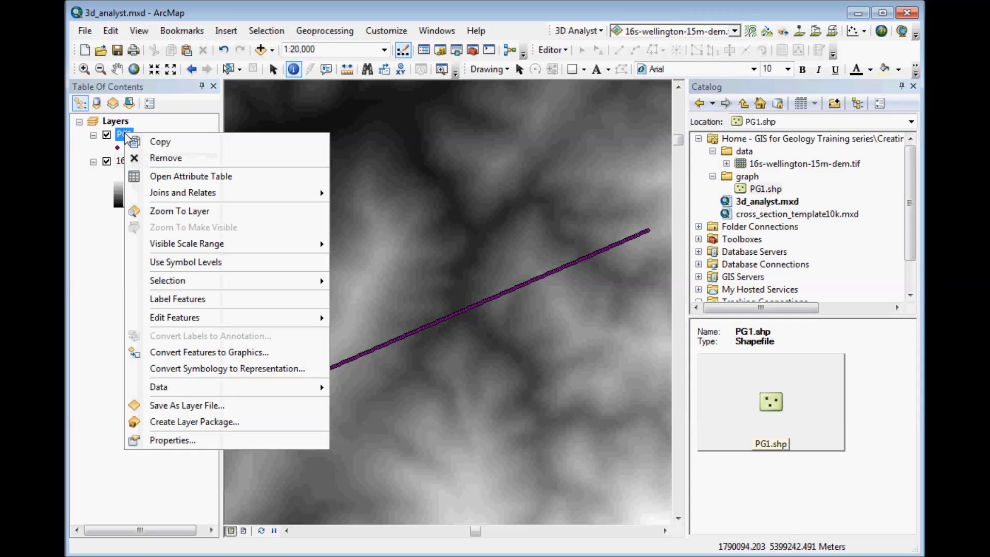
left_click(191, 177)
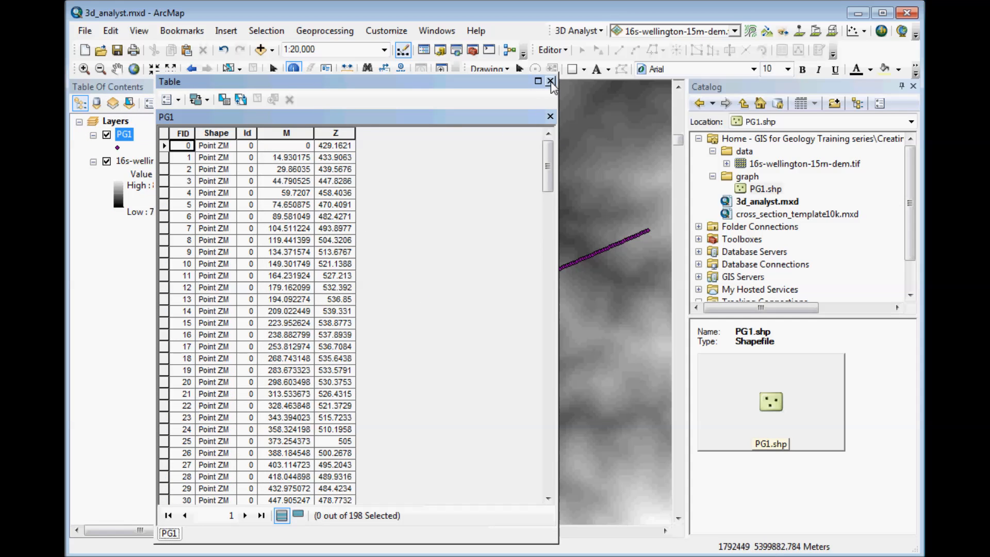
left_click(550, 83)
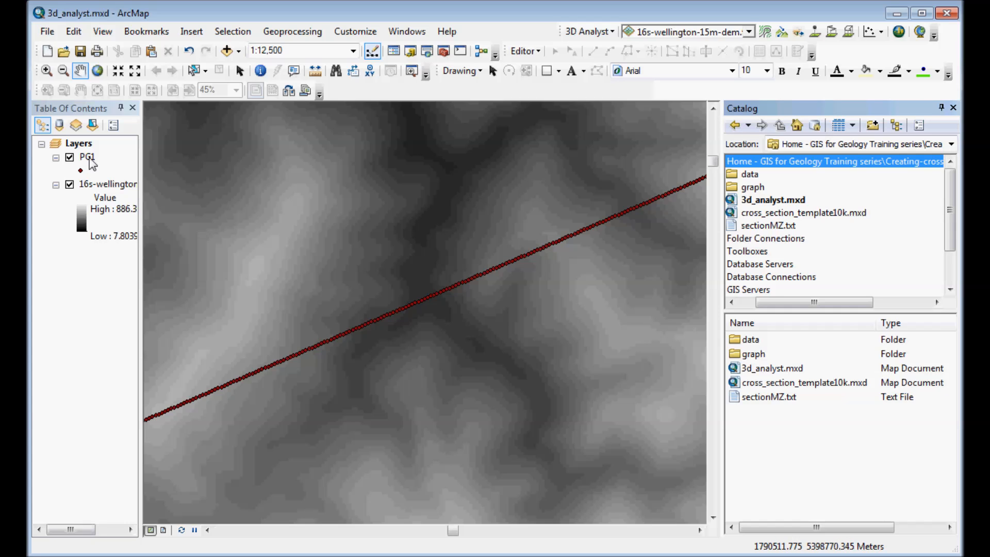
Show only the M and Z columns in PG1's attribute table and select all 198 records via Table Options.
right_click(87, 157)
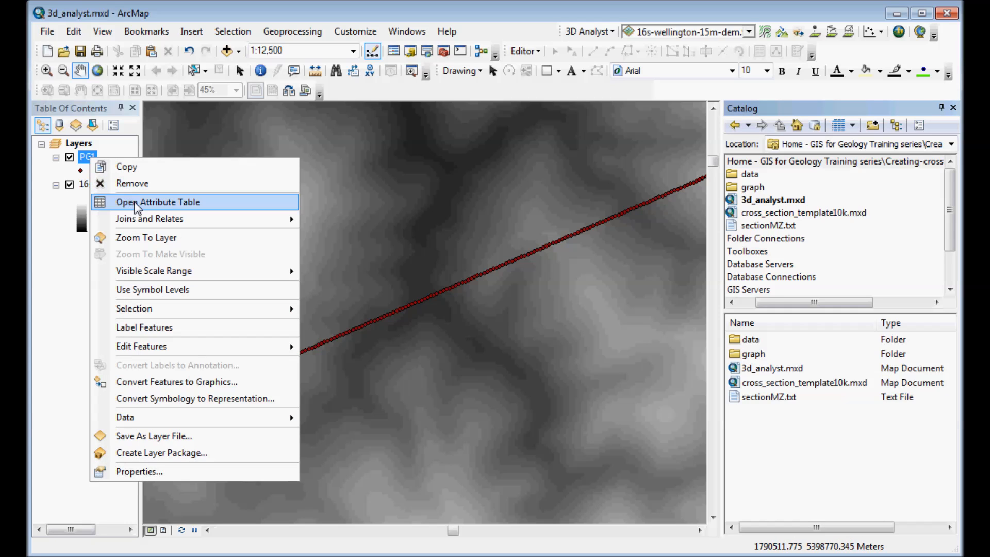
left_click(157, 201)
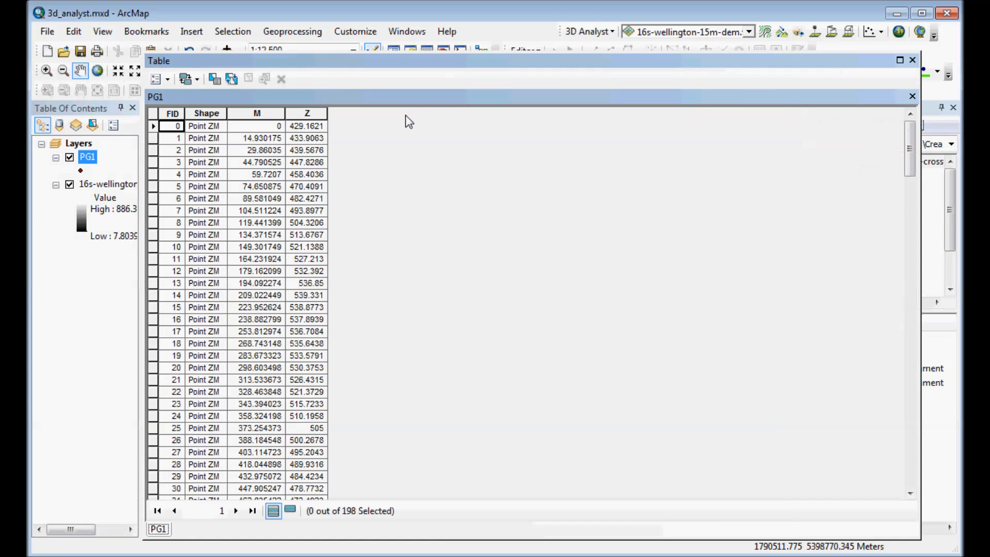
mouse_move(376, 242)
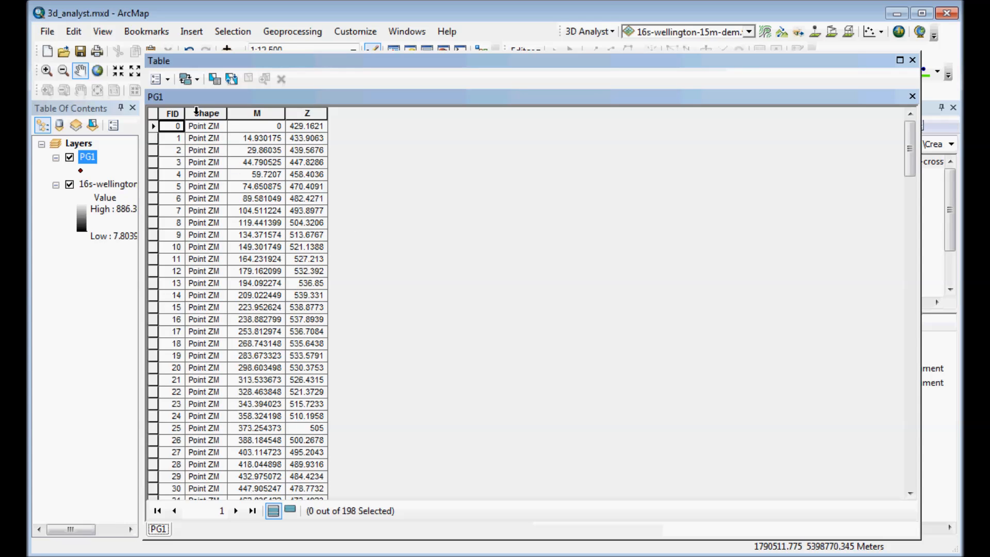
mouse_move(181, 126)
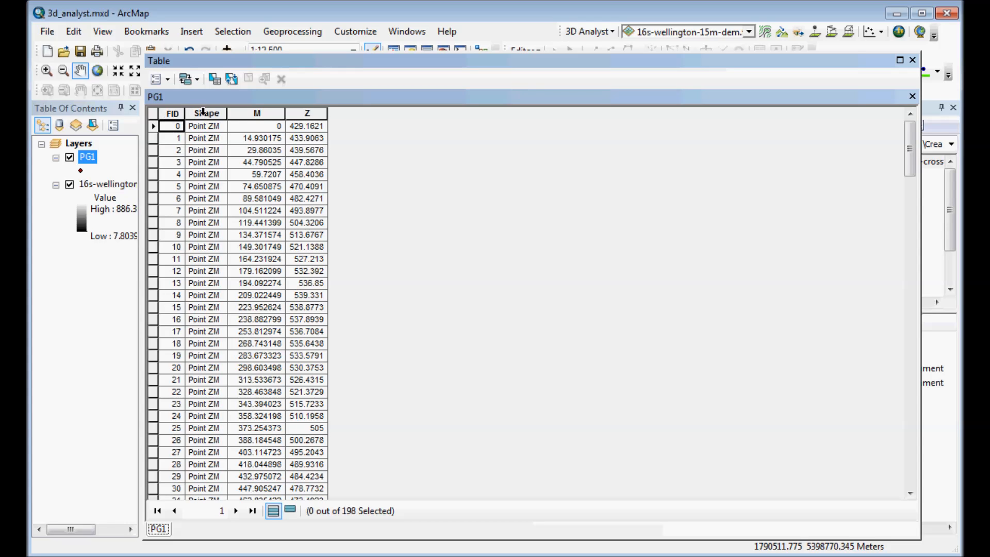
right_click(206, 113)
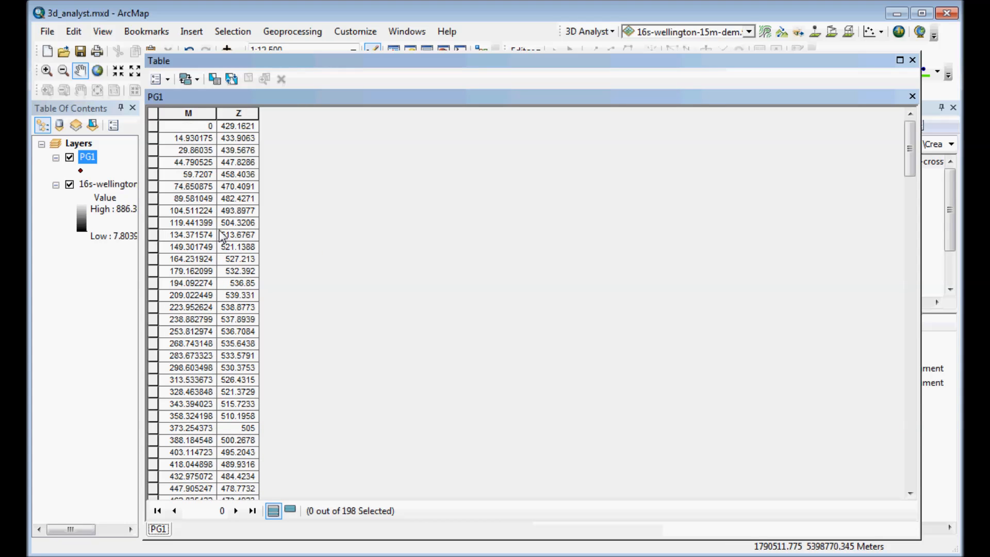
mouse_move(212, 210)
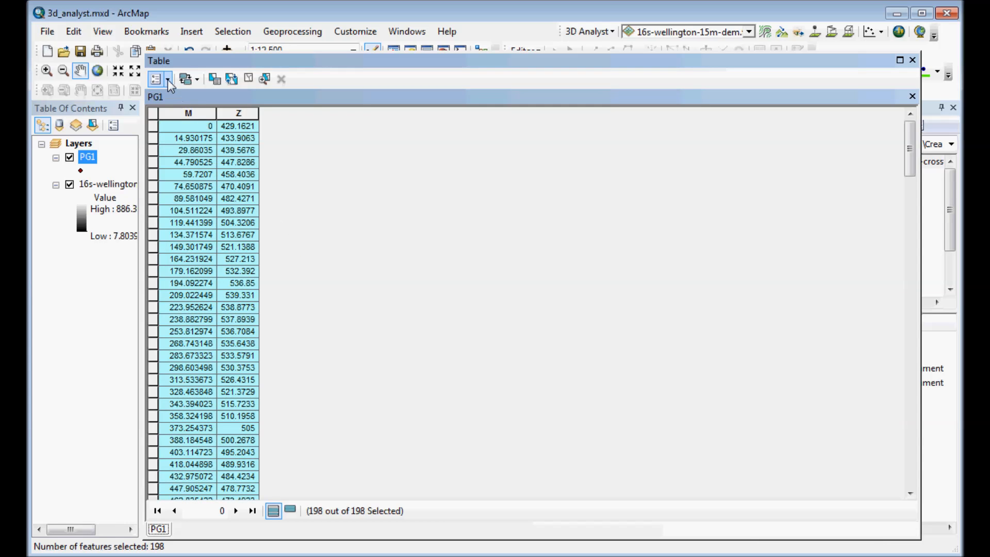
left_click(155, 79)
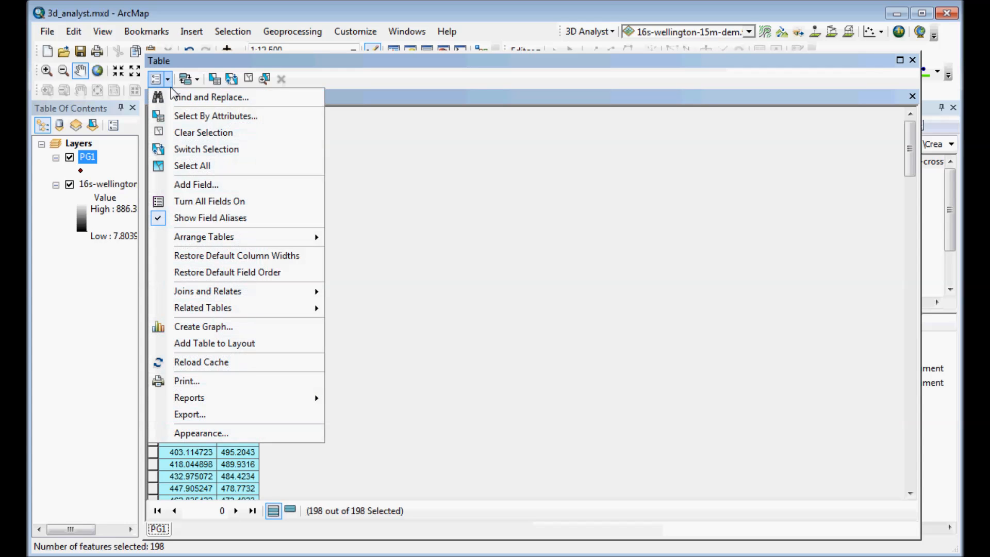
mouse_move(373, 173)
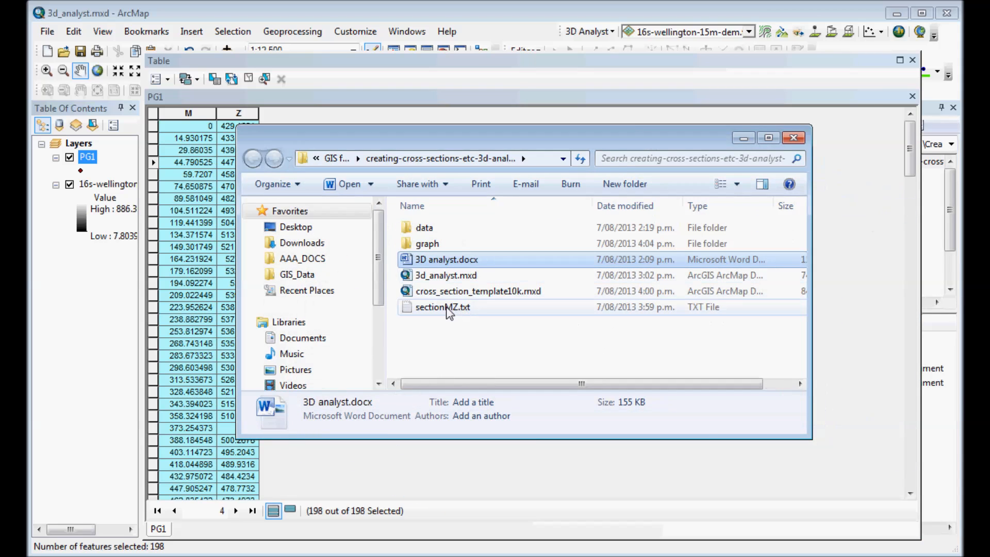
Bring sectionMZ.txt up for editing in Notepad++ with the window in full view.
left_click(442, 307)
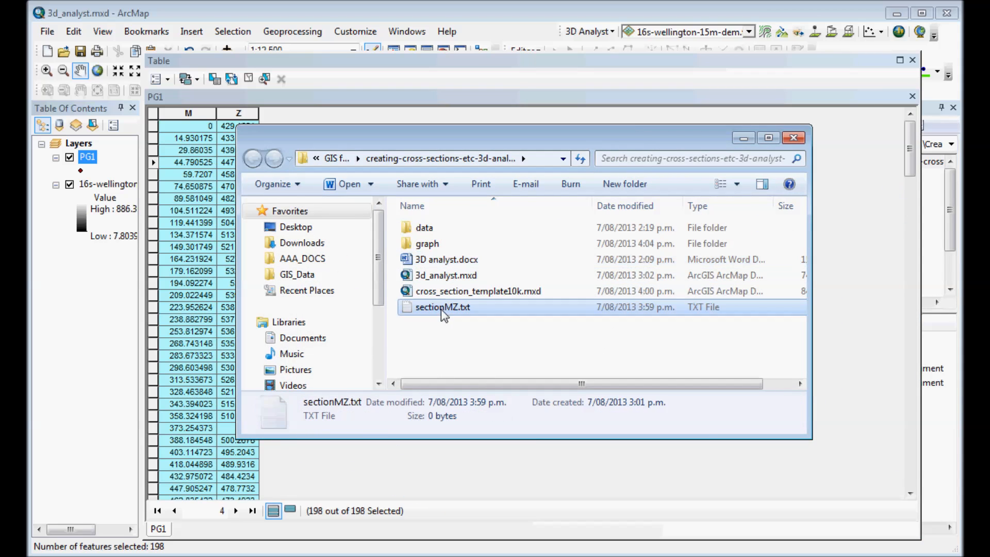
double_click(442, 307)
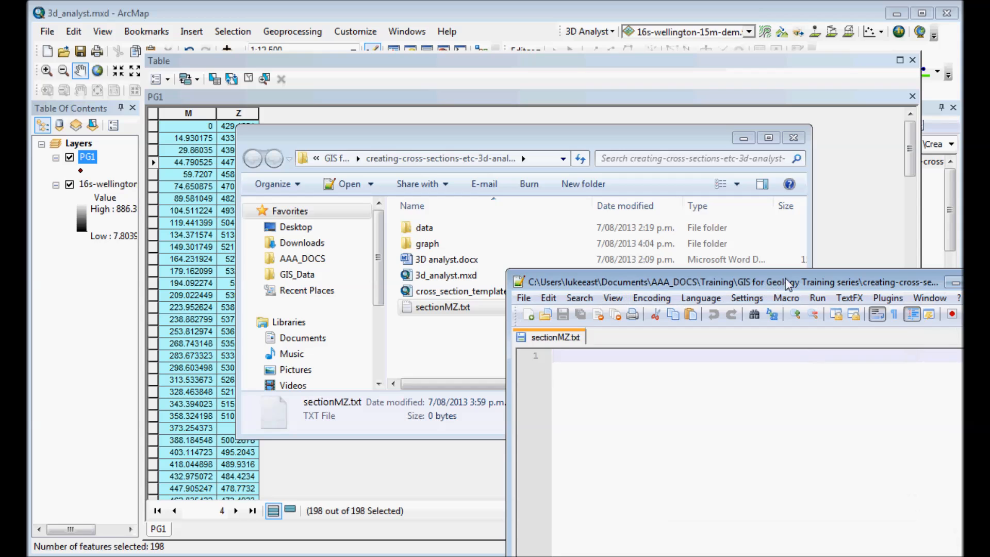
left_click_drag(787, 283, 589, 157)
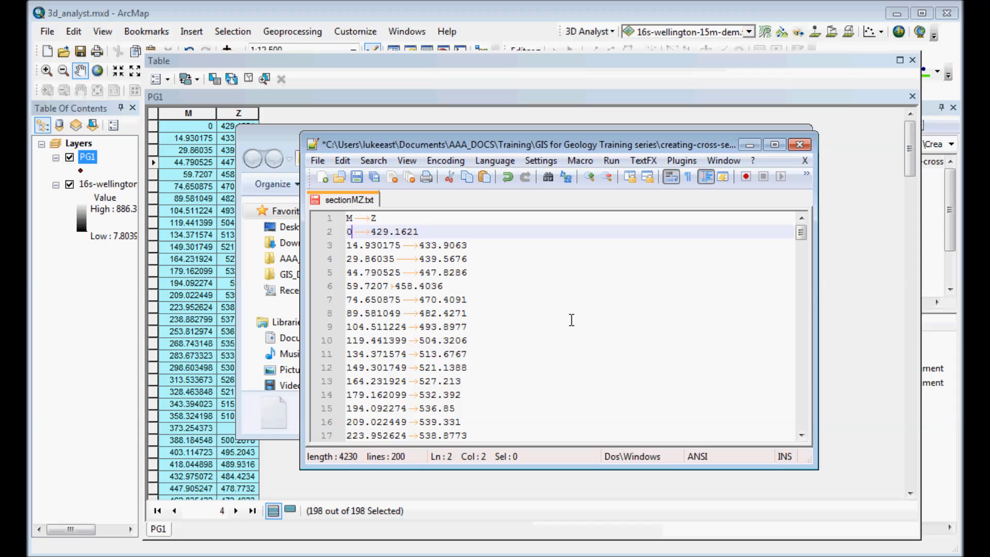
Paste the M–Z records, change the first distance to 0.00, then save and close the file.
type(".")
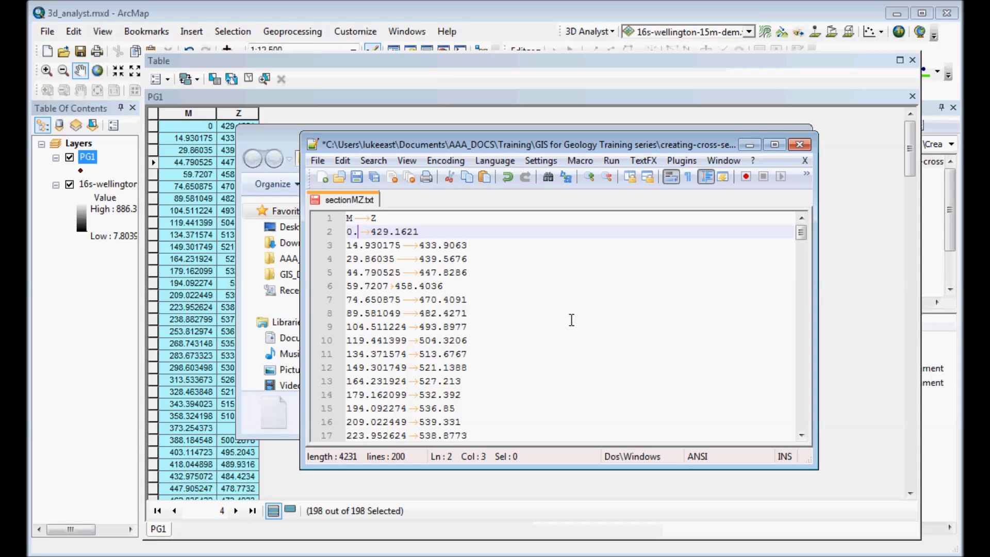
type("0")
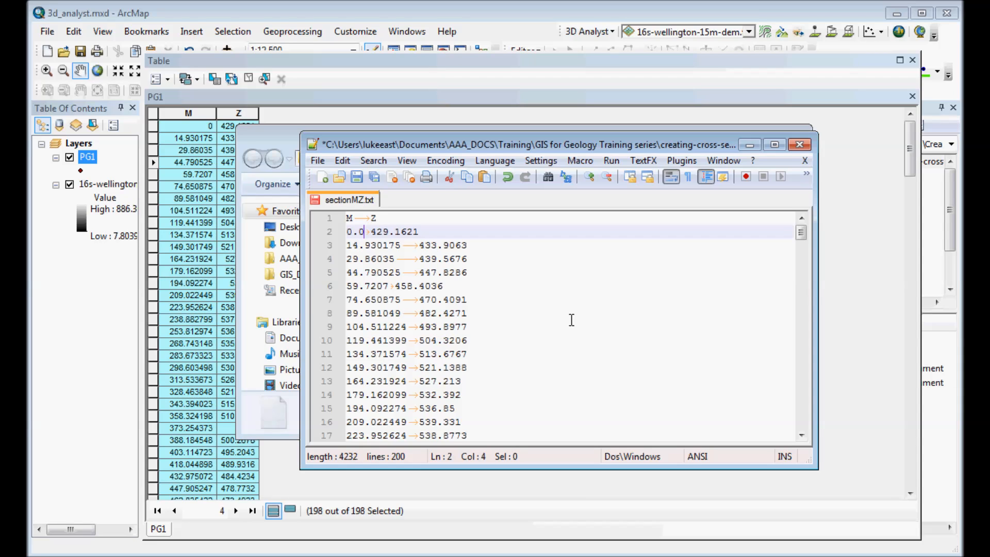
type("0")
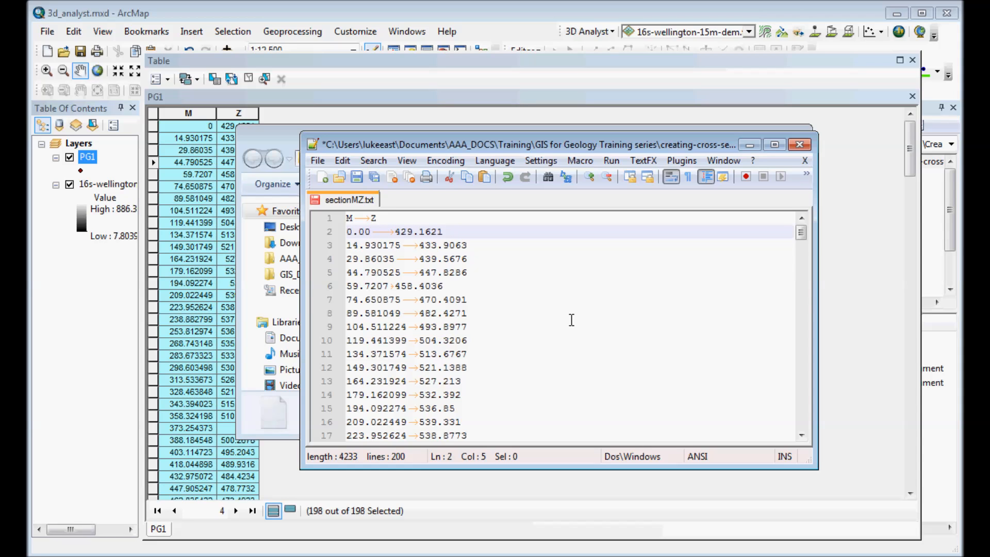
left_click(356, 176)
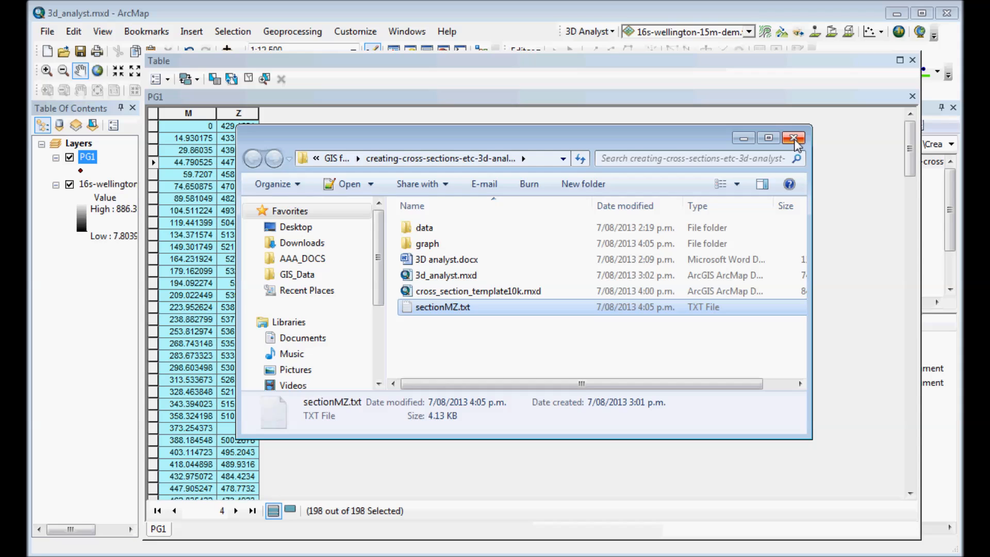
Switch to cross_section_template10k.mxd without saving changes to 3d_analyst.mxd.
left_click(794, 137)
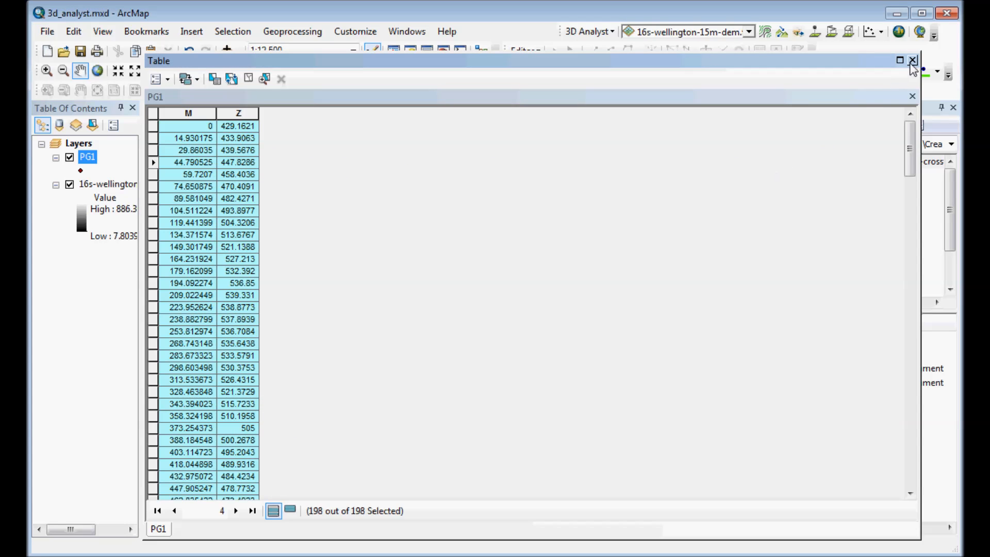
left_click(911, 61)
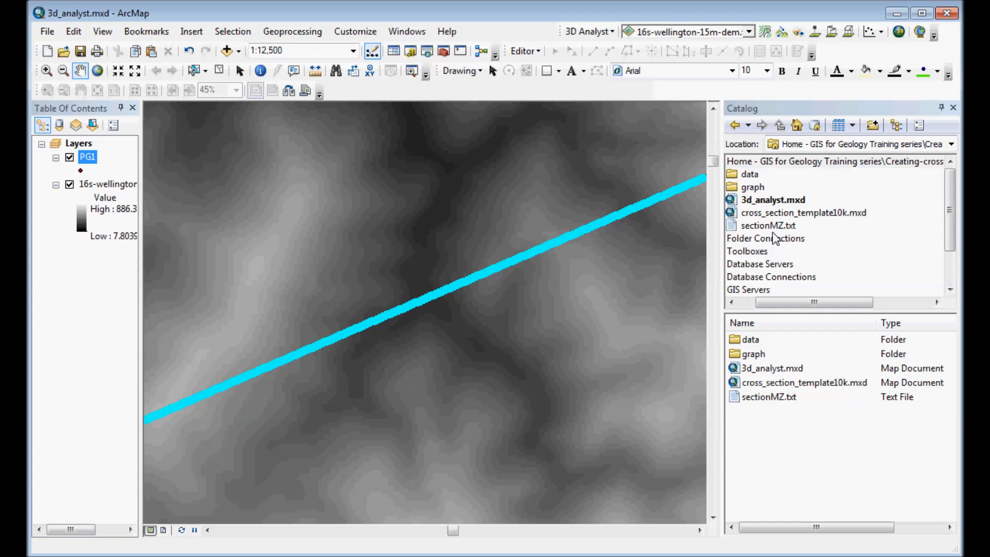
mouse_move(778, 218)
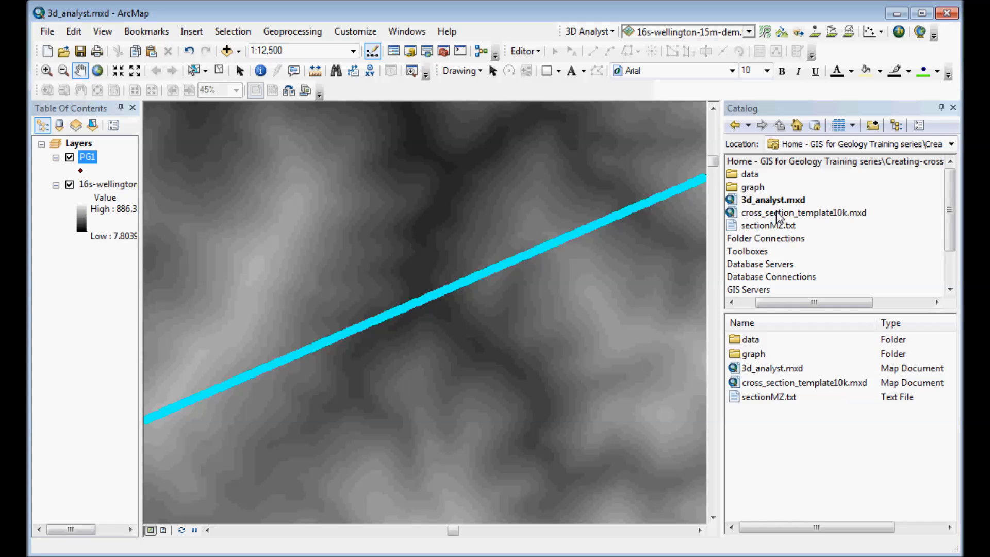
double_click(803, 212)
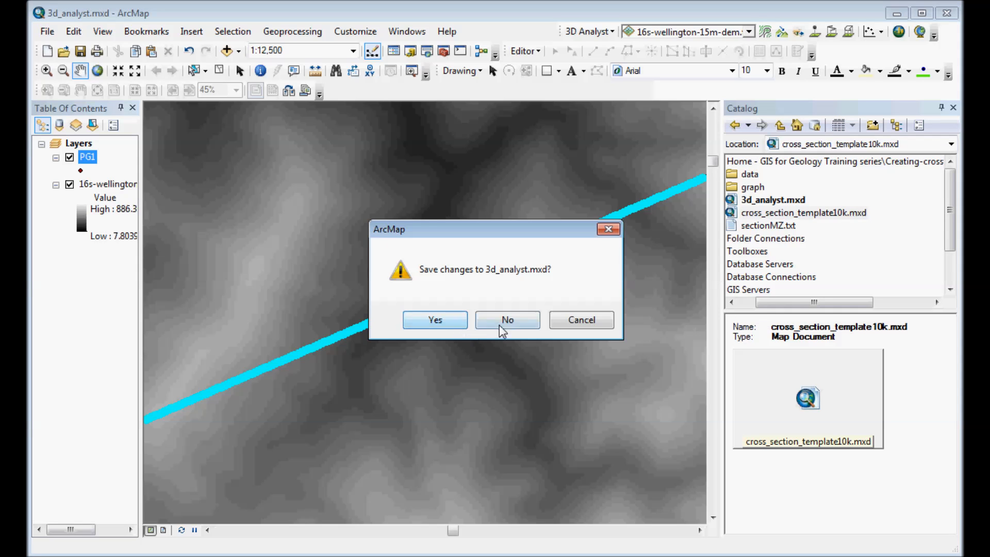
left_click(507, 319)
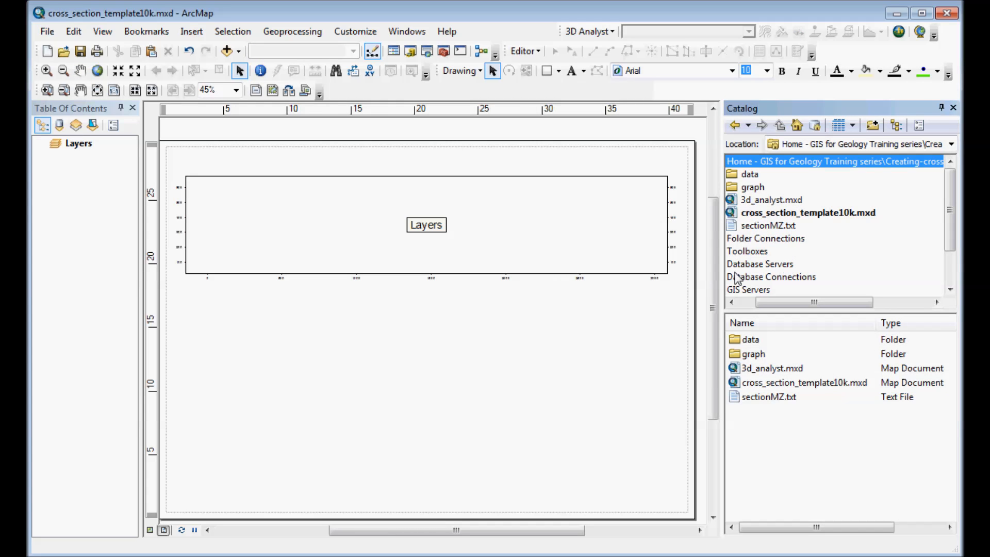
mouse_move(177, 160)
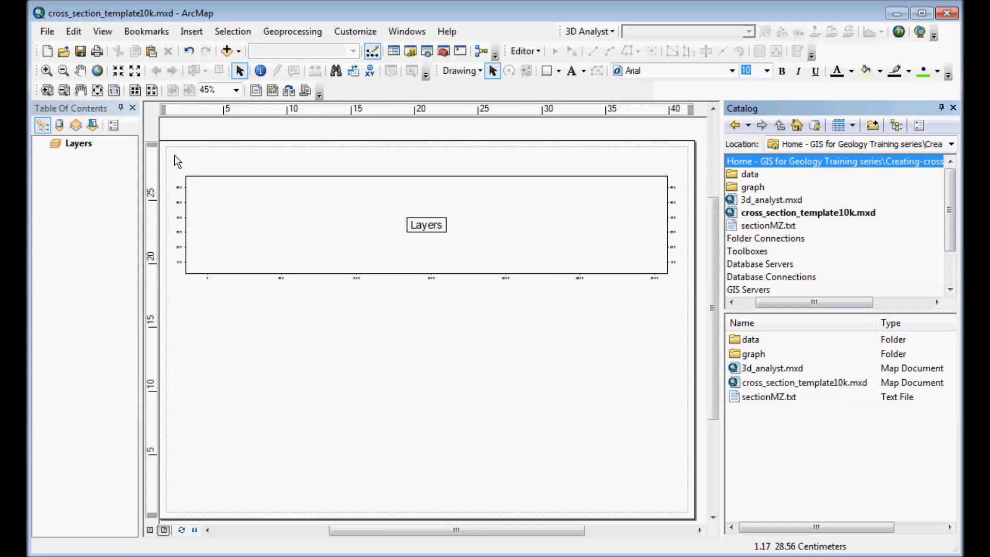
mouse_move(556, 300)
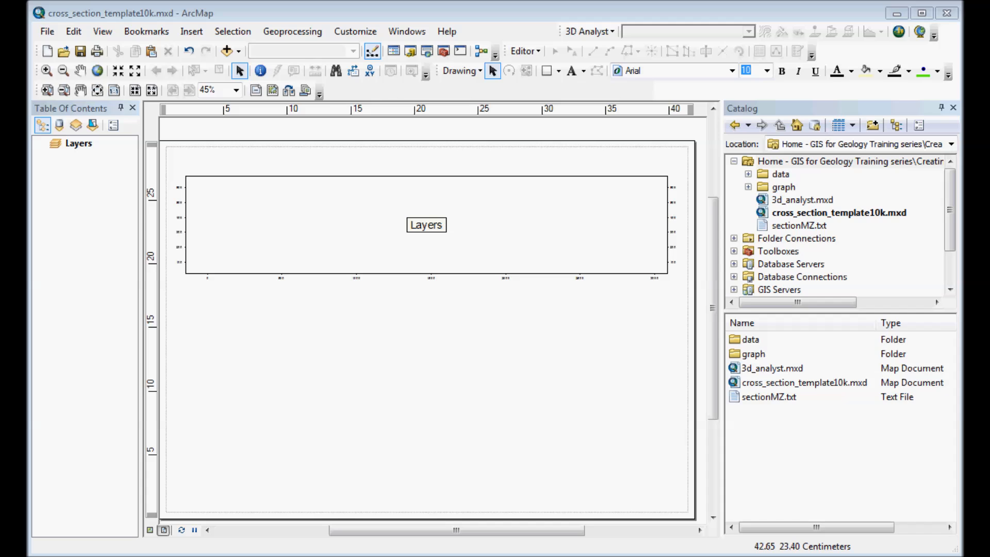
mouse_move(797, 251)
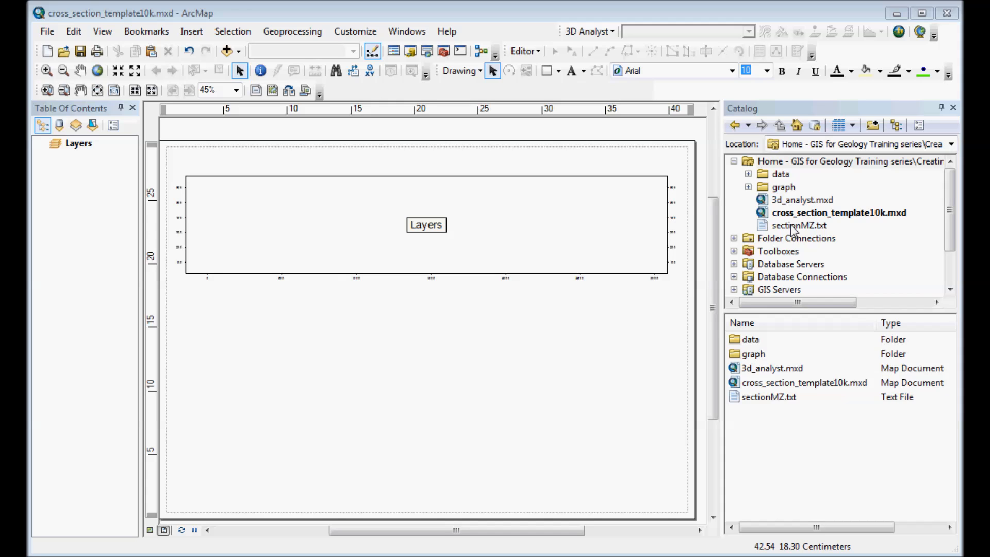
Start Create Feature Class From XY Table on sectionMZ.txt with M as X and Z as Y.
right_click(798, 225)
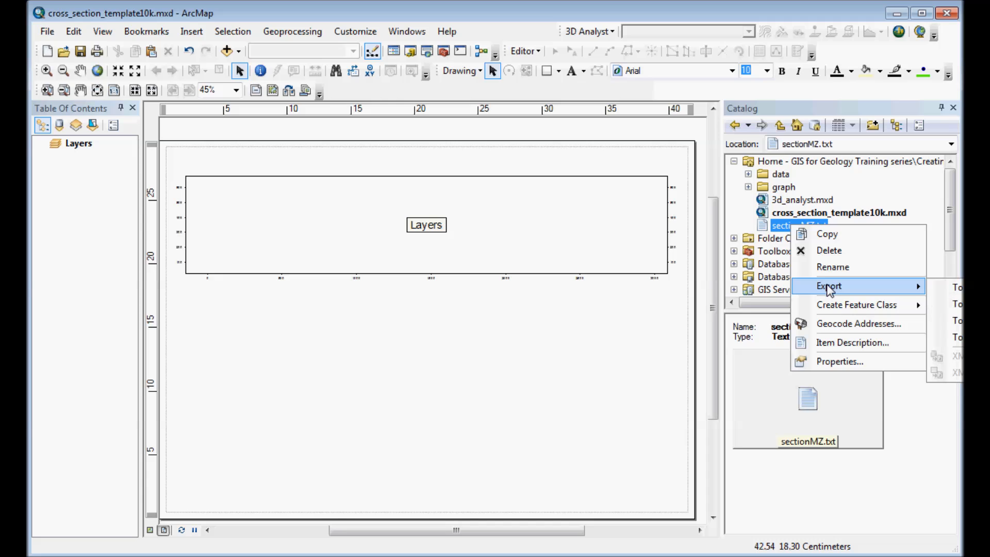
mouse_move(856, 306)
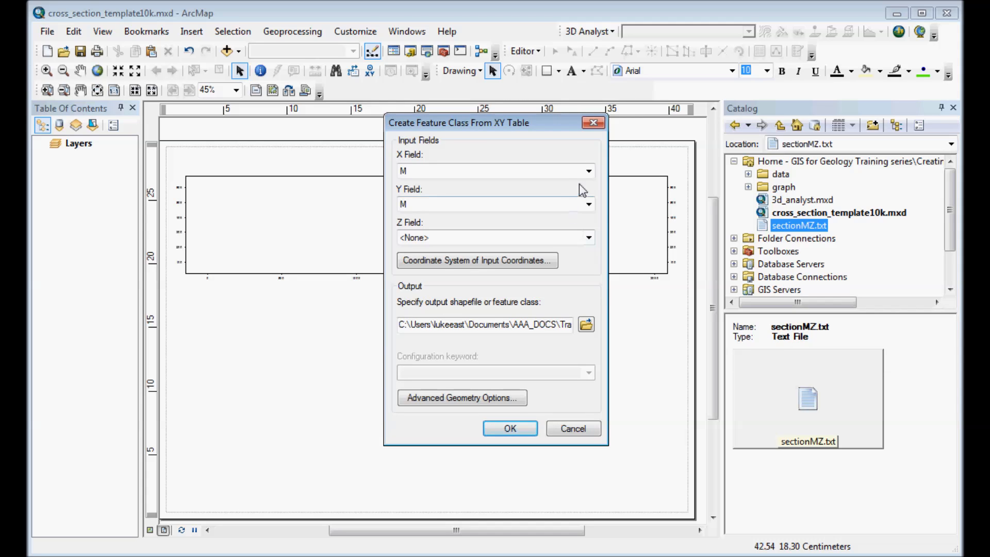
left_click(588, 203)
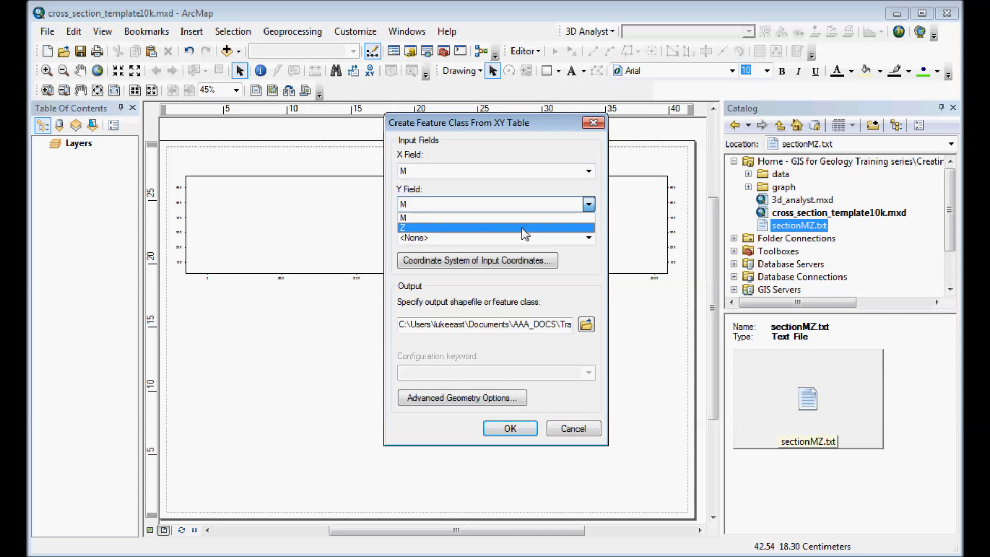
left_click(402, 227)
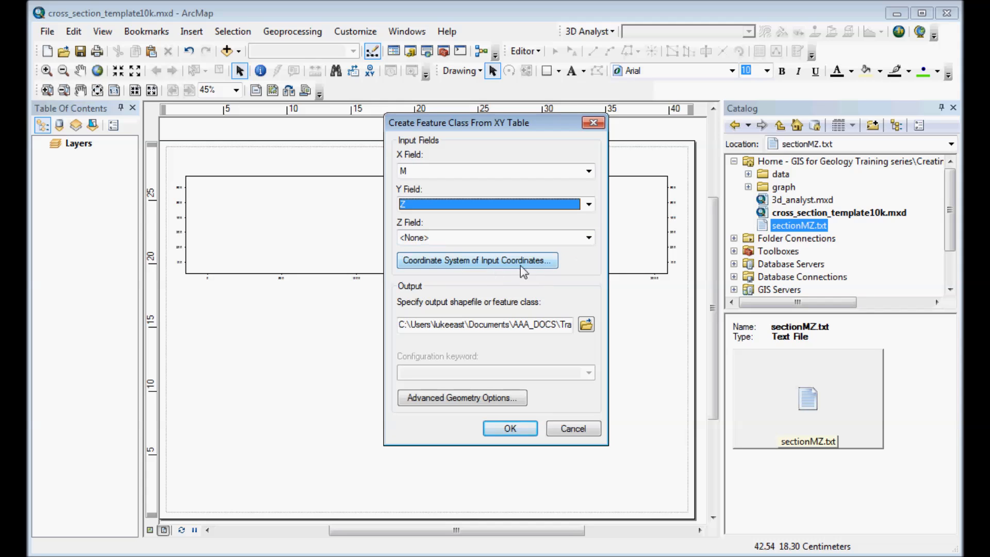
Save the output as XYsectionMZ.shp, create the points and accept the spatial reference warning.
left_click(585, 324)
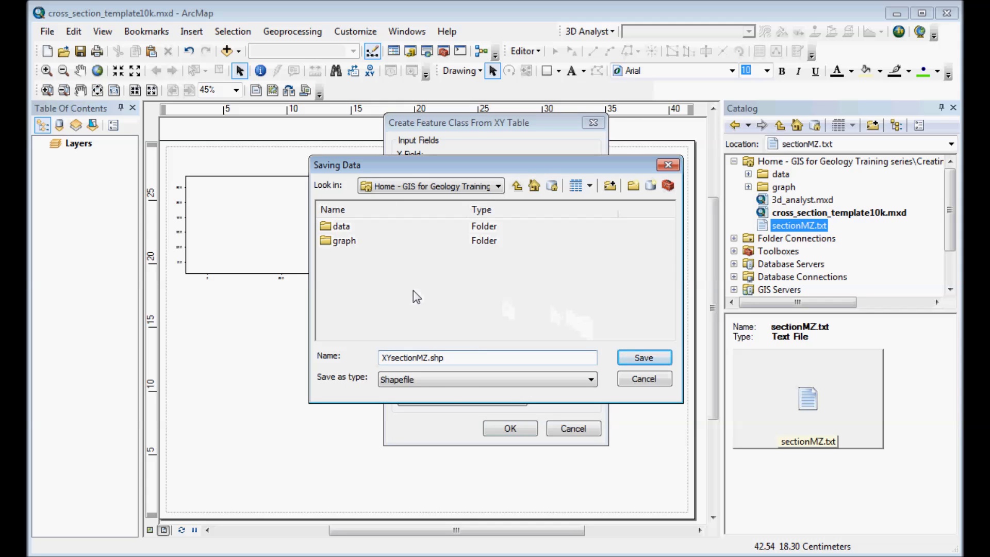
left_click(642, 358)
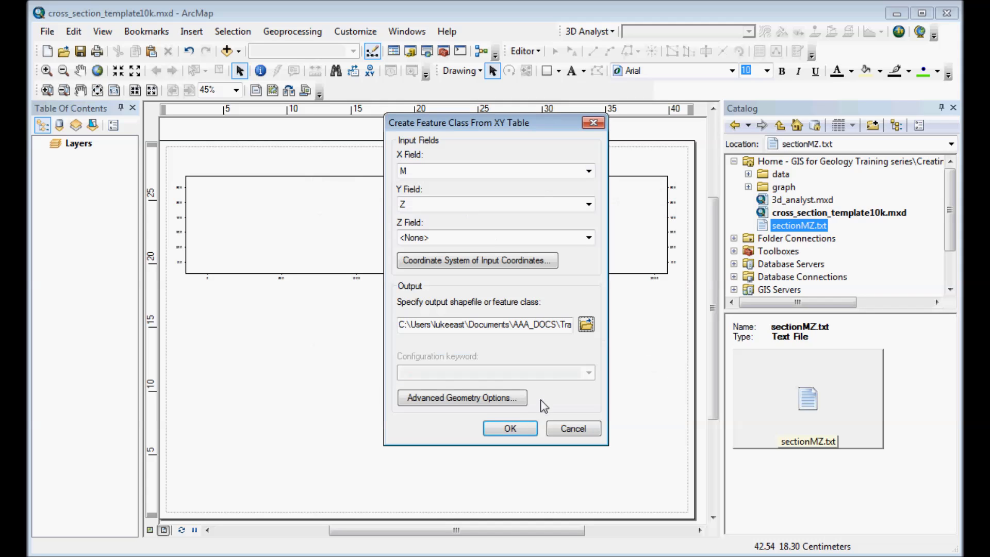
left_click(509, 428)
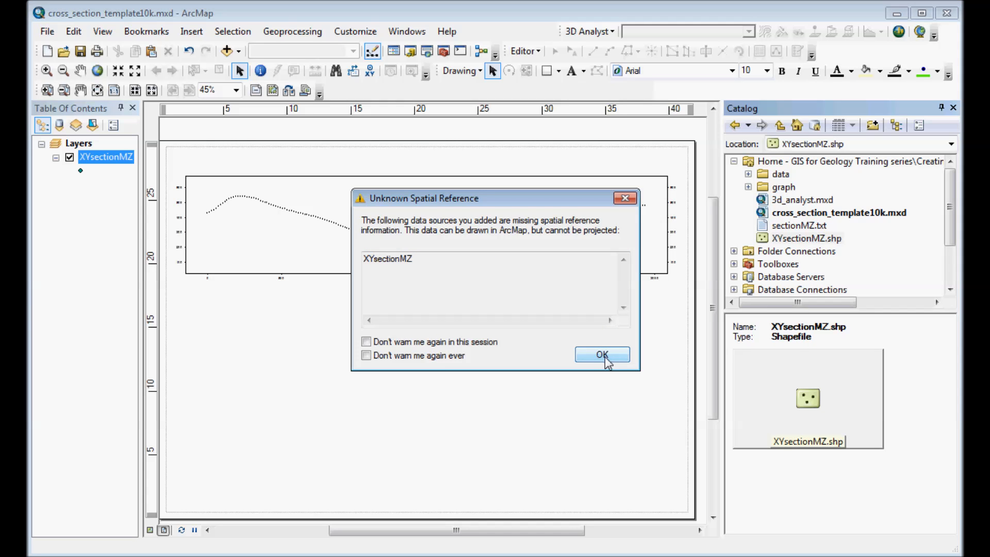
left_click(601, 353)
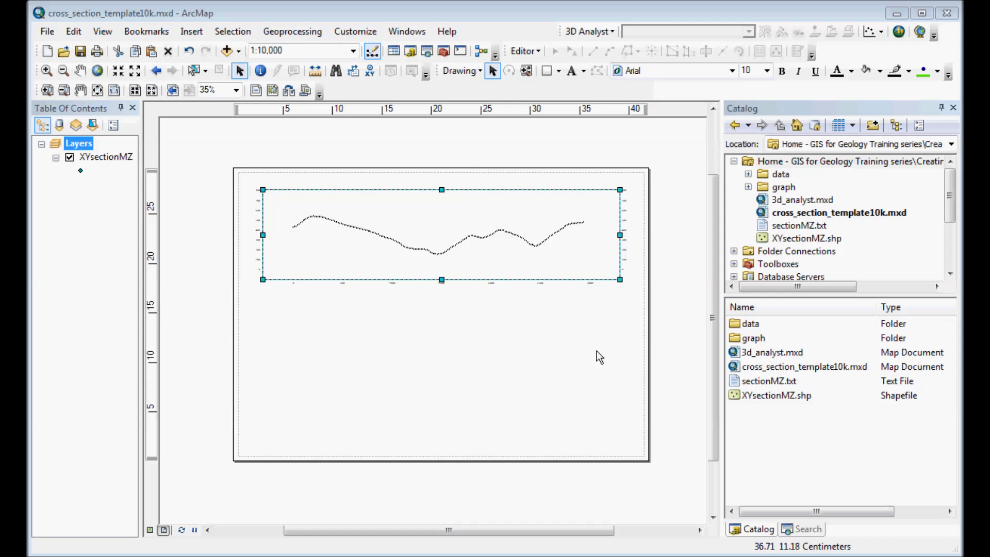
mouse_move(594, 372)
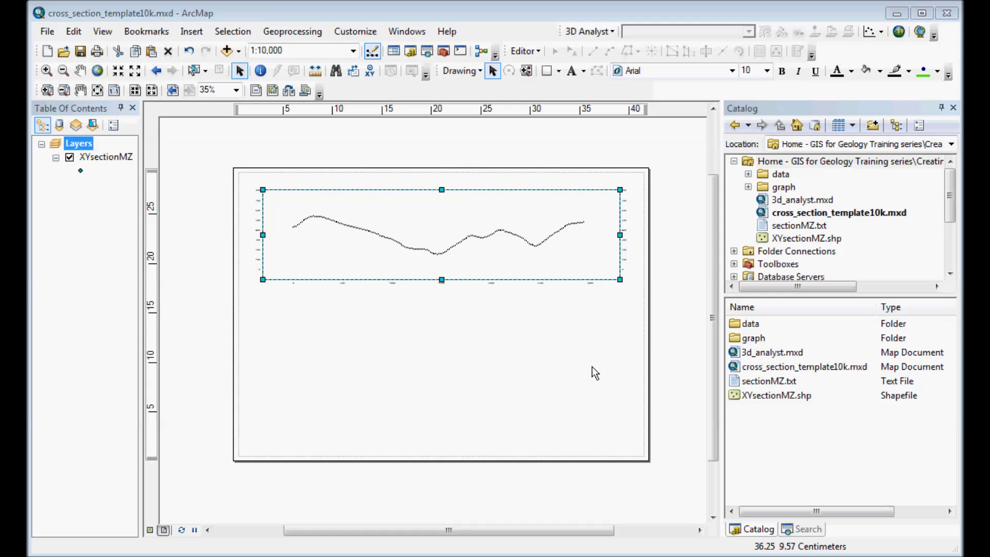
mouse_move(238, 50)
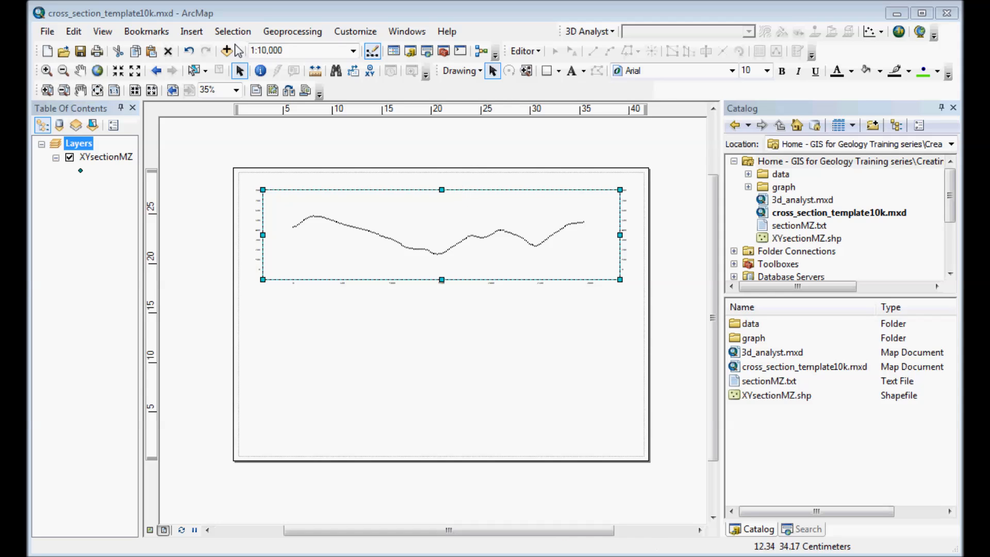
Run Points To Line on the XYsectionMZ points, saving the output as section_line.
left_click(427, 50)
type("points to line")
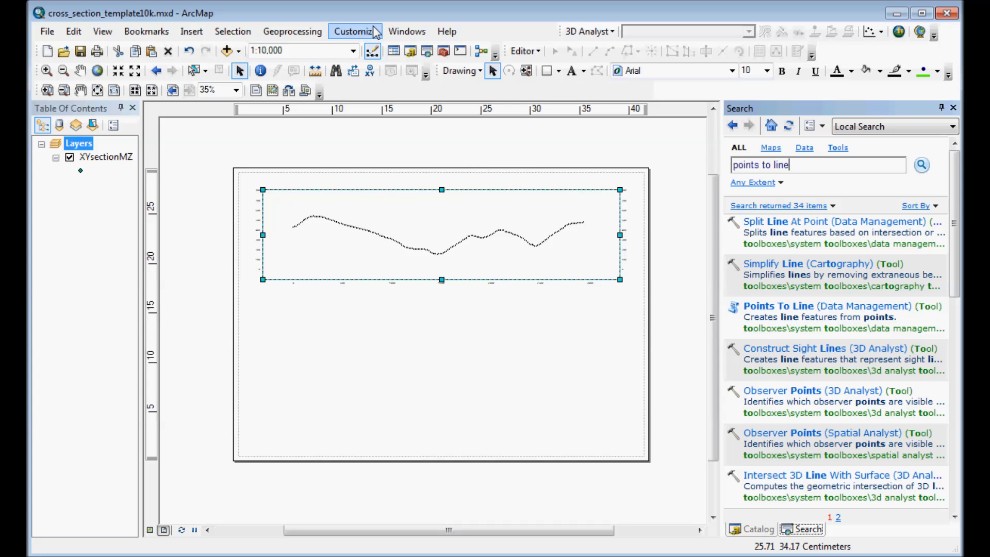
left_click(406, 31)
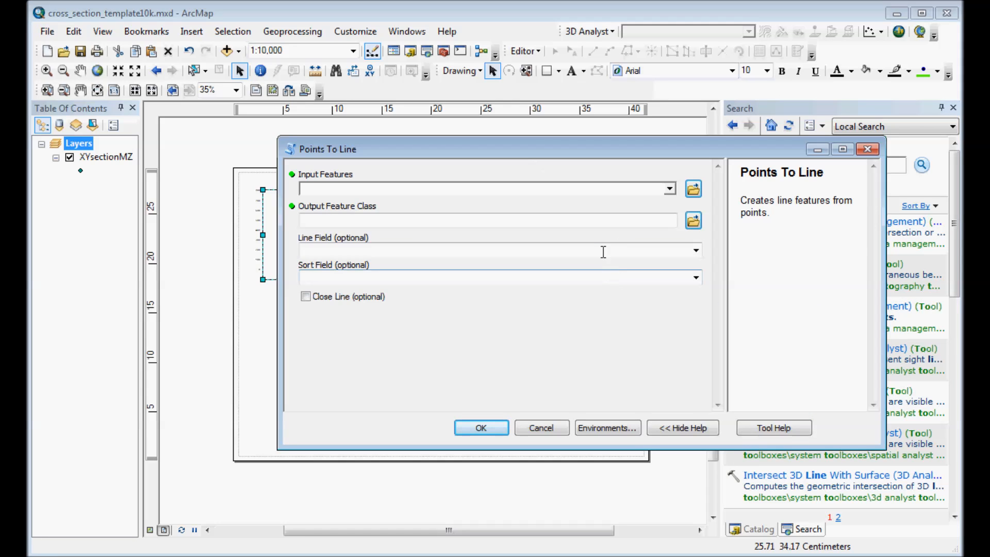
left_click(668, 189)
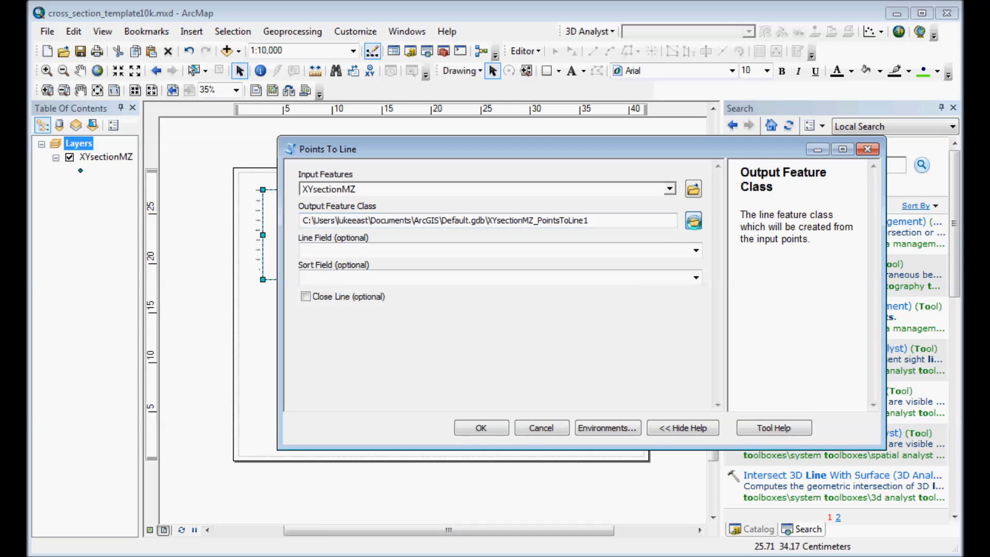
left_click(691, 221)
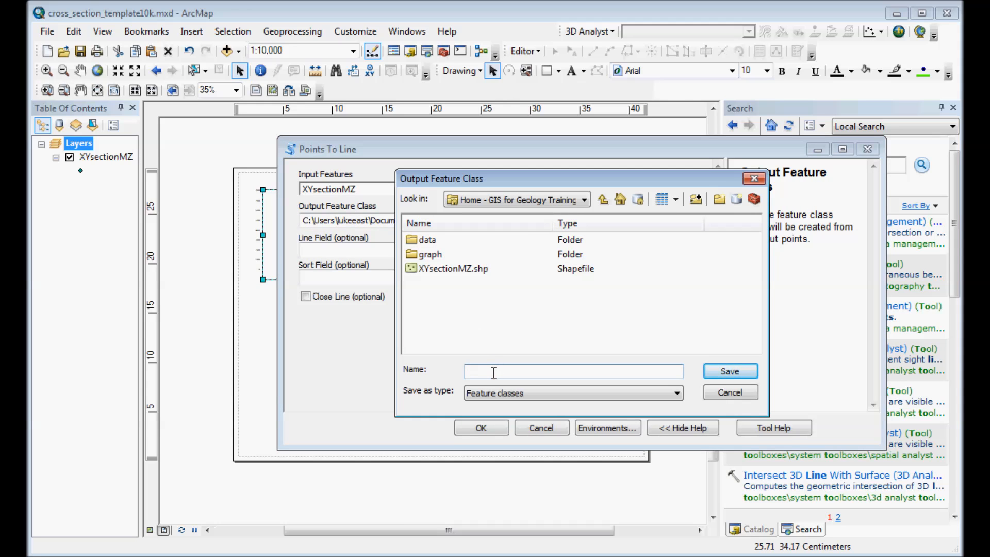
type("section_line")
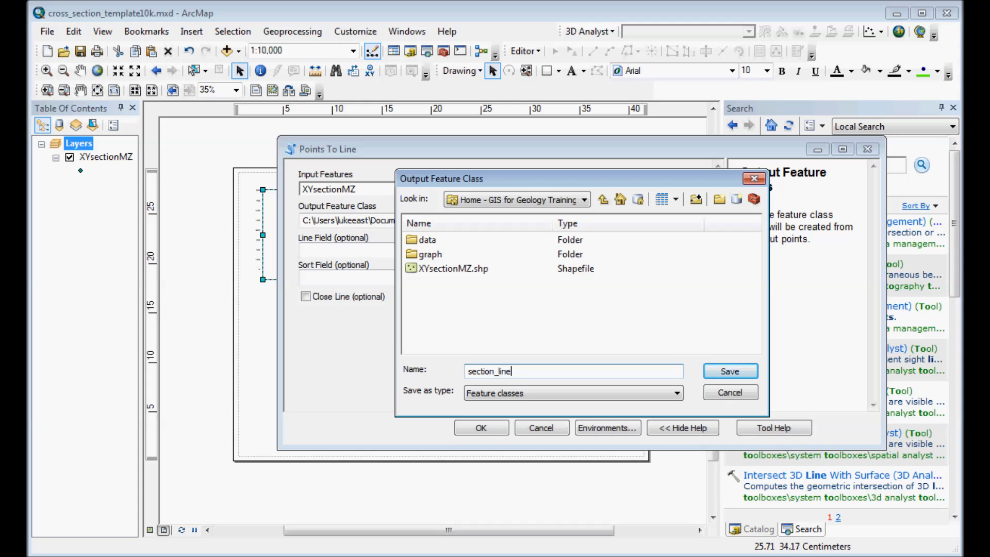
left_click(730, 370)
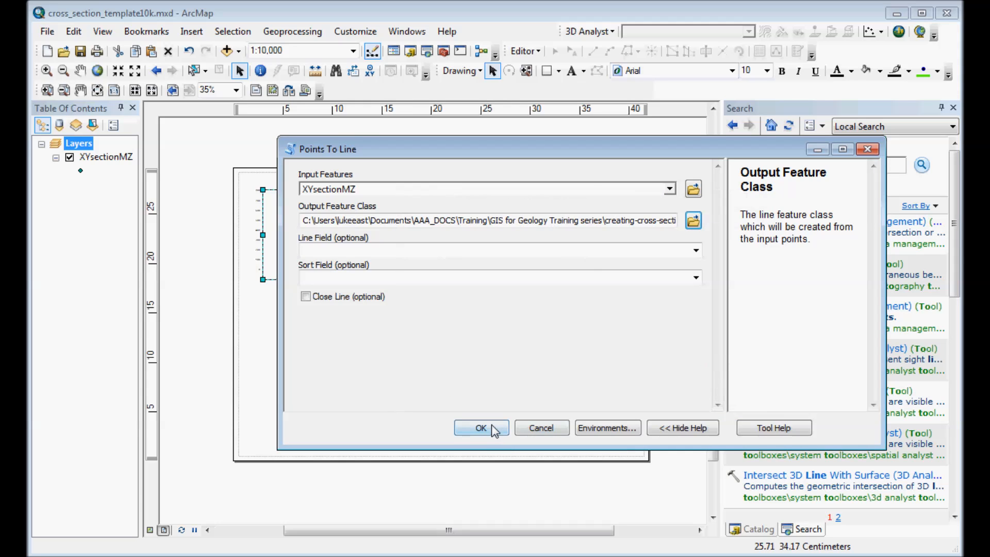
left_click(480, 426)
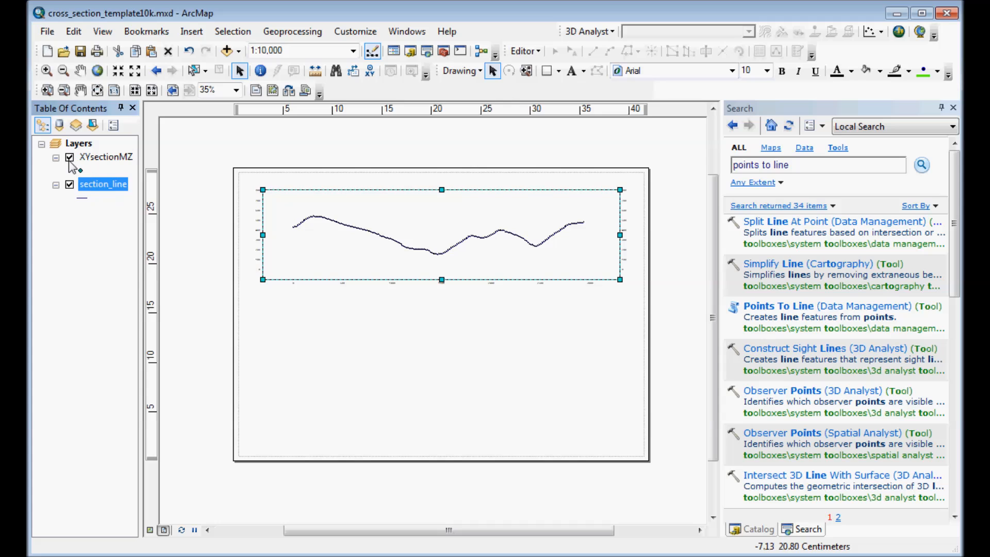
Hide the XYsectionMZ point layer and select the data frame to resize it taller on the page.
left_click(70, 157)
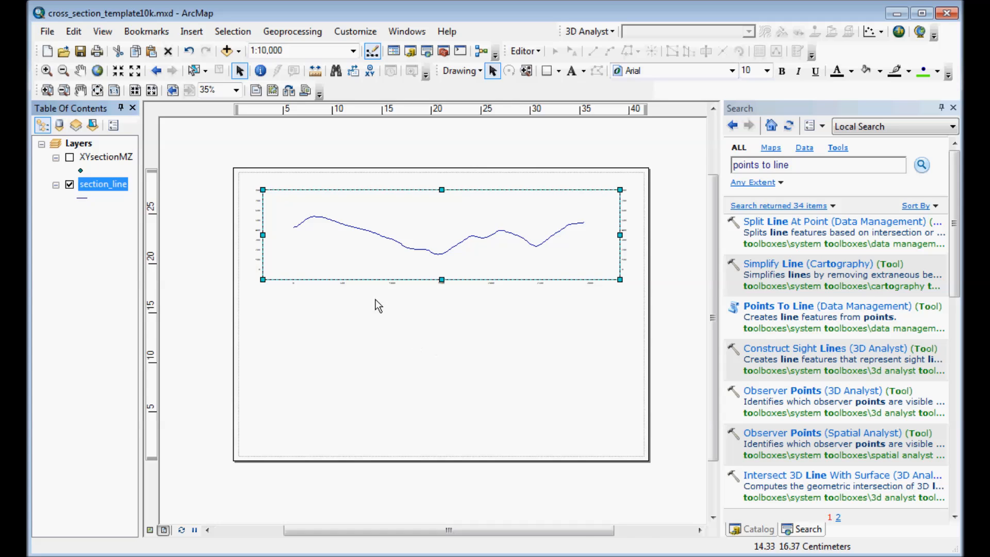
mouse_move(347, 272)
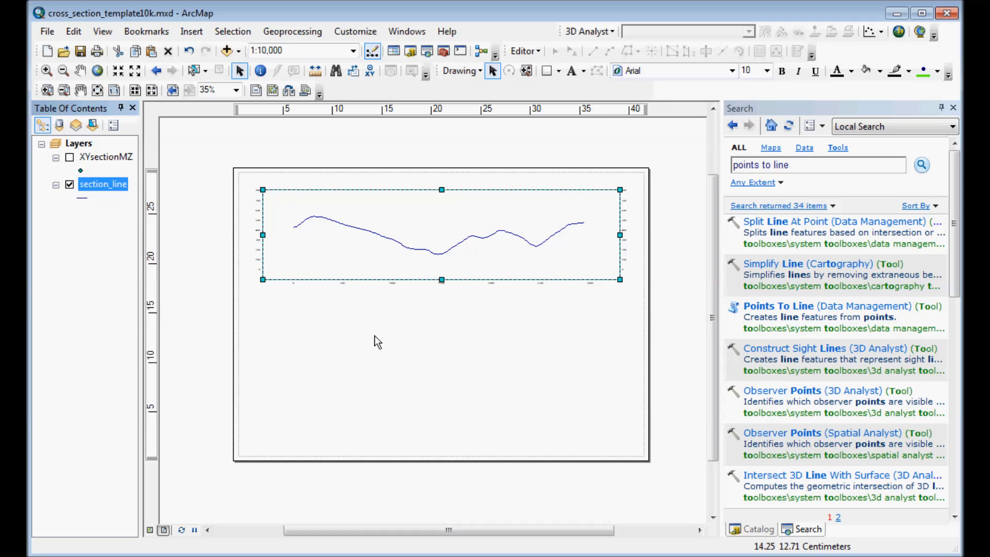
mouse_move(291, 280)
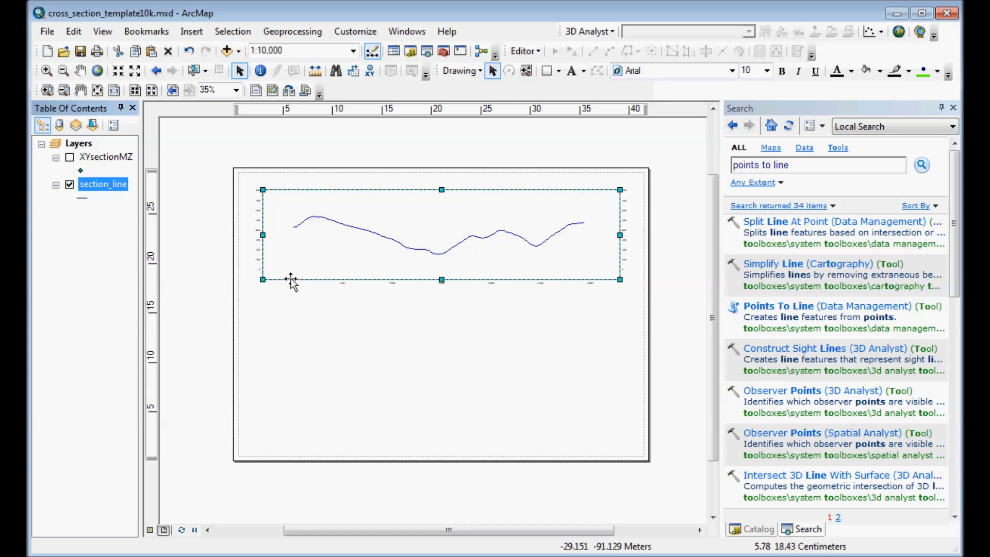
mouse_move(414, 274)
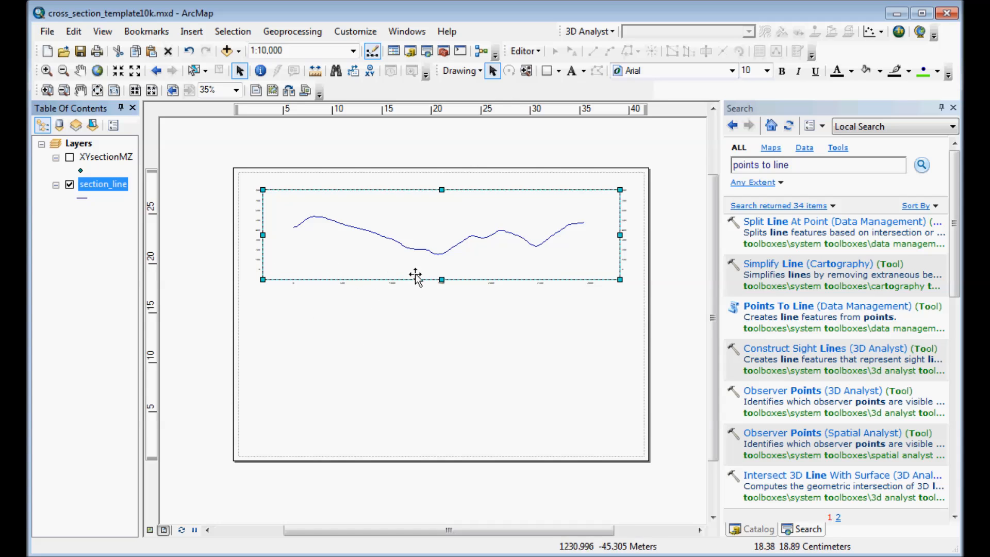
mouse_move(331, 247)
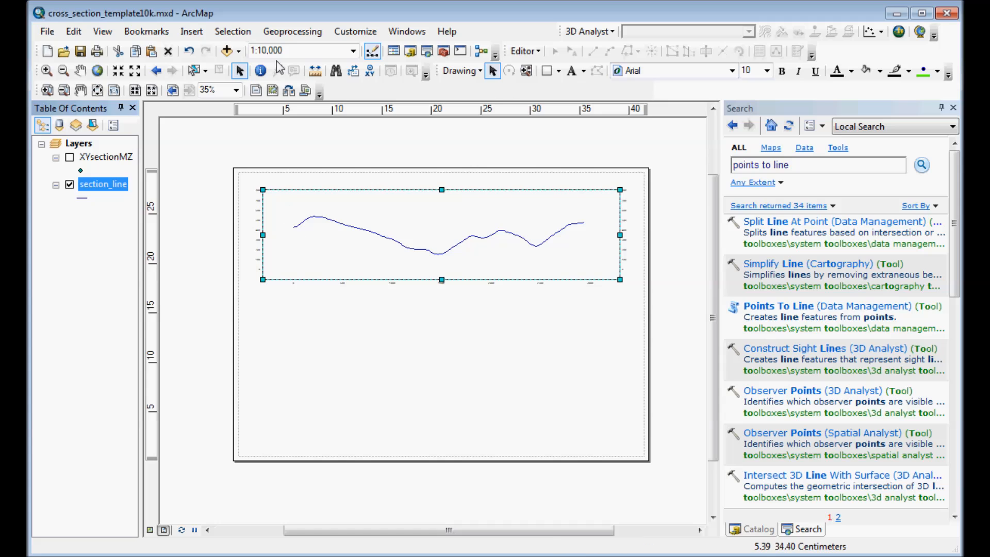
mouse_move(353, 51)
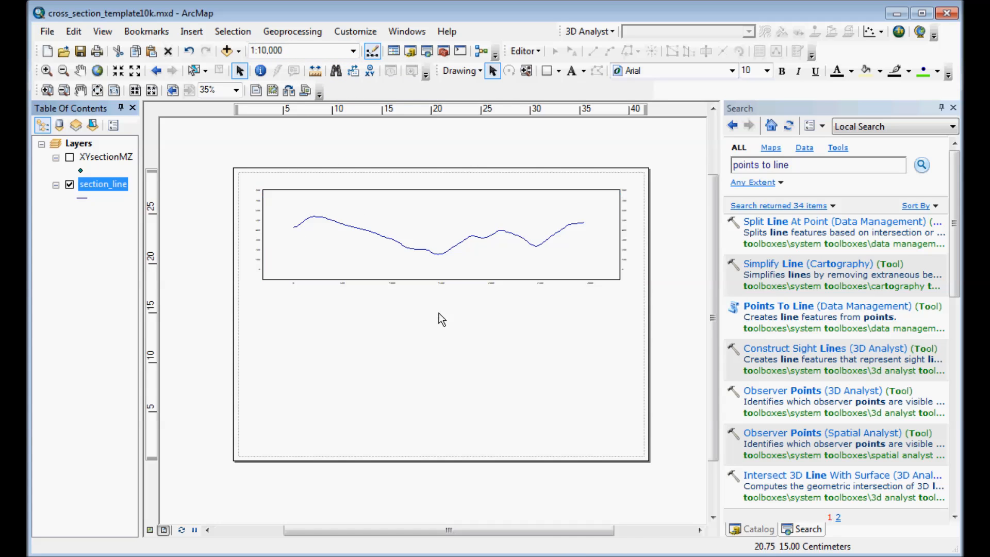
left_click(442, 234)
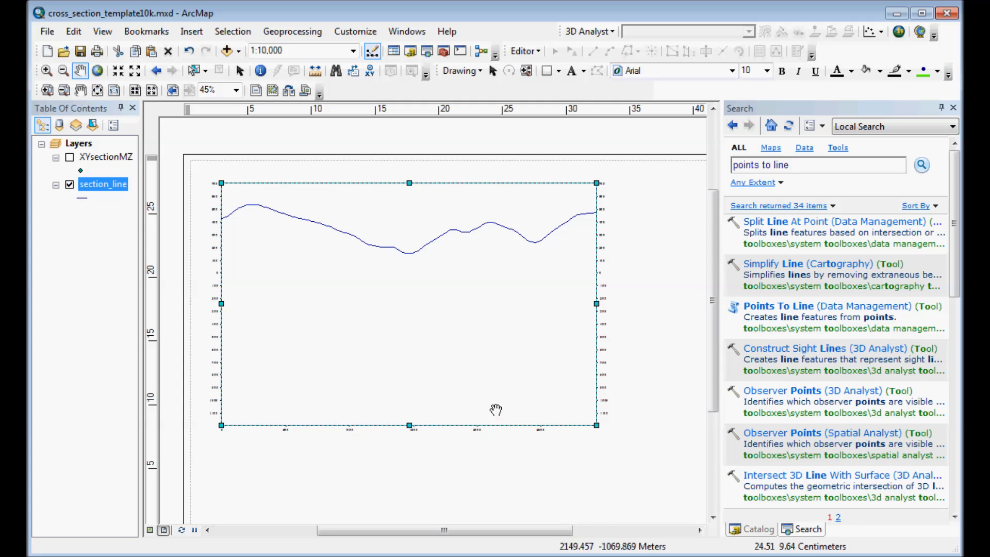
mouse_move(344, 341)
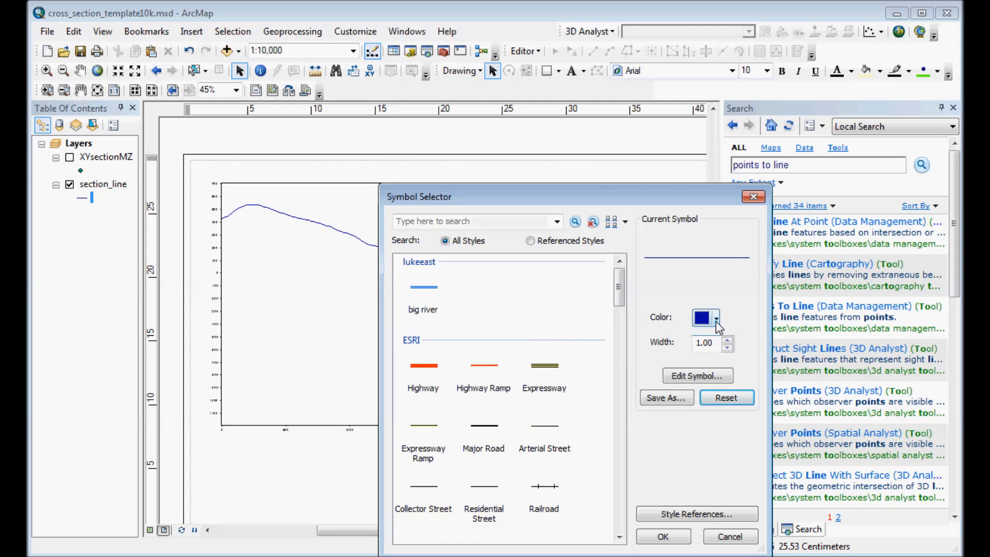
Recolour the section_line symbol from blue to black in the Symbol Selector.
left_click(715, 317)
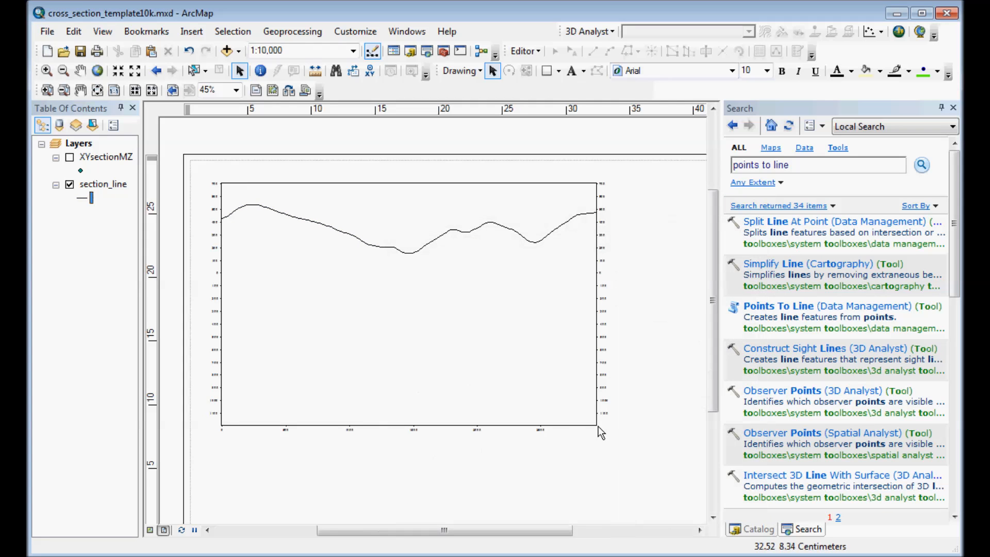
mouse_move(606, 350)
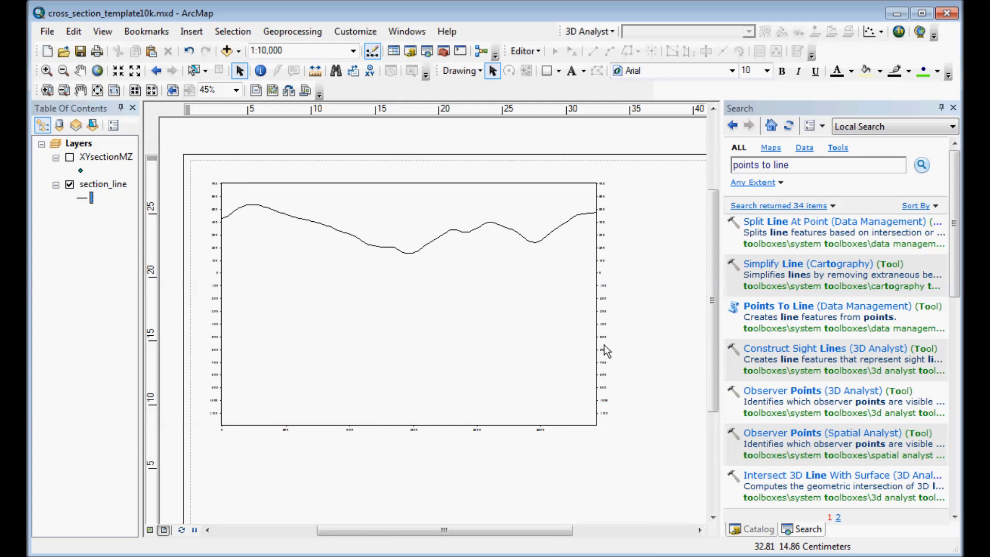
mouse_move(597, 405)
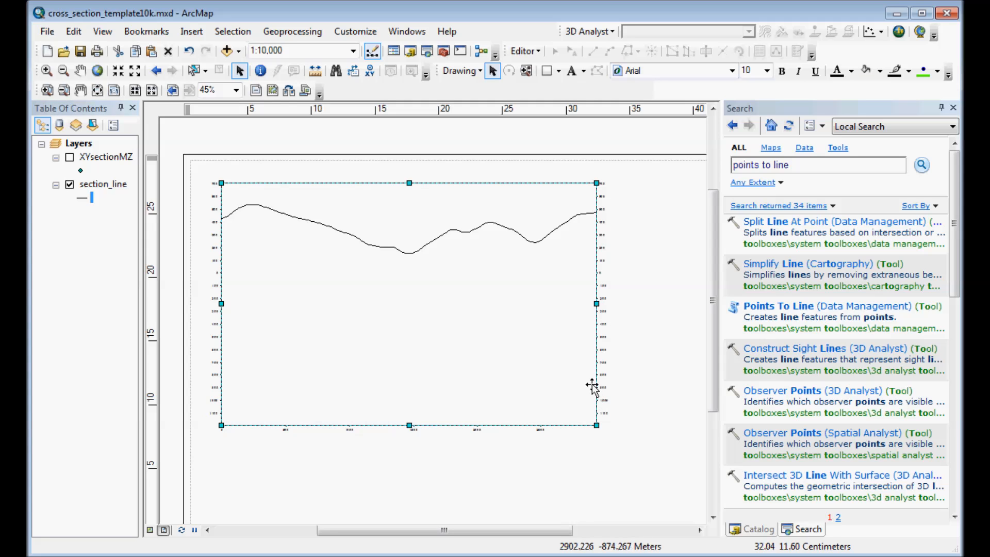
Set the data frame's measured grid intervals to X 500 m and Y 250 m via its Grids properties.
right_click(592, 383)
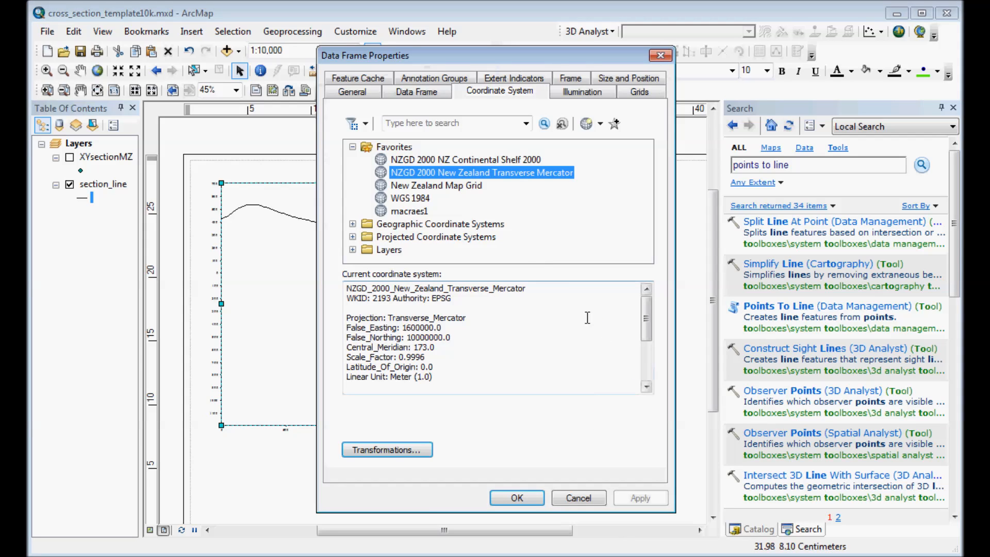
left_click(638, 92)
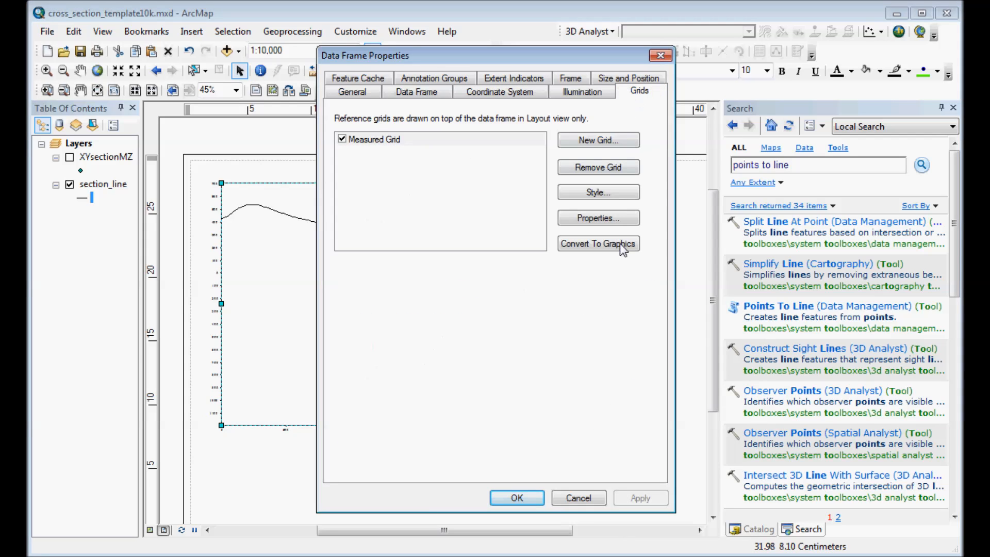
left_click(597, 218)
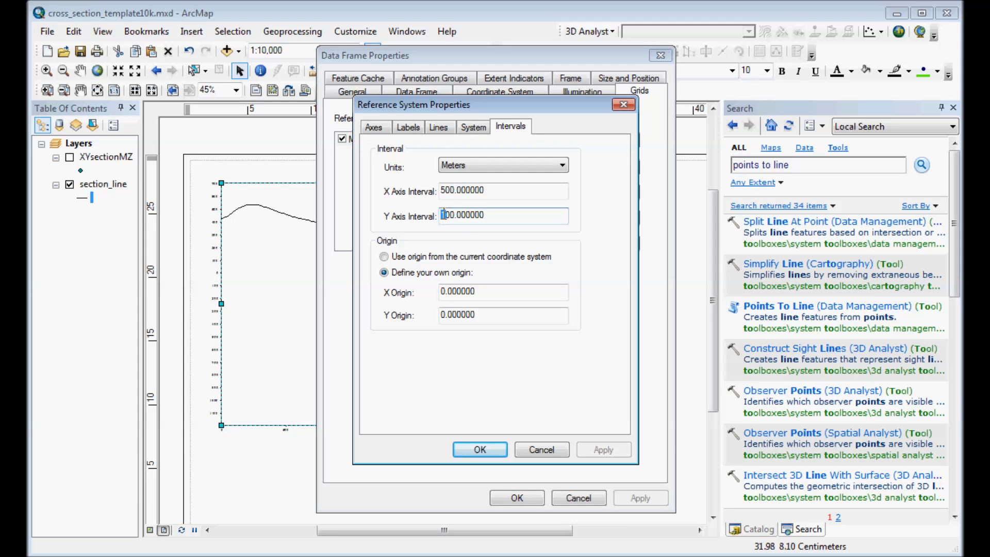
type("200.000000")
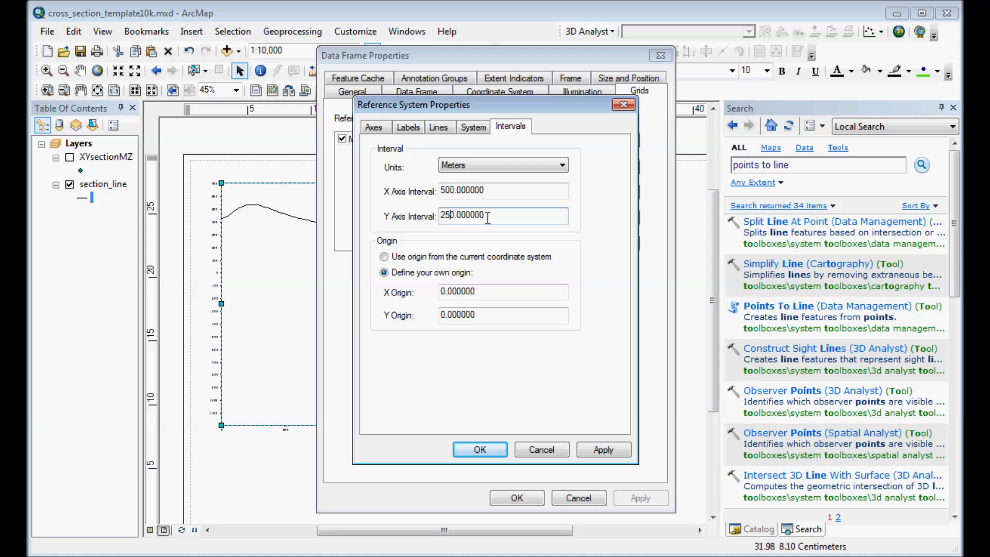
left_click(373, 126)
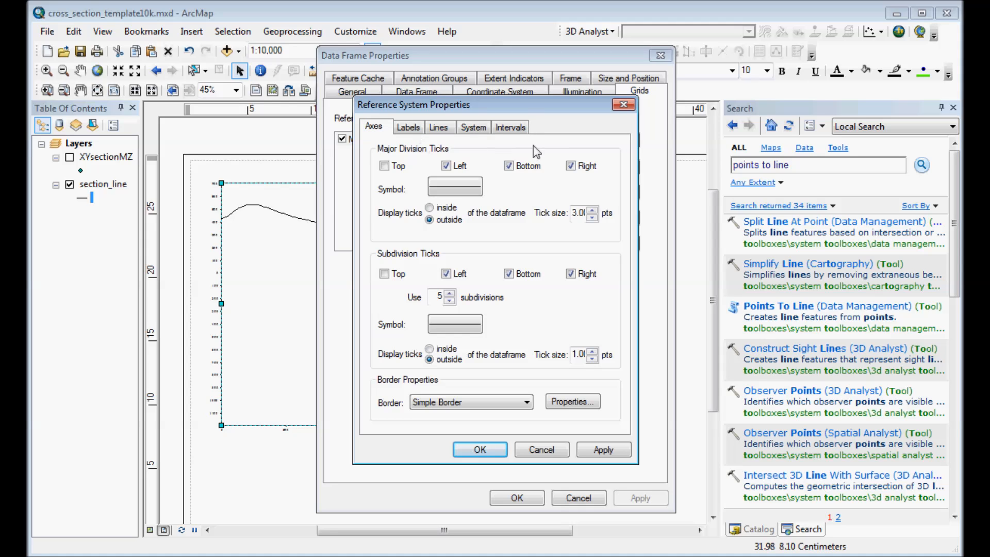
left_click(480, 448)
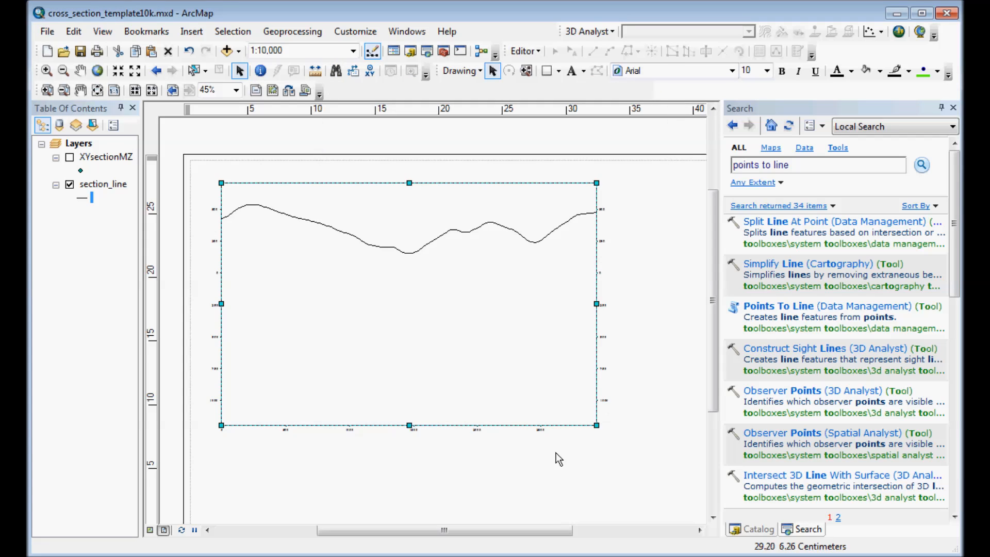
left_click(558, 471)
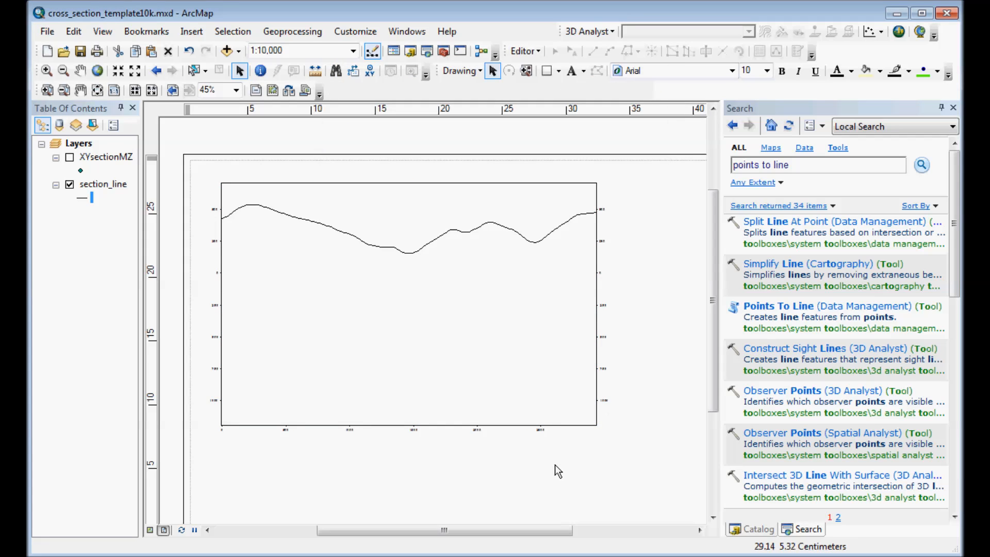
left_click(47, 31)
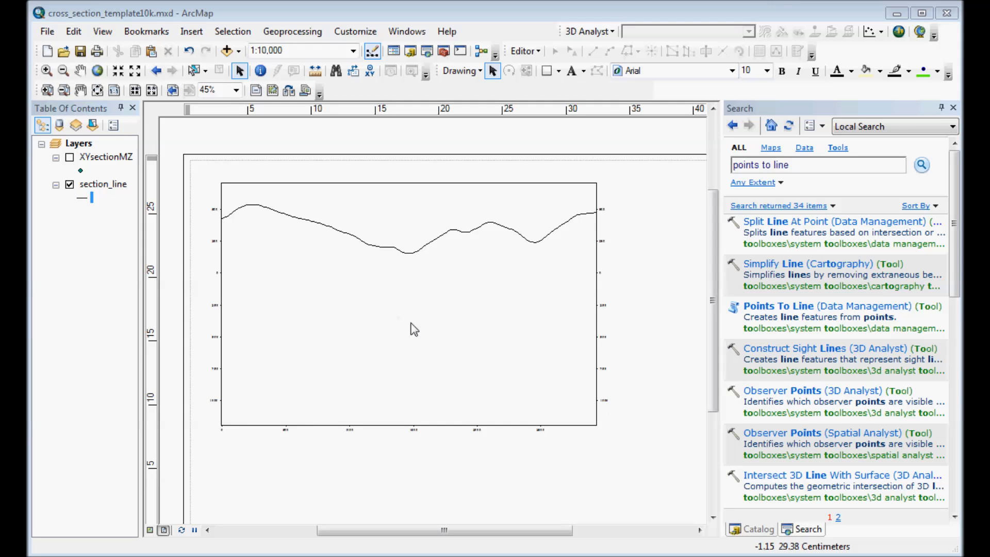
mouse_move(420, 335)
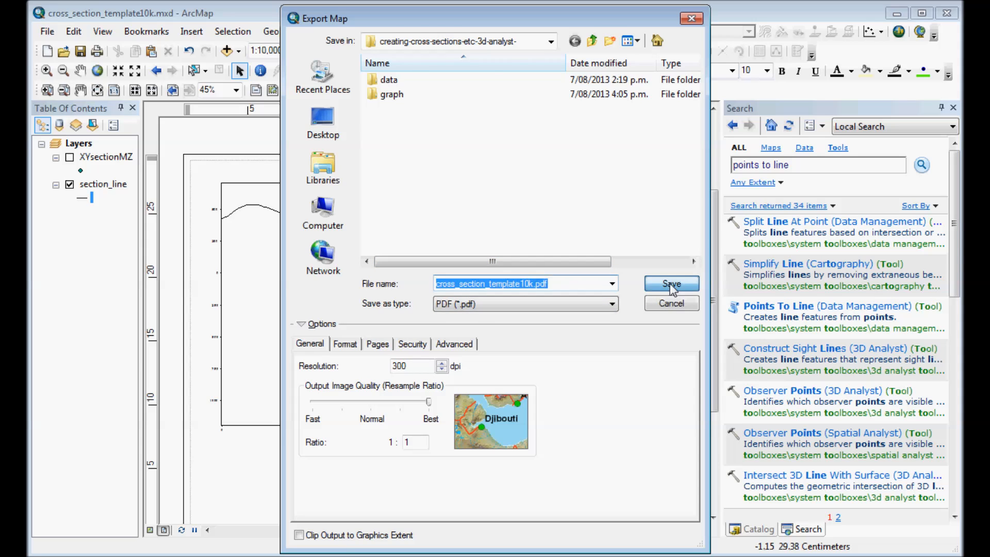
Save the layout as cross_section_template10k.pdf through Export Map.
left_click(670, 283)
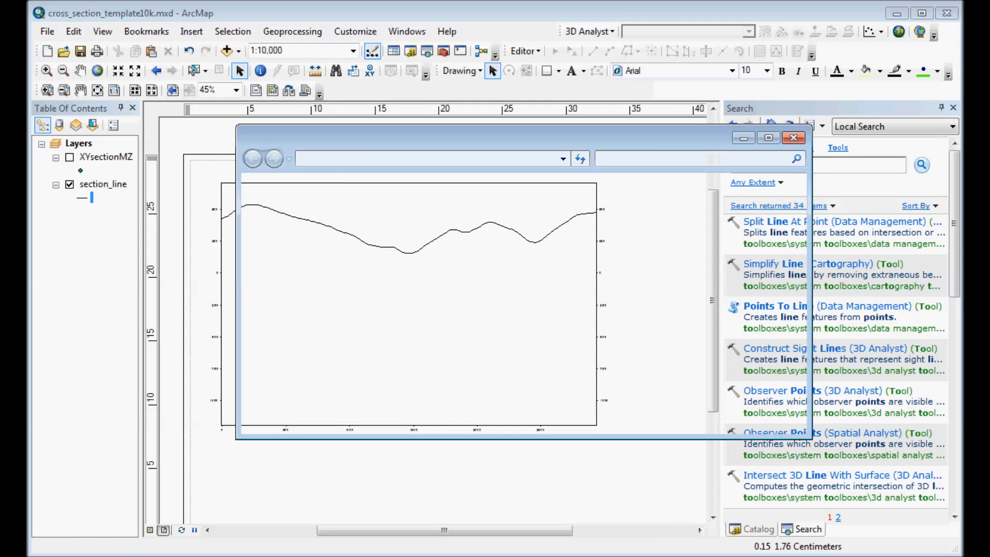
type("points to line")
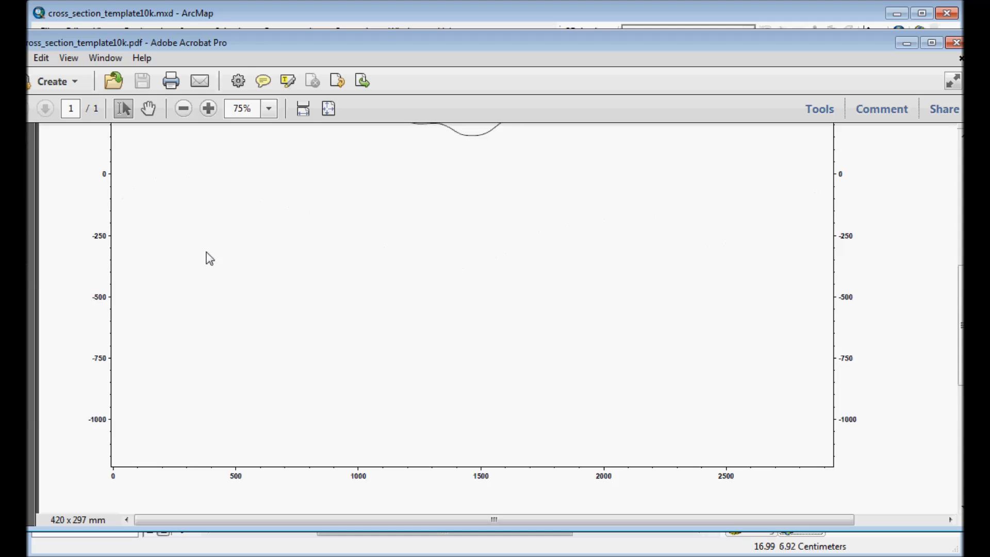
scroll("down", 3)
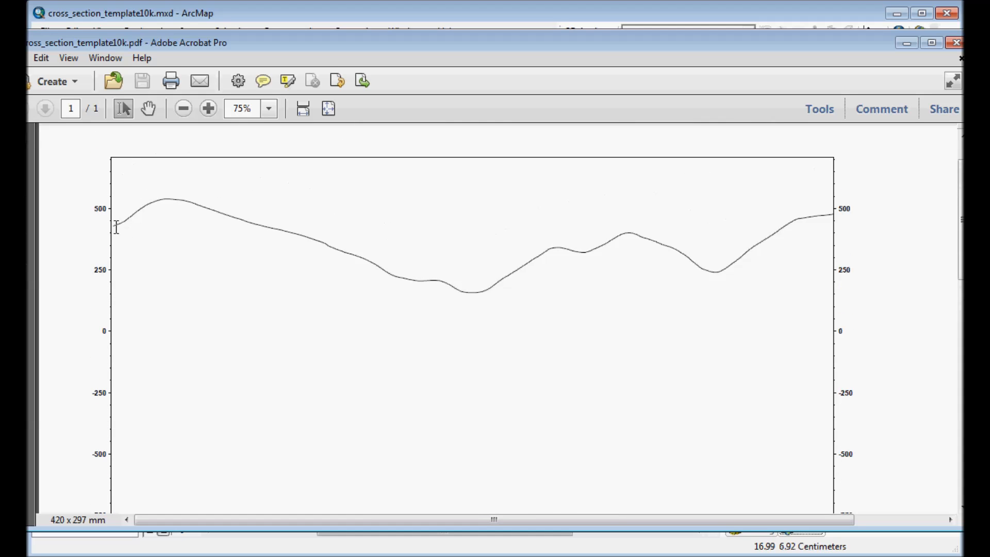
mouse_move(100, 223)
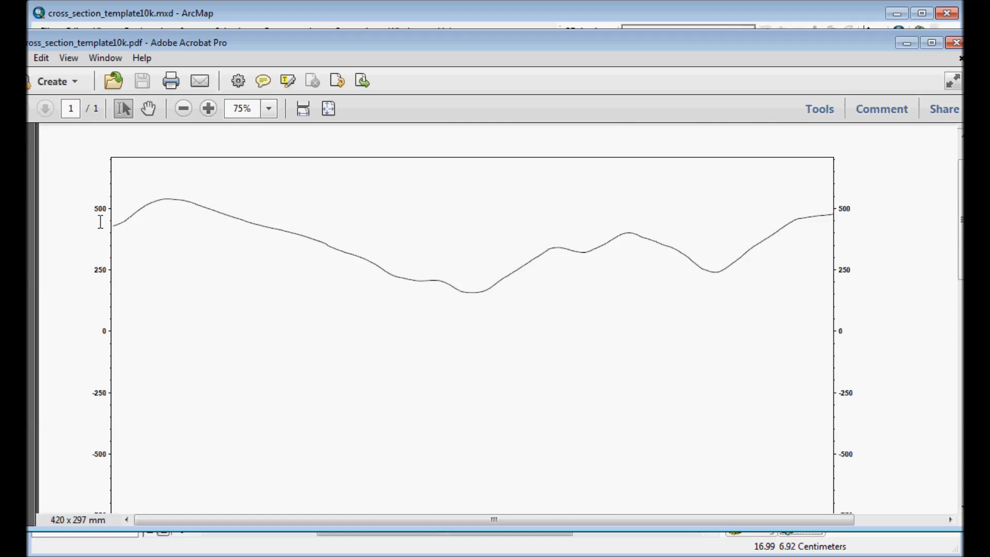
left_click(208, 108)
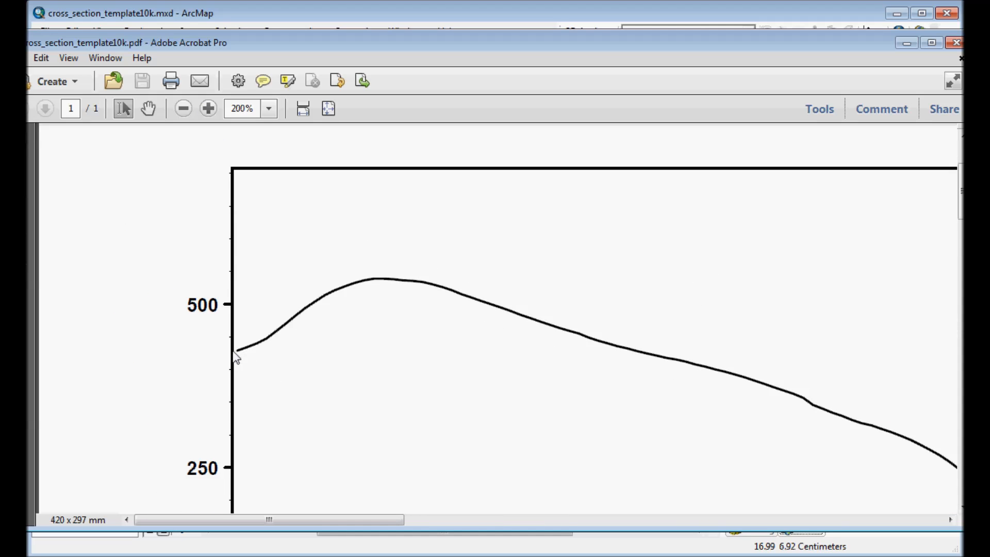
left_click(182, 108)
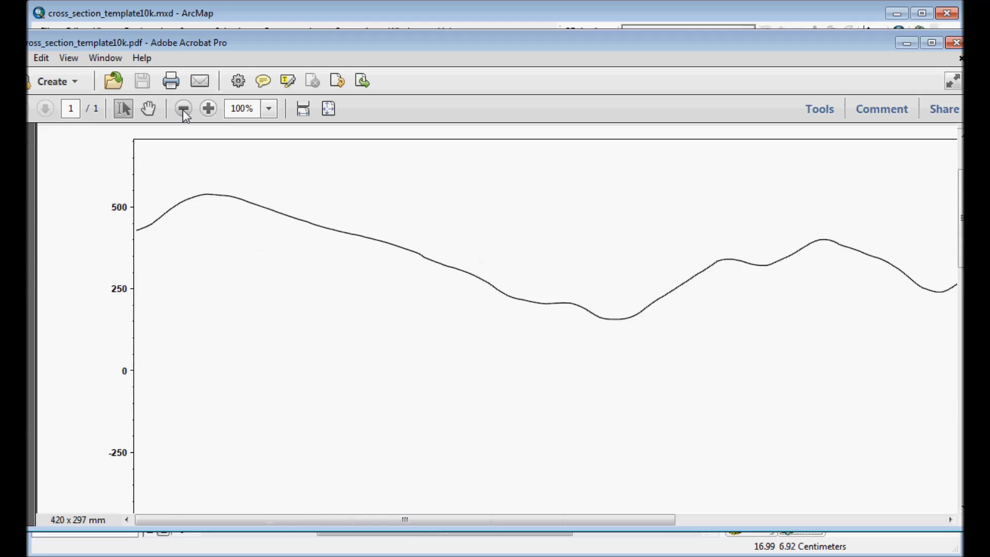
left_click(182, 108)
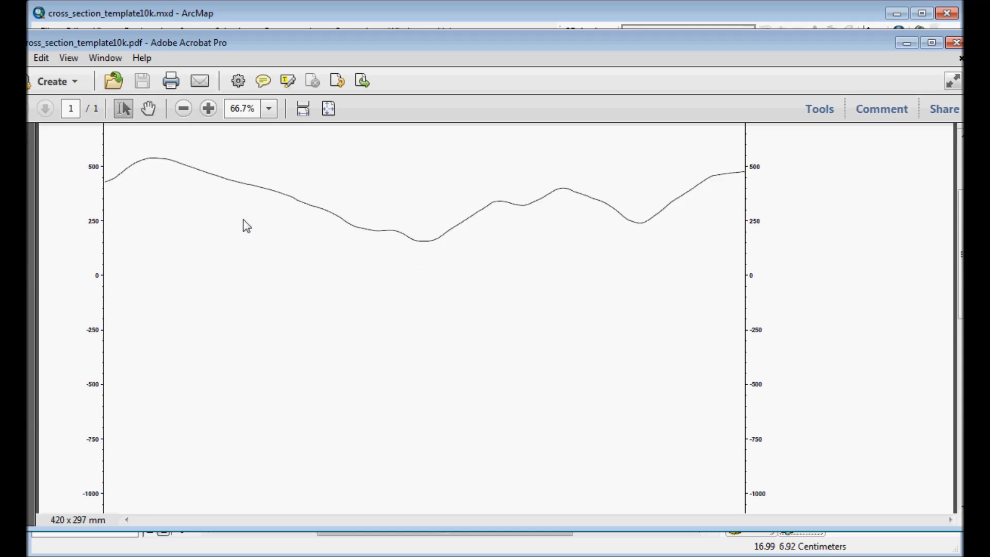
left_click(207, 108)
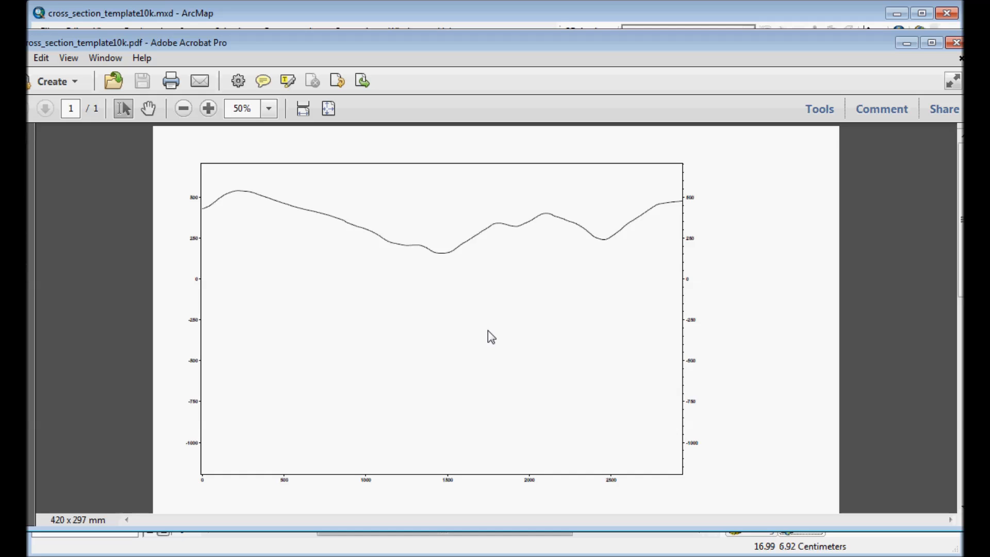
mouse_move(490, 333)
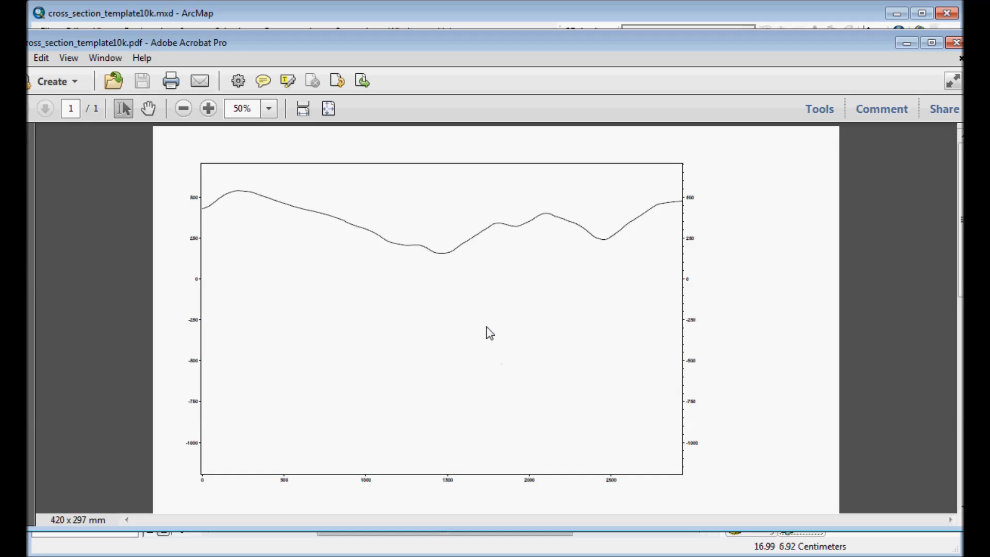